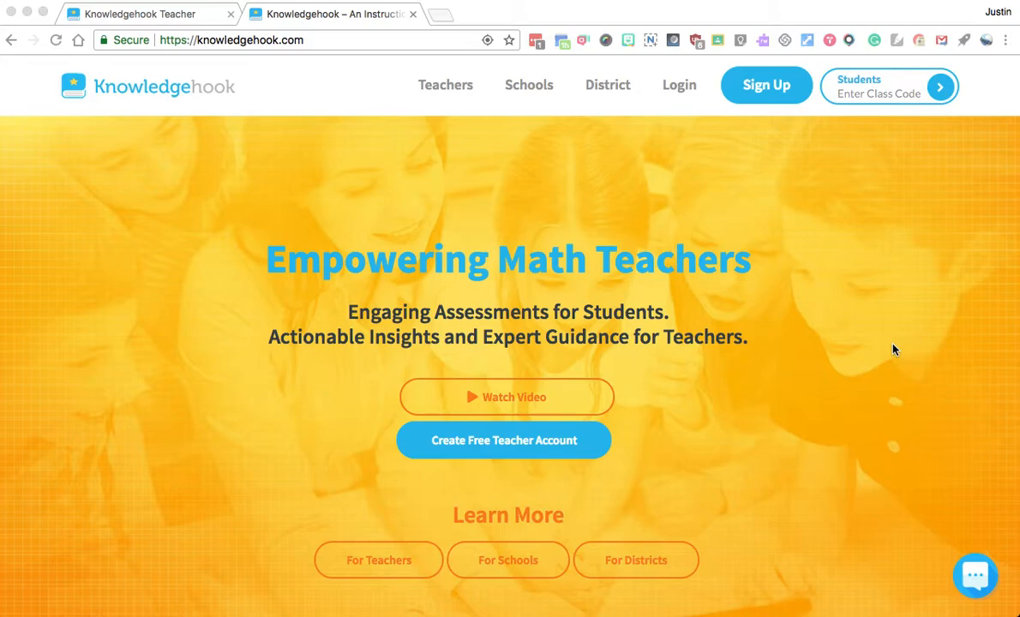
pyautogui.moveTo(350, 223)
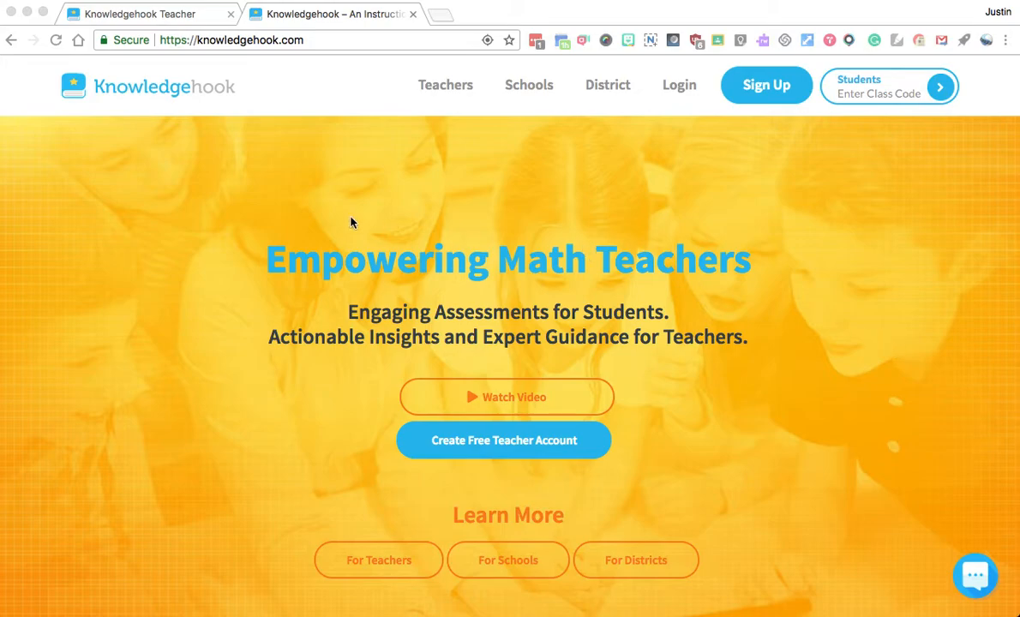
pyautogui.moveTo(637, 303)
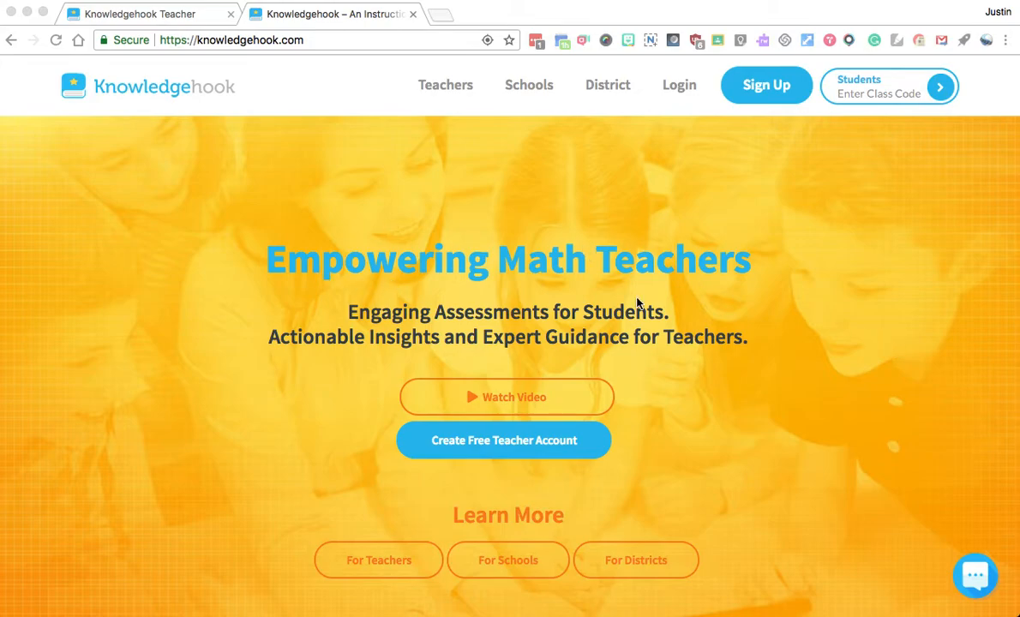
pyautogui.moveTo(377, 223)
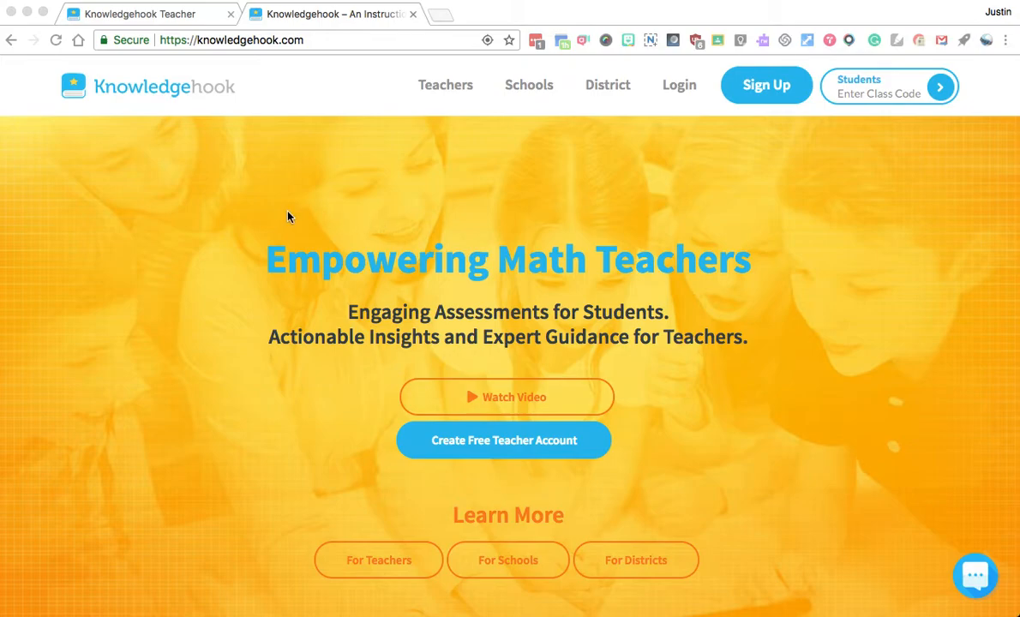
pyautogui.moveTo(439, 283)
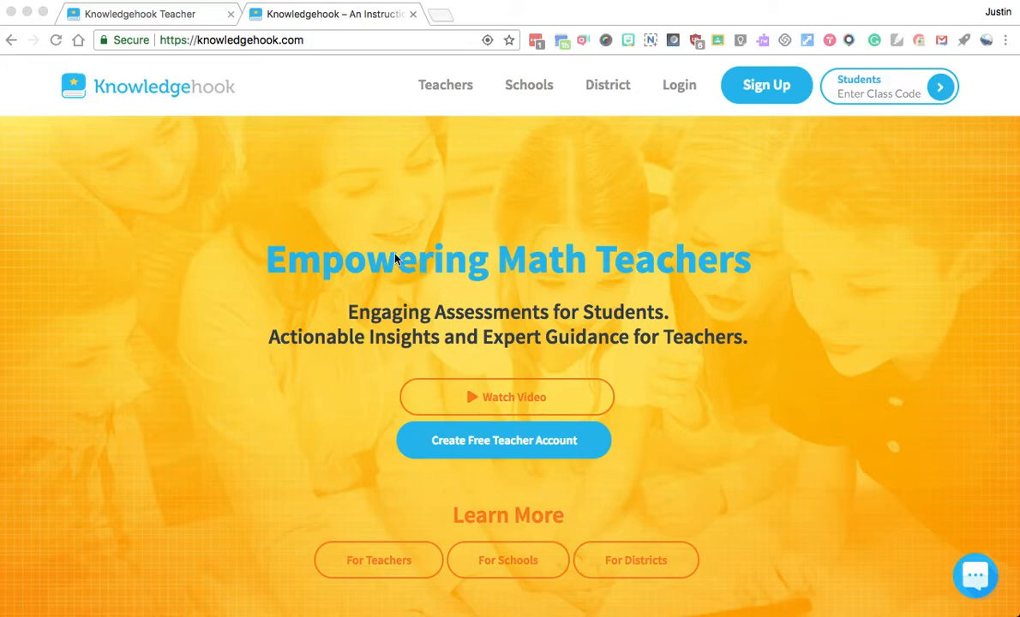
pyautogui.moveTo(791, 161)
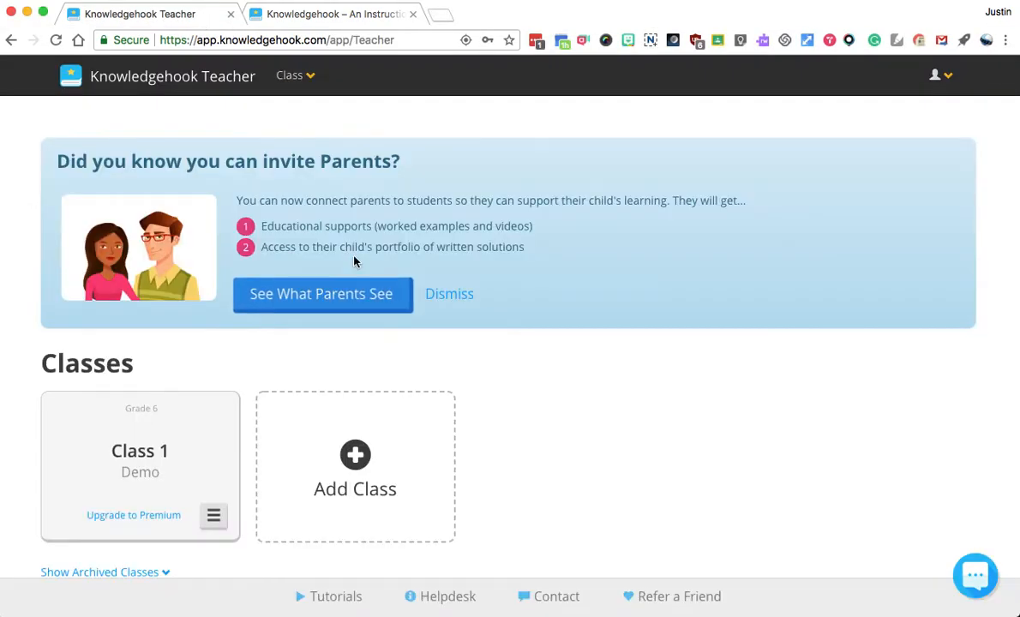
pyautogui.moveTo(640, 427)
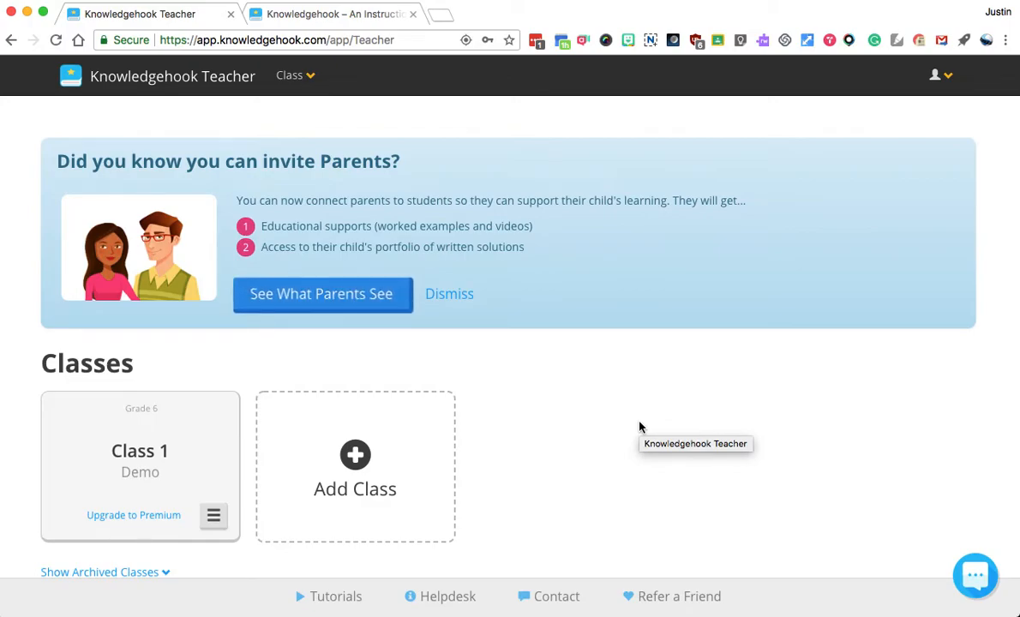
# - Scroll through the Classes section of the teacher dashboard showing the Grade 6 demo class
pyautogui.scroll(-3)
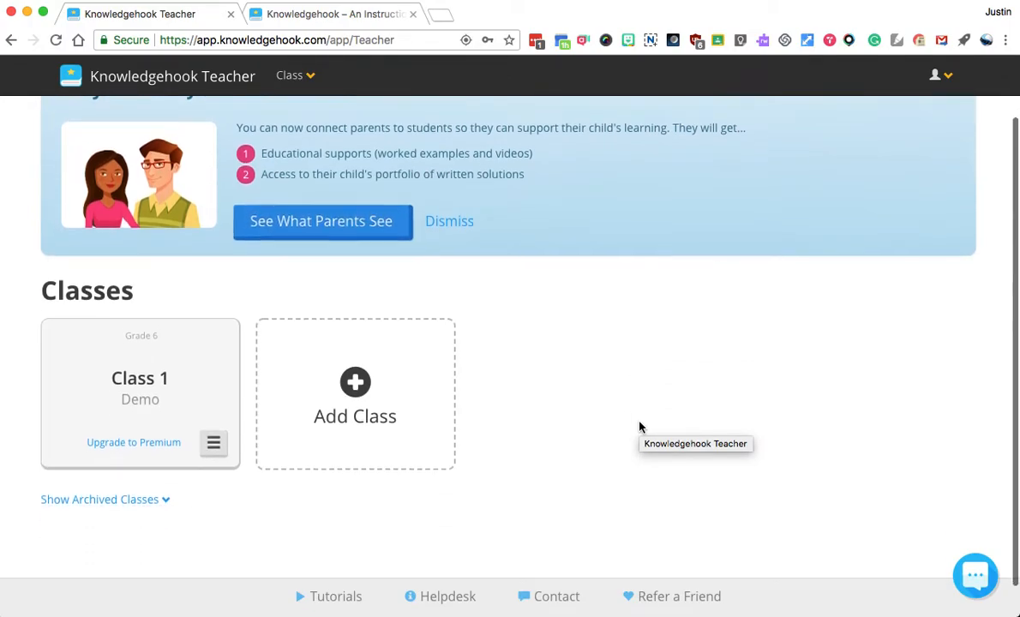
pyautogui.scroll(-3)
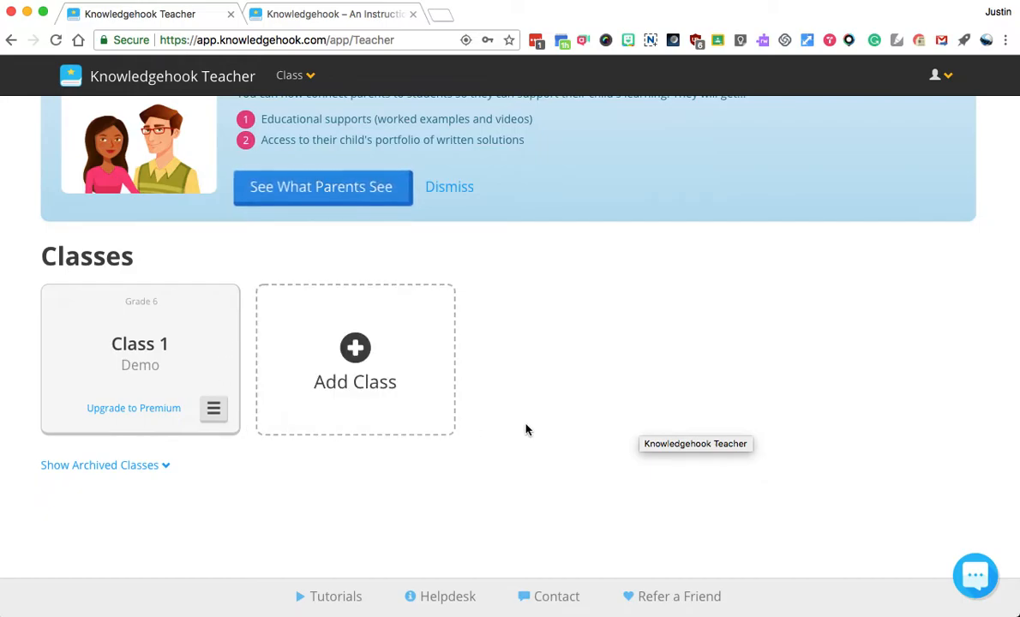
pyautogui.moveTo(540, 428)
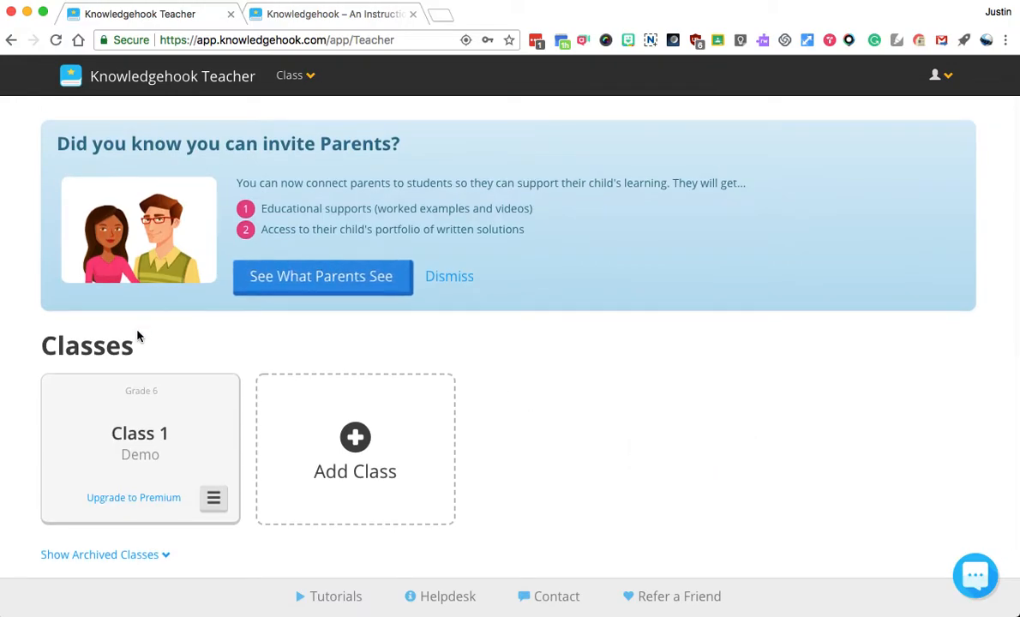
pyautogui.moveTo(264, 349)
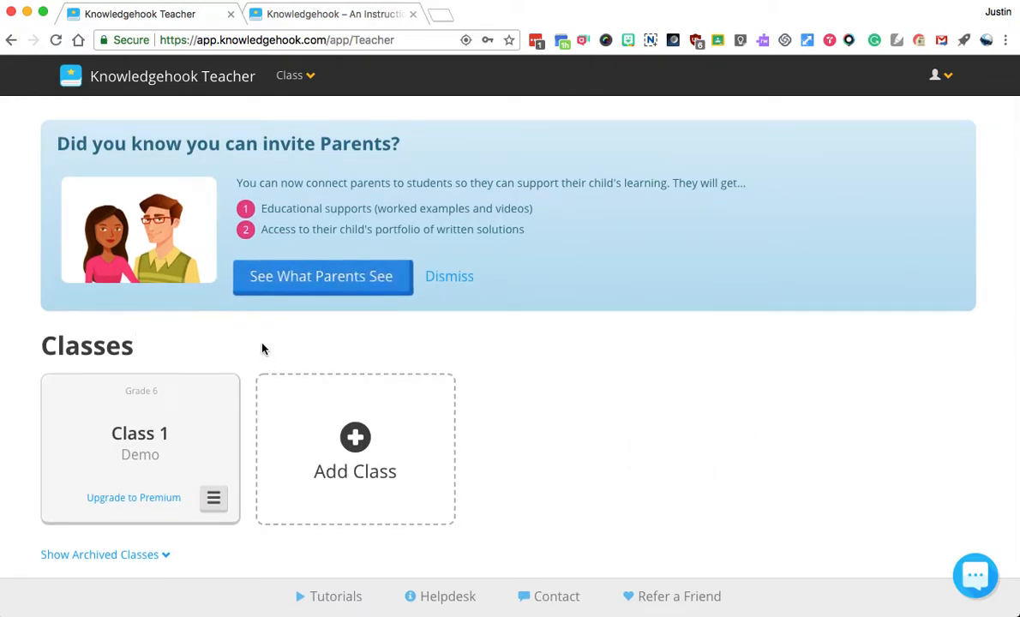
pyautogui.scroll(-3)
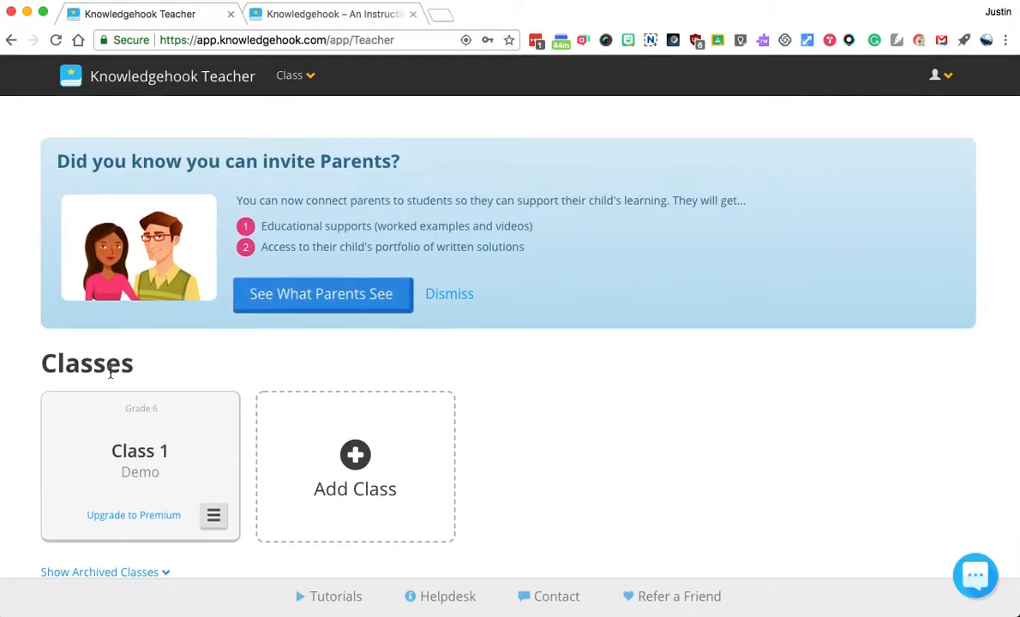
# - Start Add Class and show the Learn More comparison of free and premium classes
pyautogui.click(355, 466)
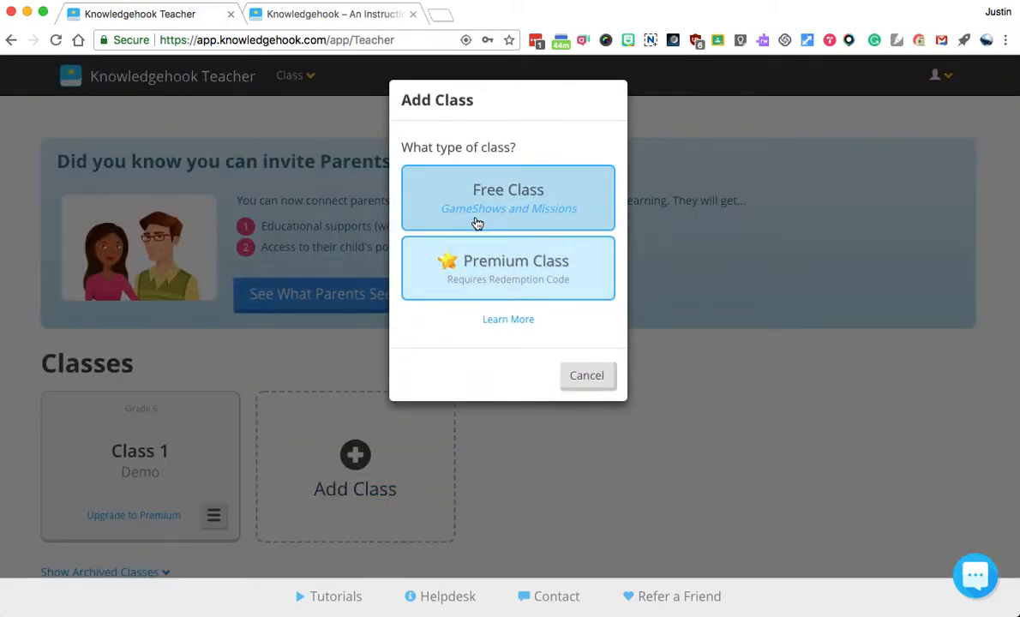
pyautogui.moveTo(507, 226)
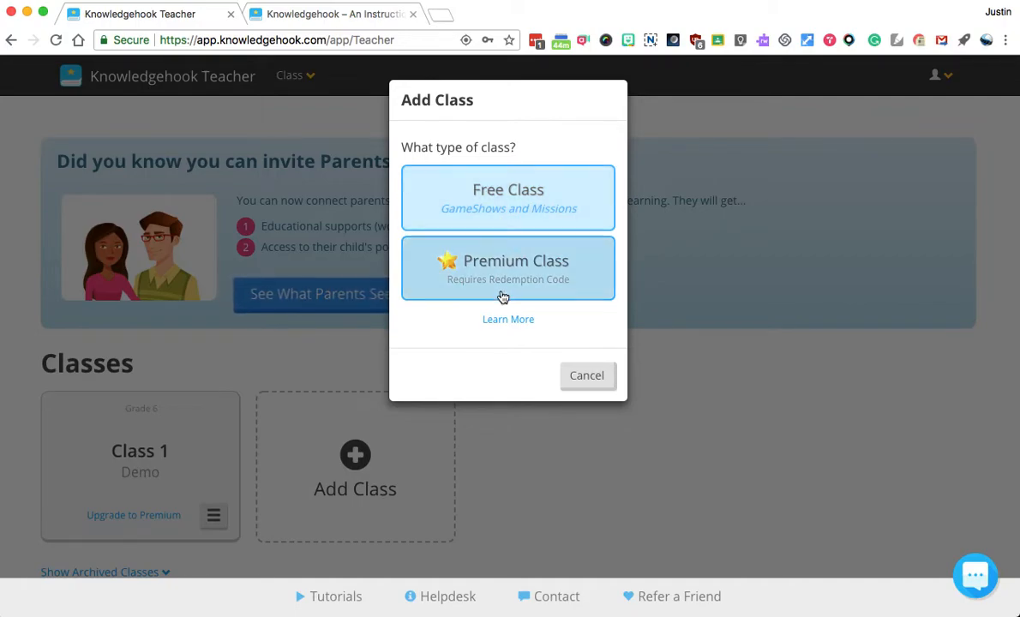
pyautogui.click(507, 319)
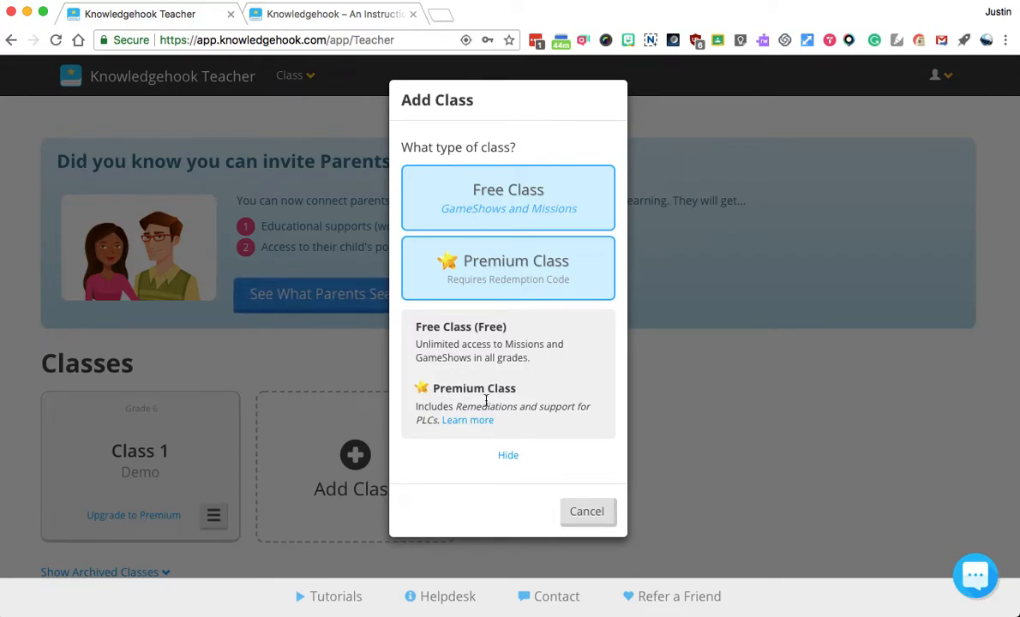
pyautogui.moveTo(530, 401)
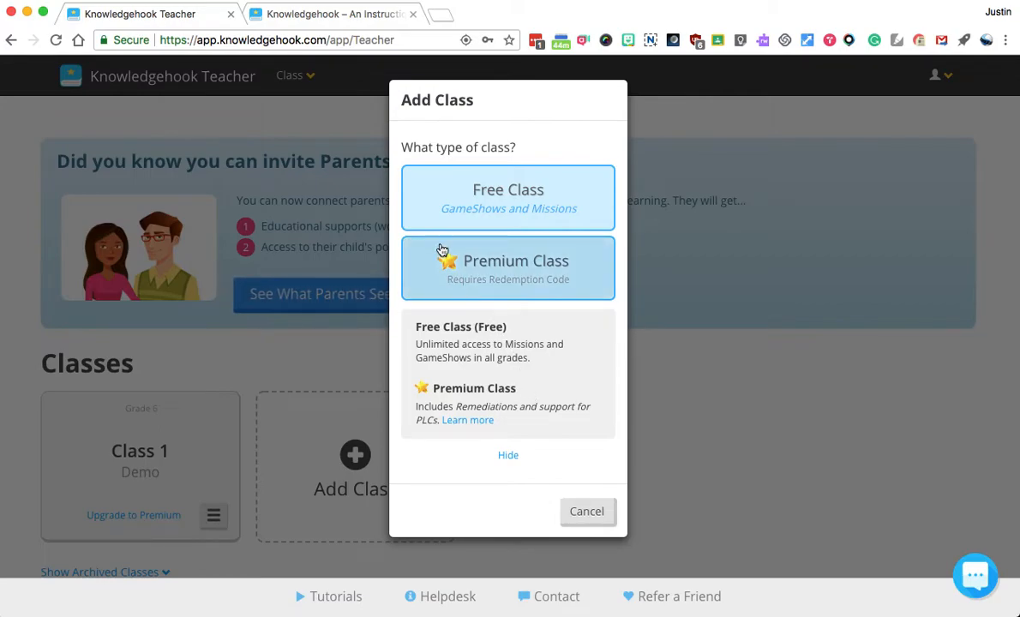
# - Add a free Grade 8 class named '1st Hour 18-19' for the 2018-19 Full Year term
pyautogui.click(507, 189)
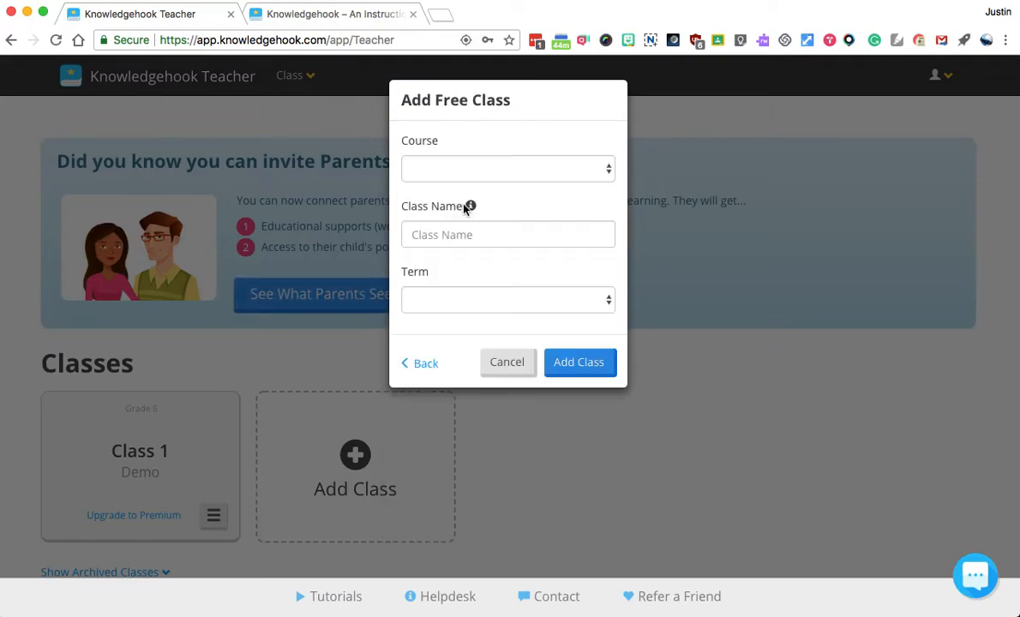
pyautogui.moveTo(426, 142)
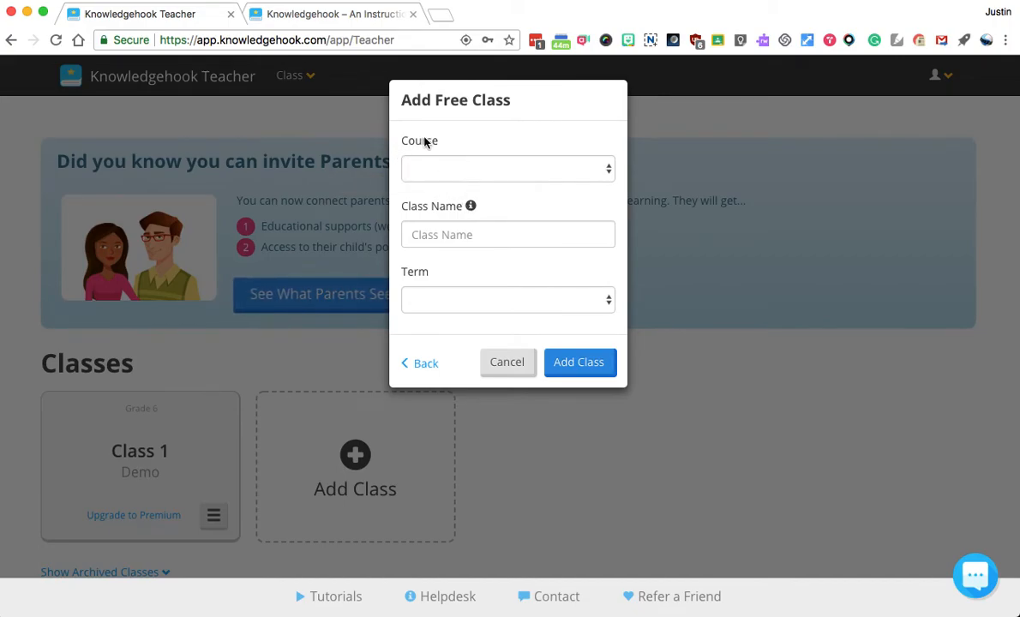
pyautogui.click(507, 168)
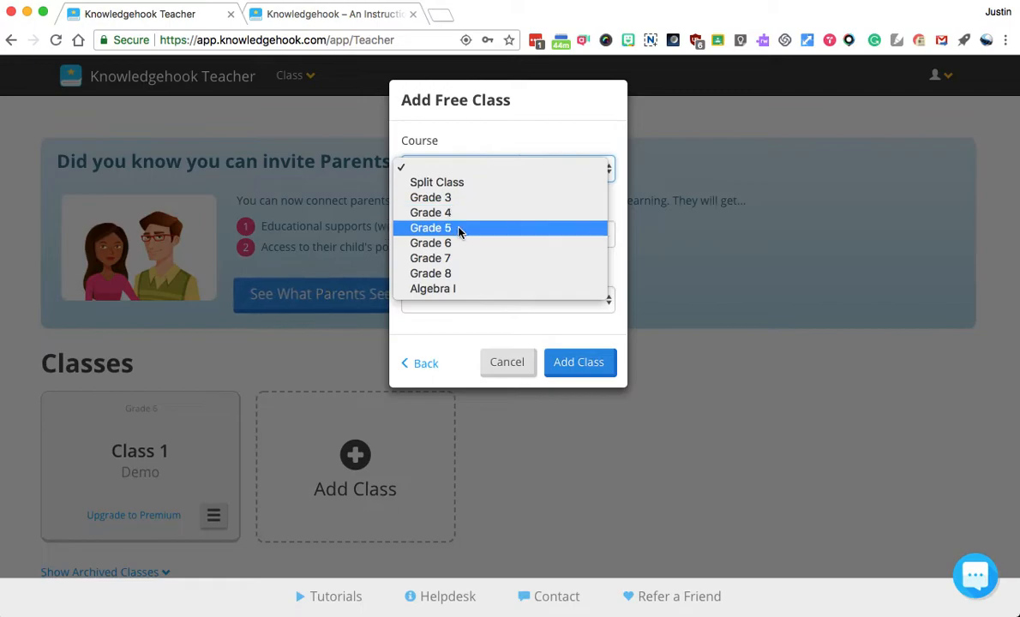
pyautogui.moveTo(449, 274)
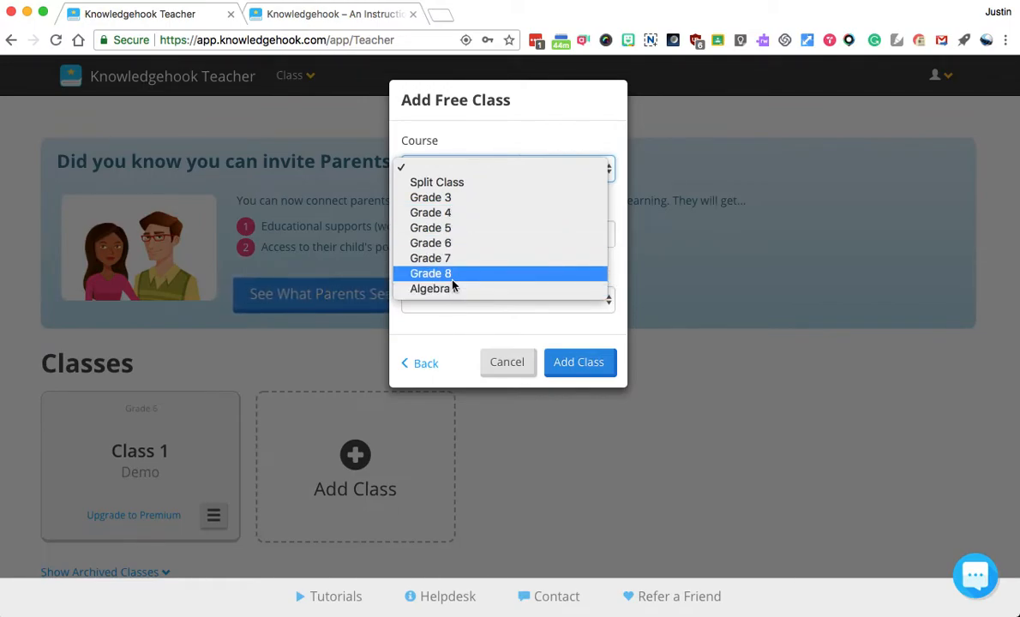
pyautogui.click(431, 272)
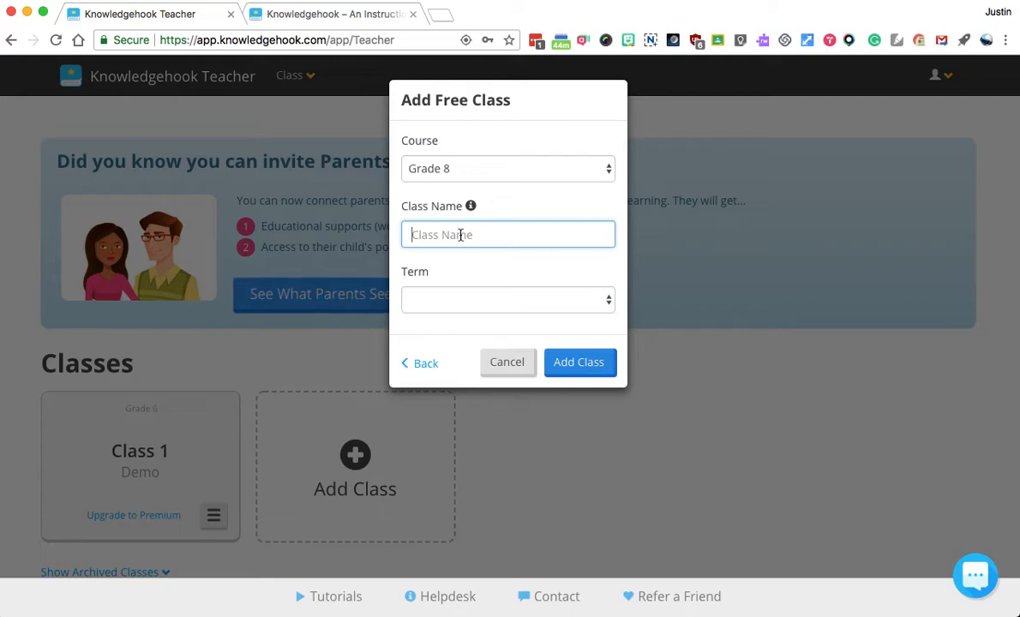
pyautogui.write('1st Hour 18-1')
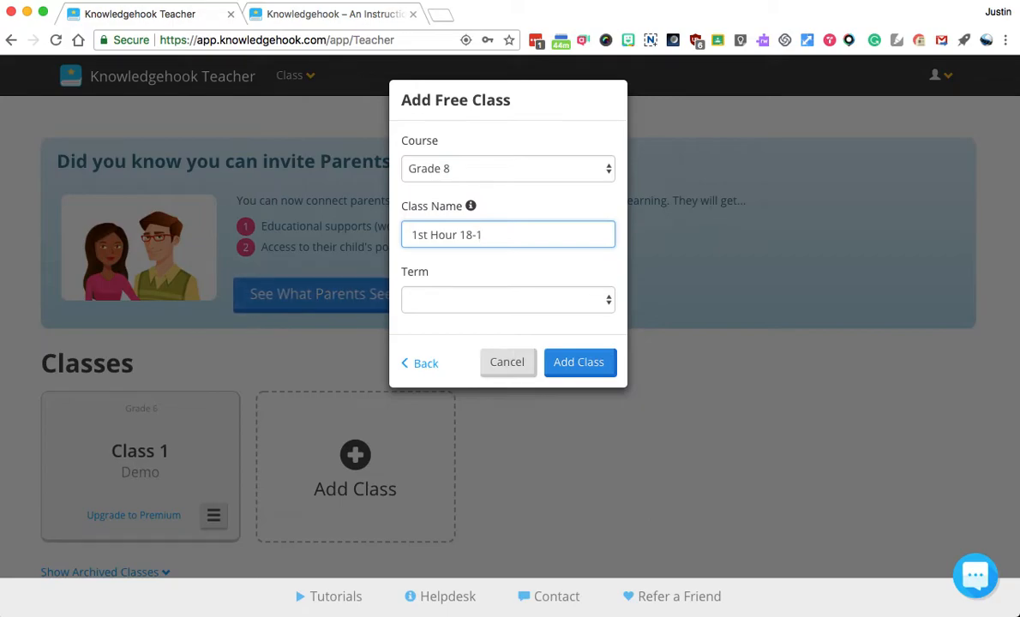
pyautogui.click(507, 298)
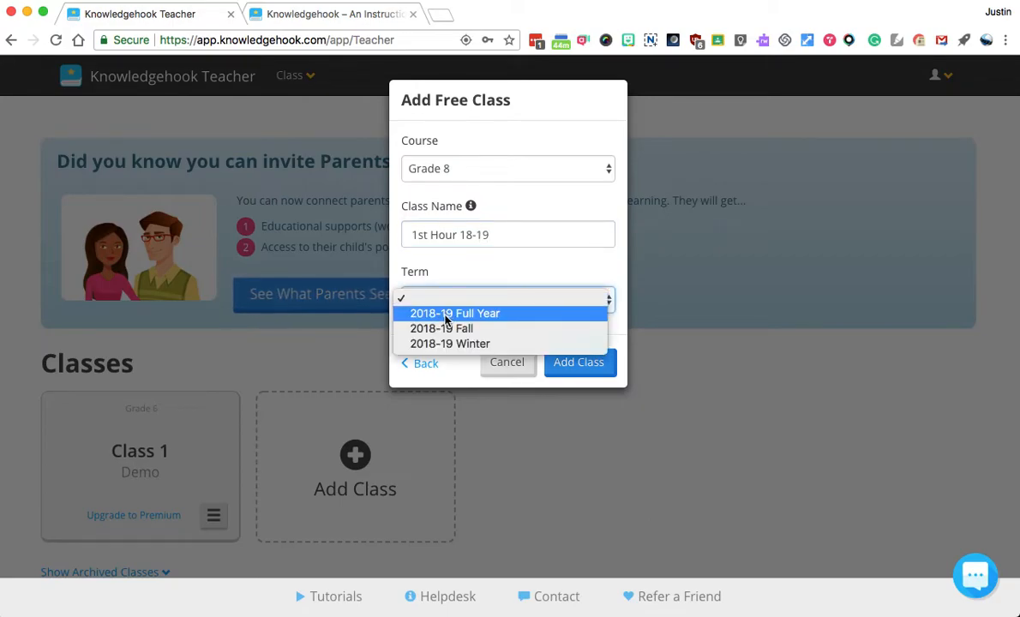
pyautogui.moveTo(463, 312)
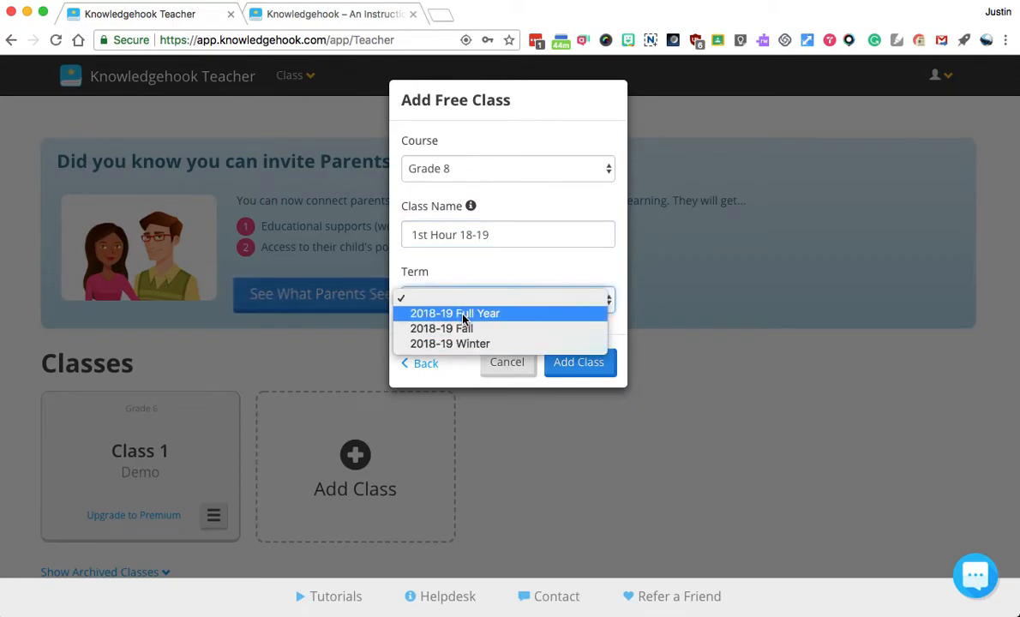
pyautogui.click(454, 312)
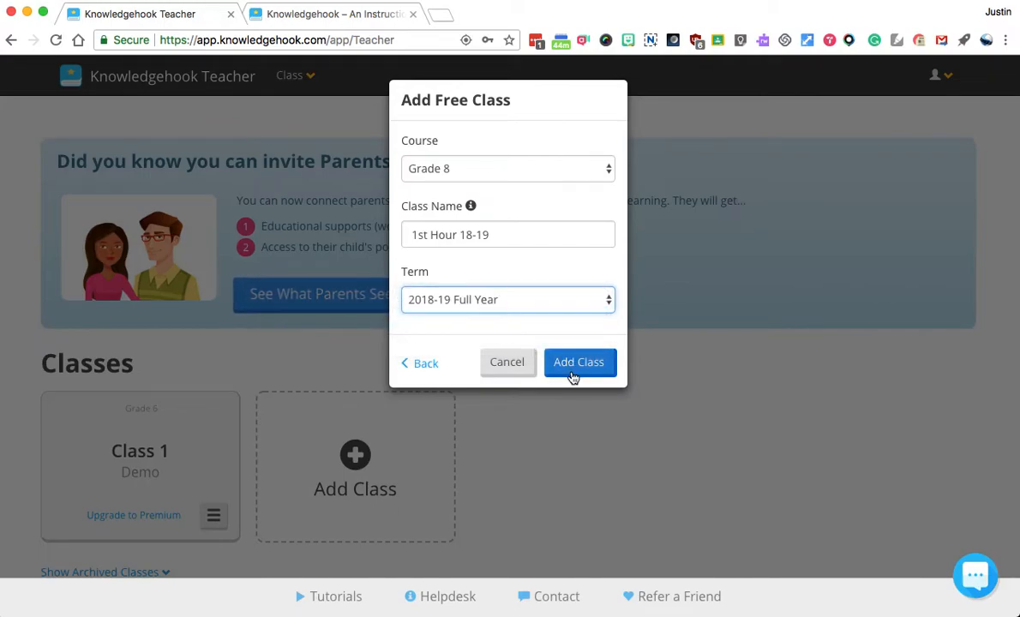
pyautogui.click(579, 362)
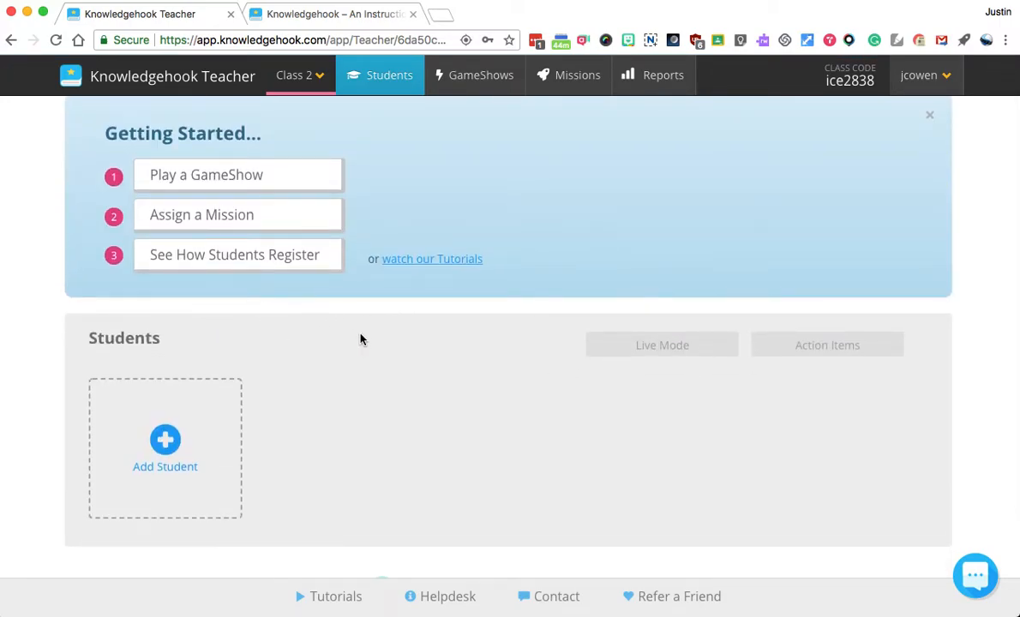
# - Show the Student Login & Registration details with khmath.com/join and code ice2838
pyautogui.scroll(-3)
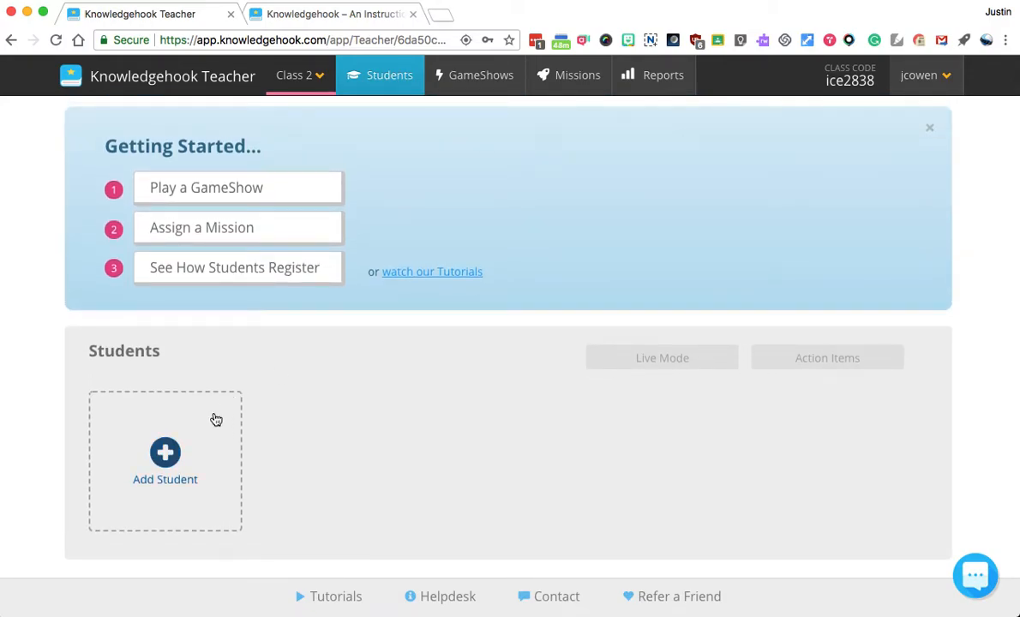
pyautogui.click(233, 267)
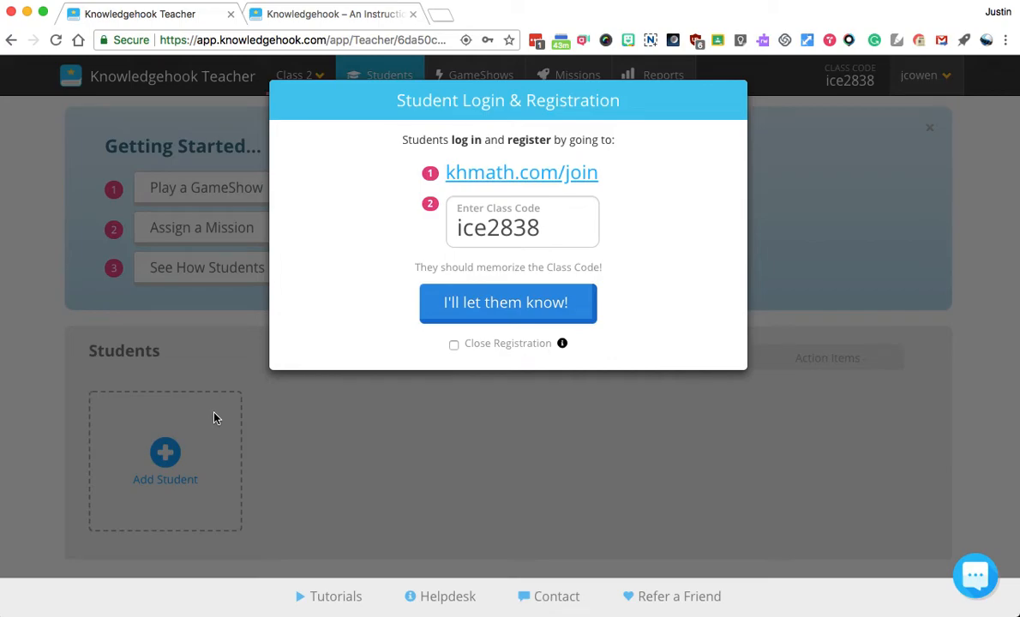
pyautogui.moveTo(557, 319)
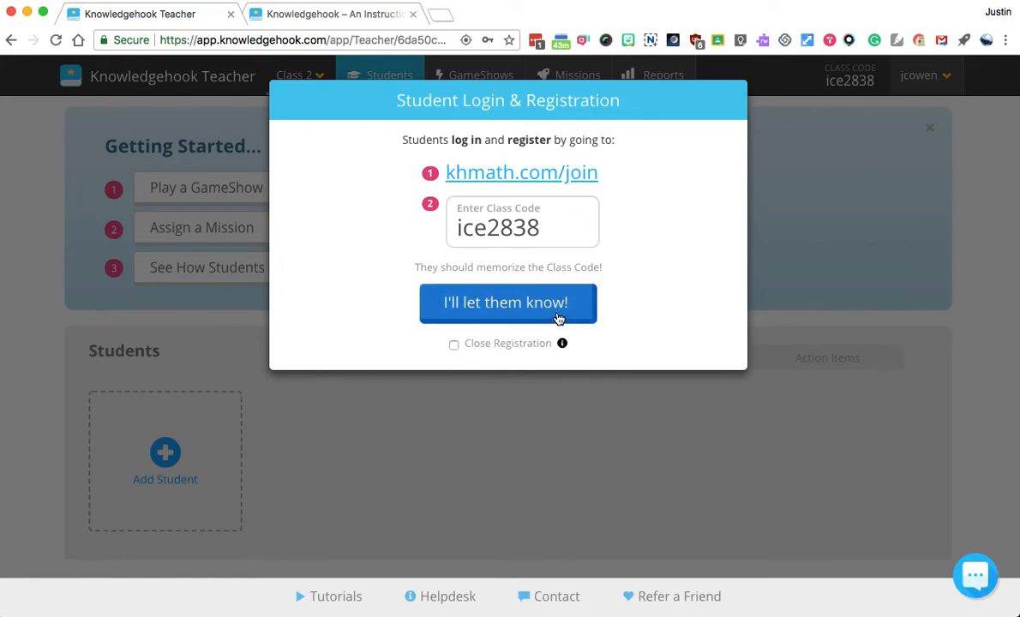
pyautogui.click(1005, 40)
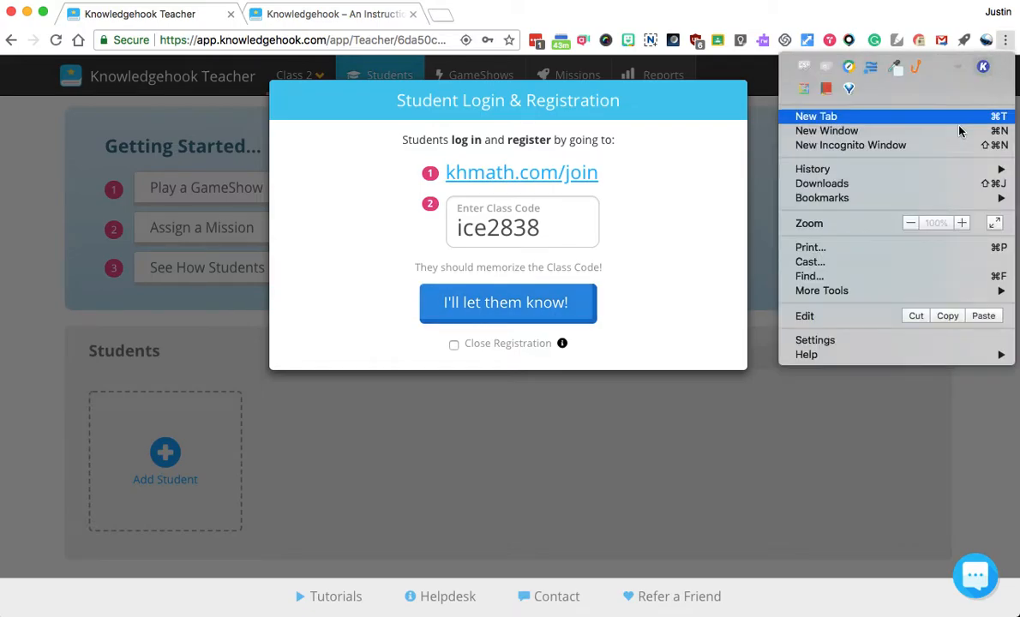
# - Go to khmath.com/join in a private browser window acting as a student
pyautogui.click(850, 144)
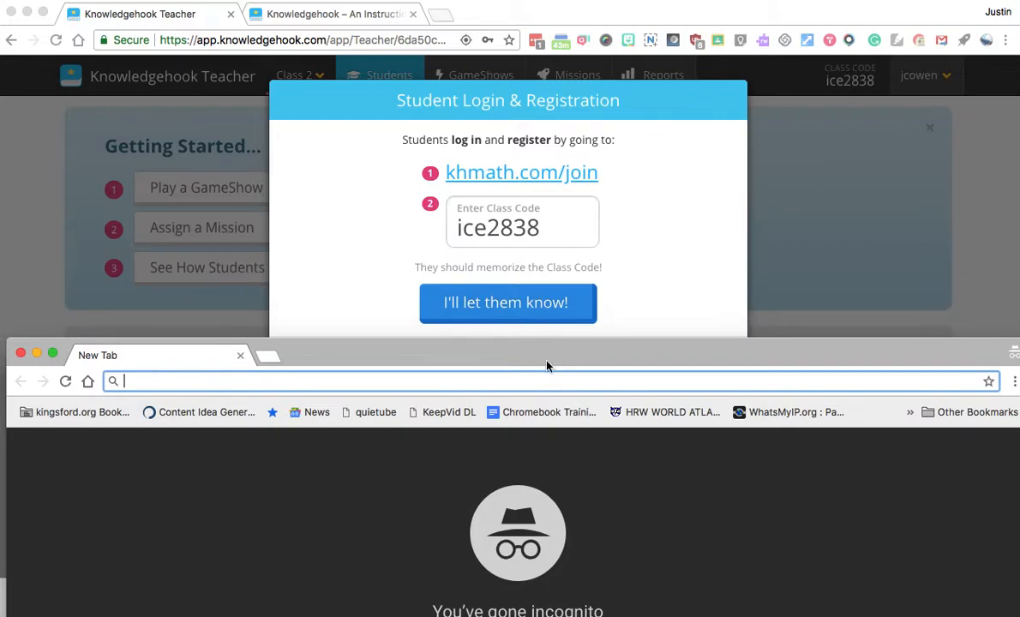
pyautogui.write('khmath.com/join')
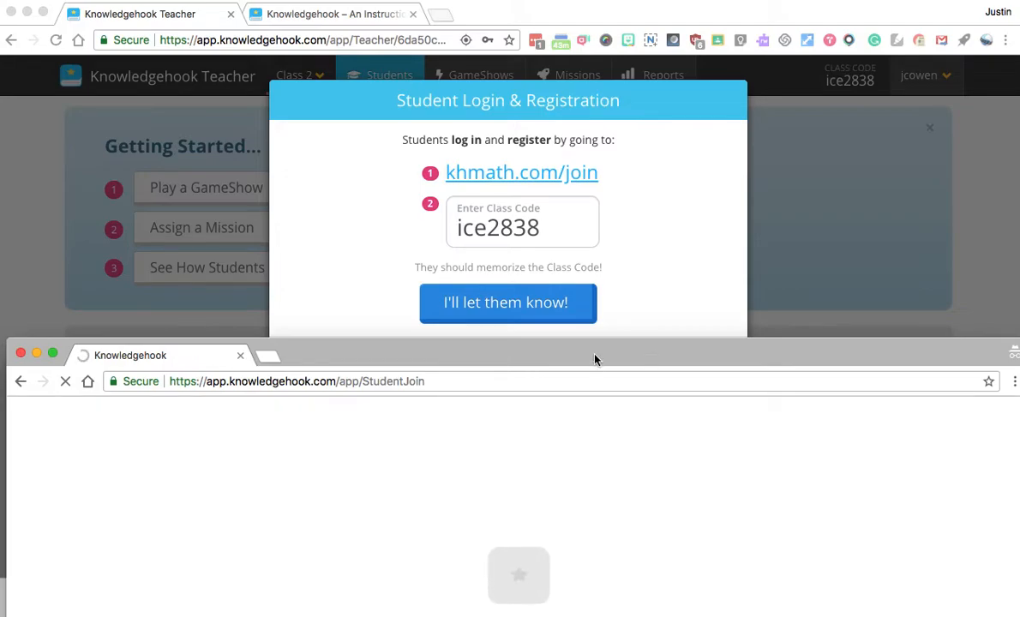
pyautogui.moveTo(596, 354); pyautogui.dragTo(600, 305)
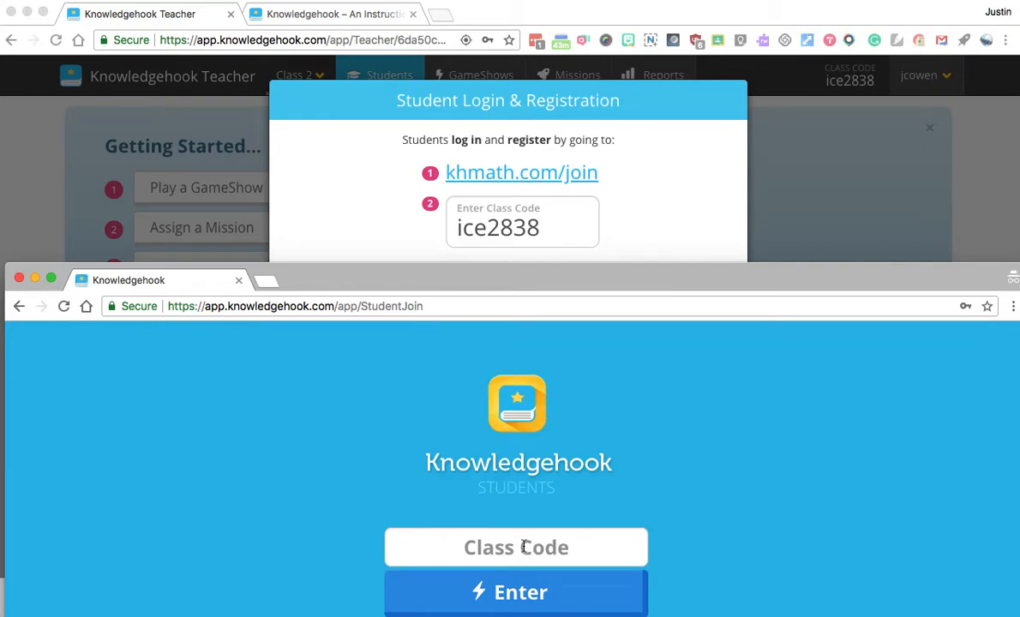
pyautogui.write('ice')
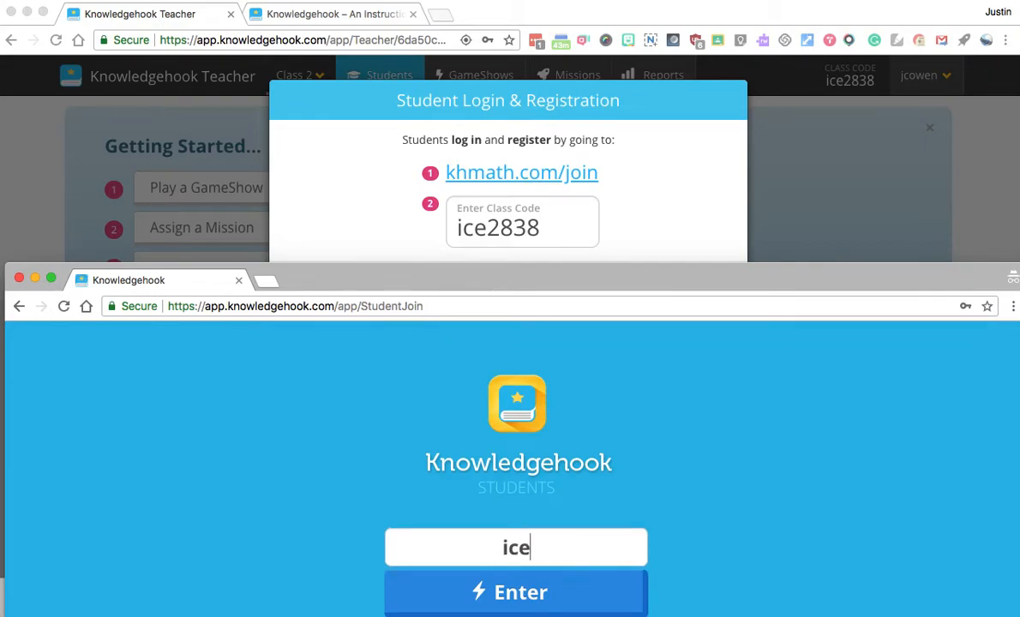
pyautogui.write('28')
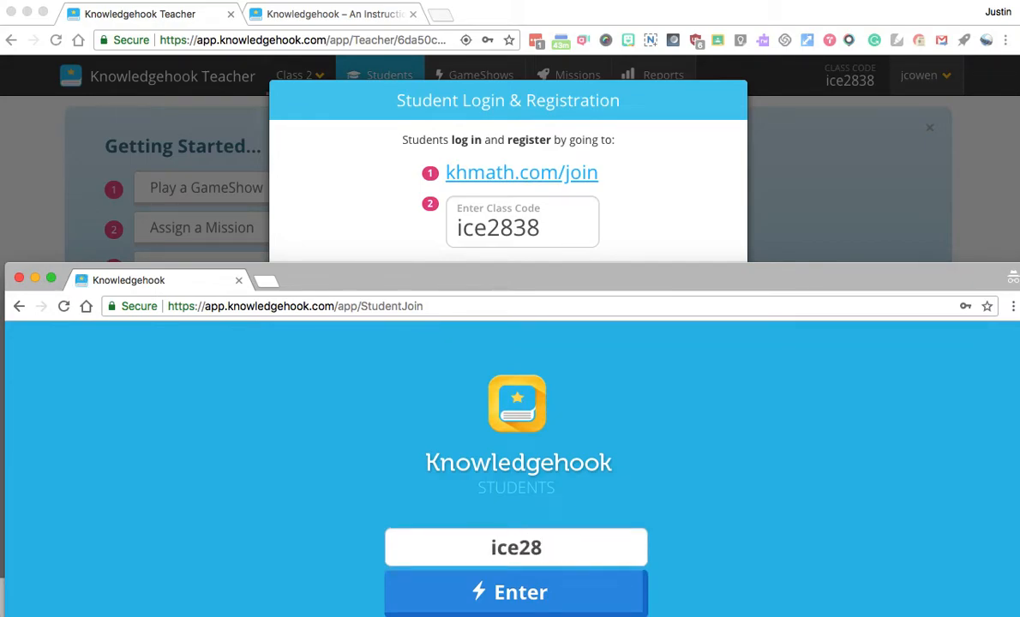
pyautogui.click(516, 592)
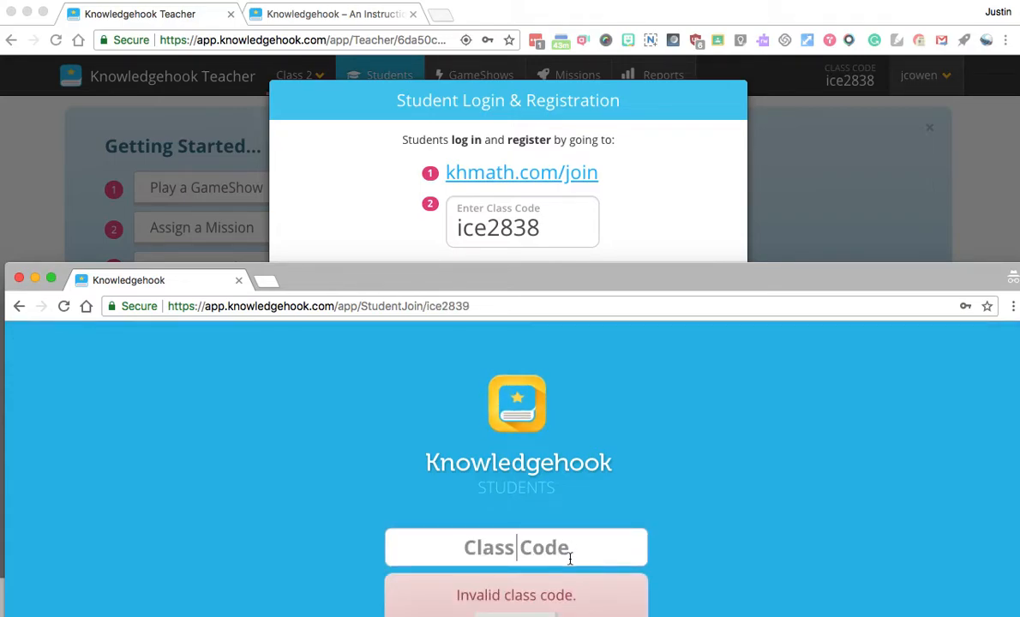
pyautogui.write('ice28')
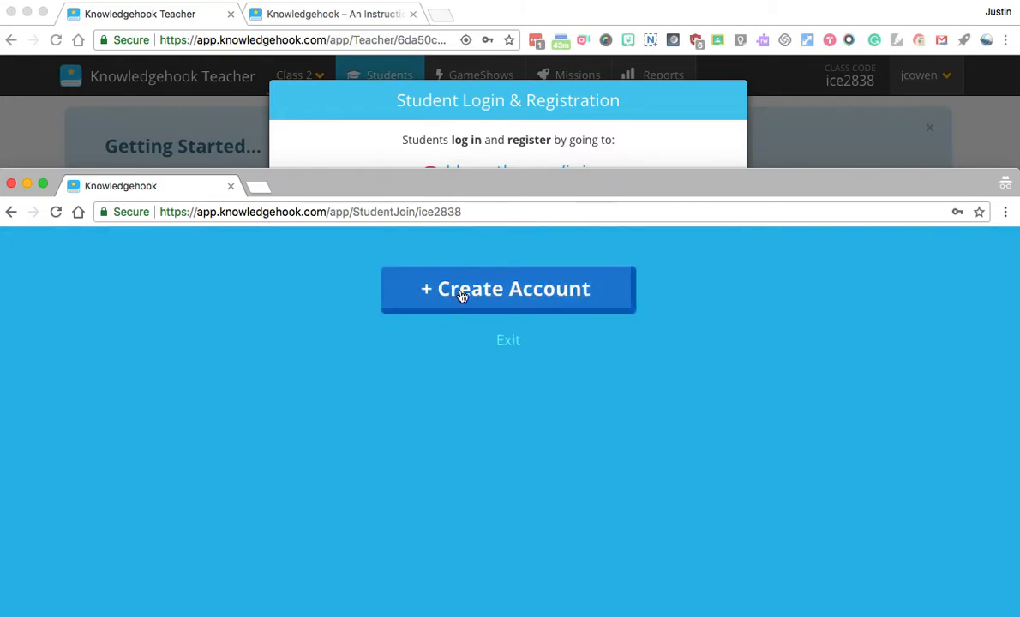
# - Create a student account with first name George and a last initial
pyautogui.click(507, 288)
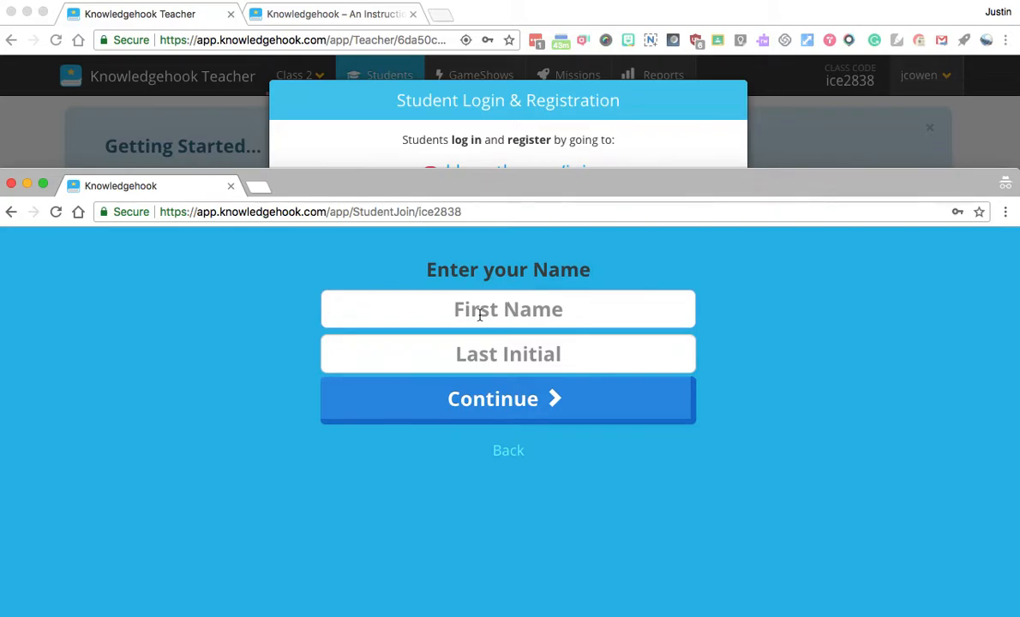
pyautogui.write('George')
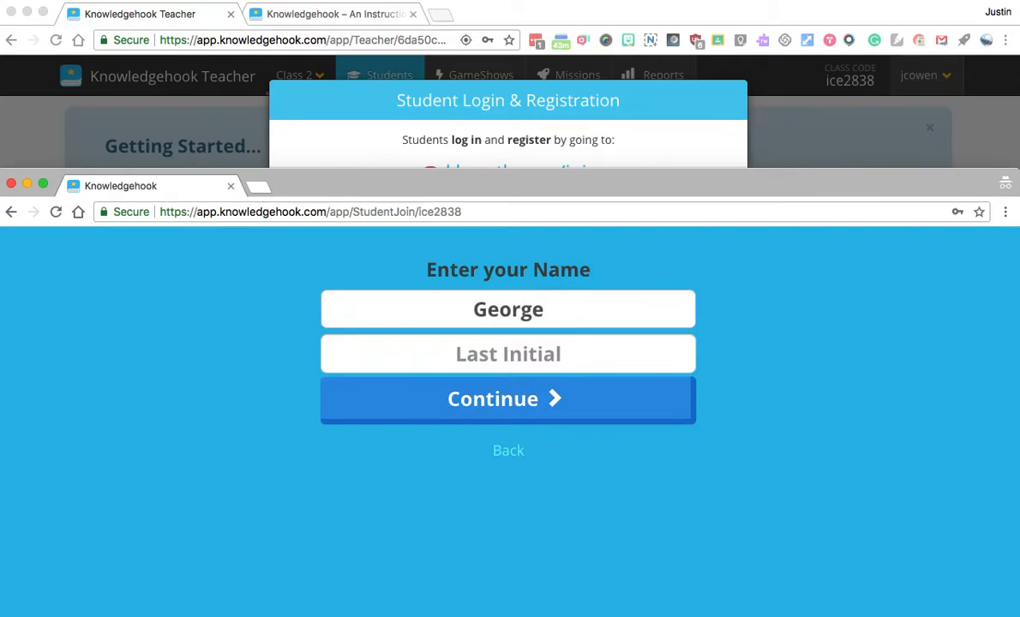
pyautogui.click(507, 353)
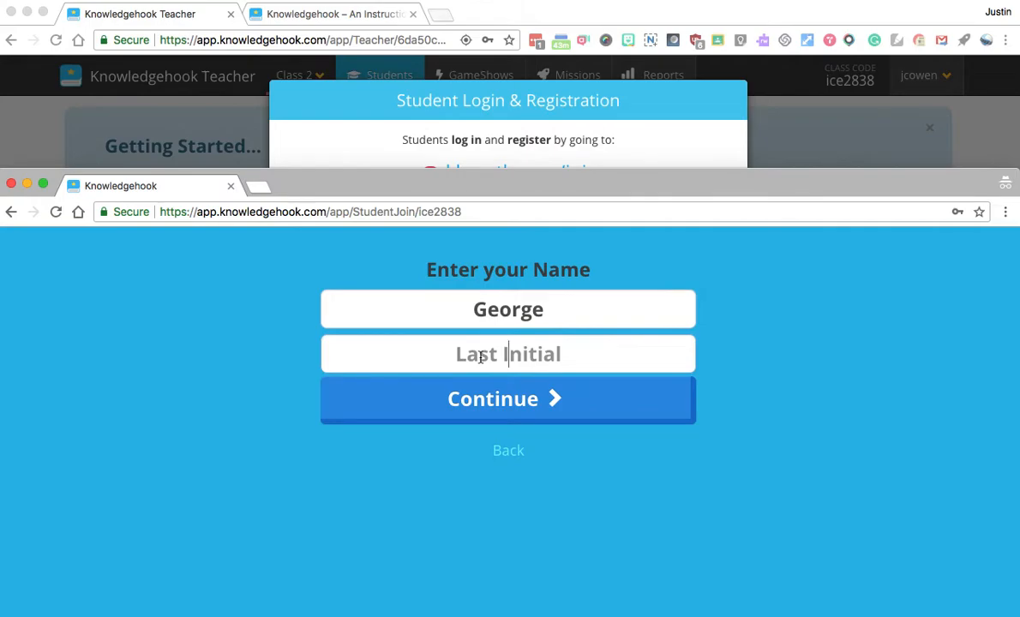
pyautogui.click(507, 397)
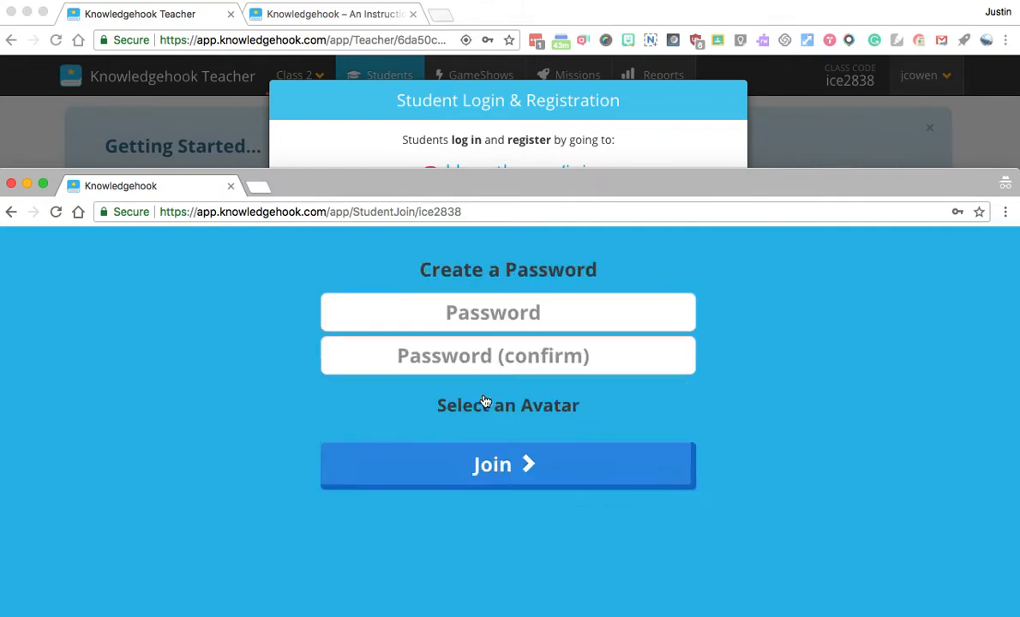
# - Set and confirm the password, pick the bird avatar and join the class
pyautogui.click(508, 312)
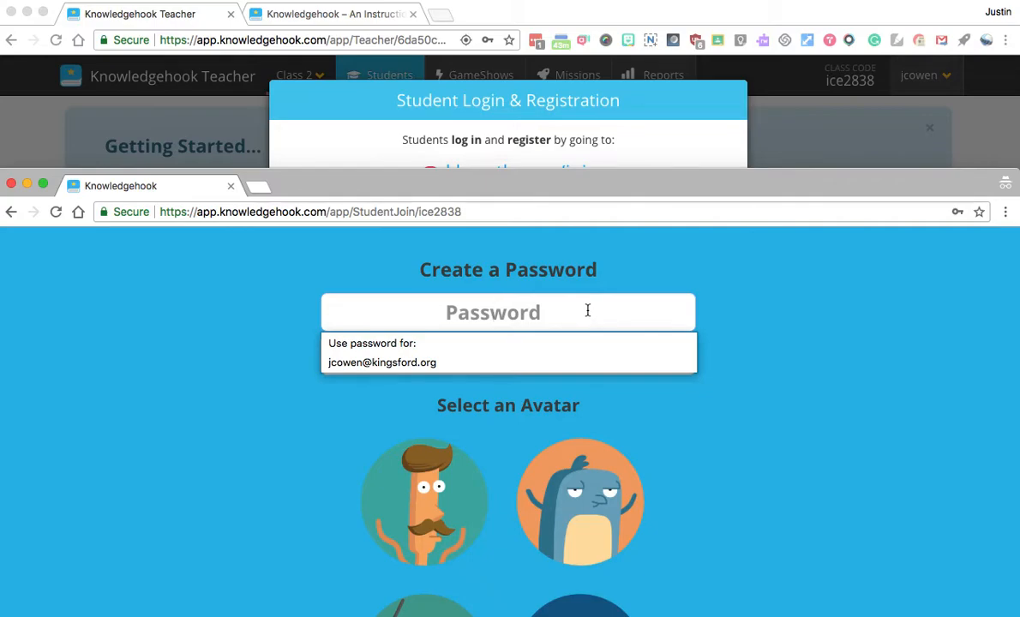
pyautogui.write('•••••')
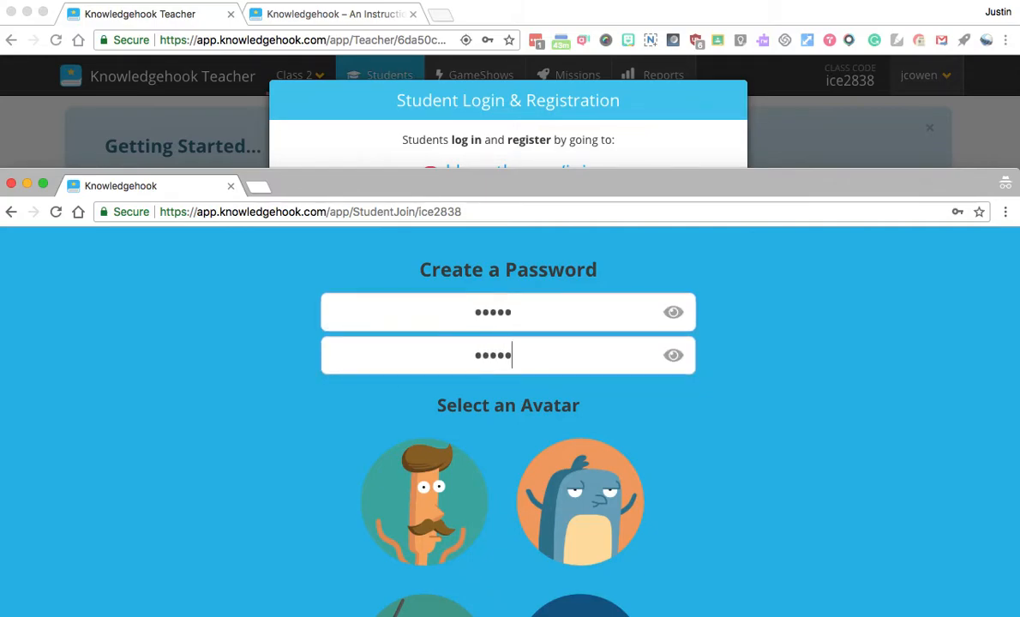
pyautogui.scroll(-3)
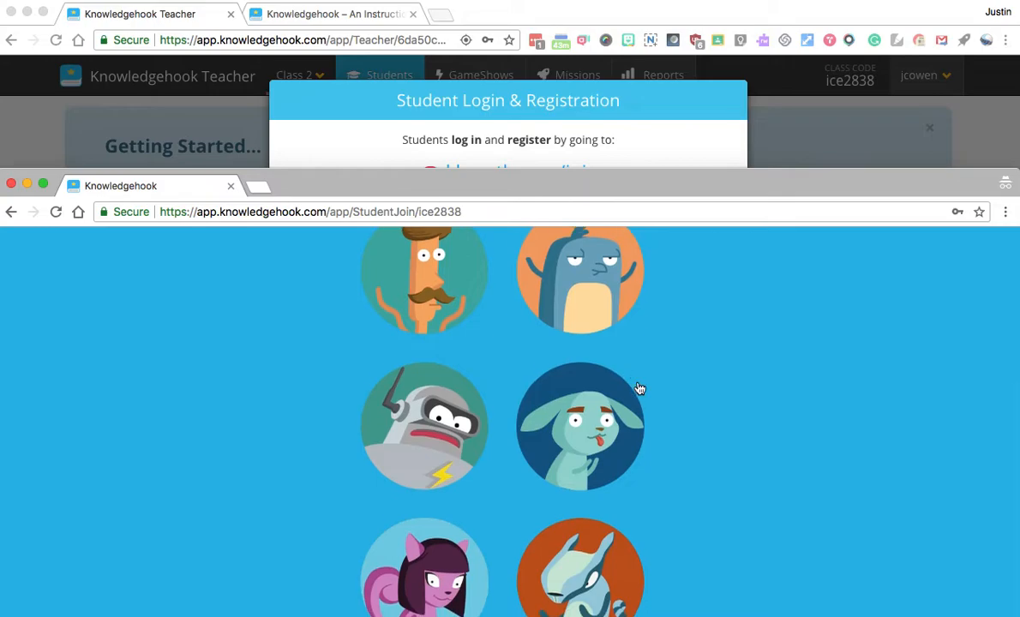
pyautogui.scroll(-3)
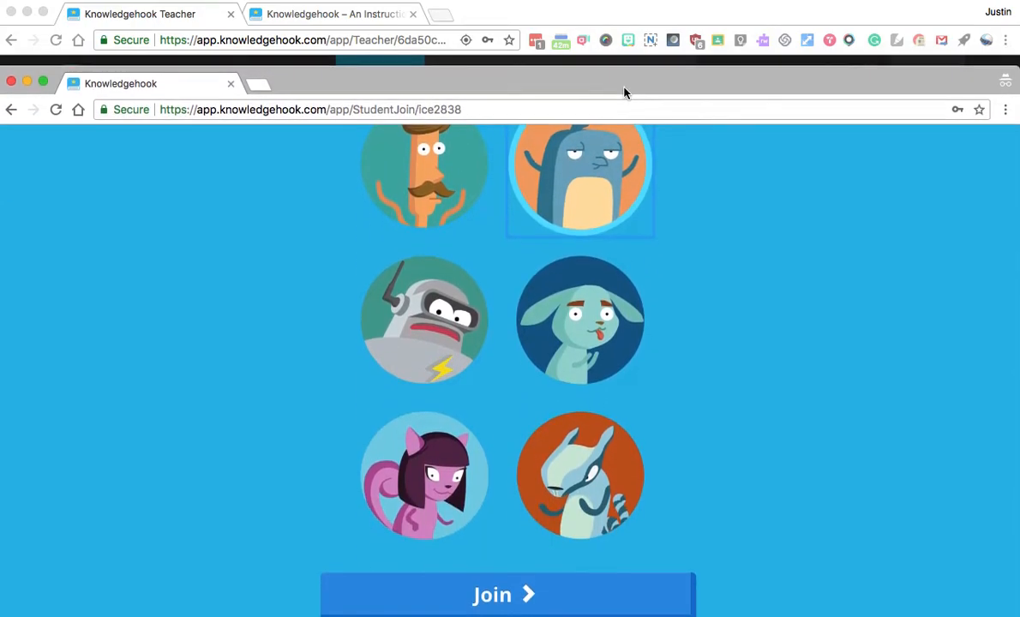
pyautogui.click(506, 593)
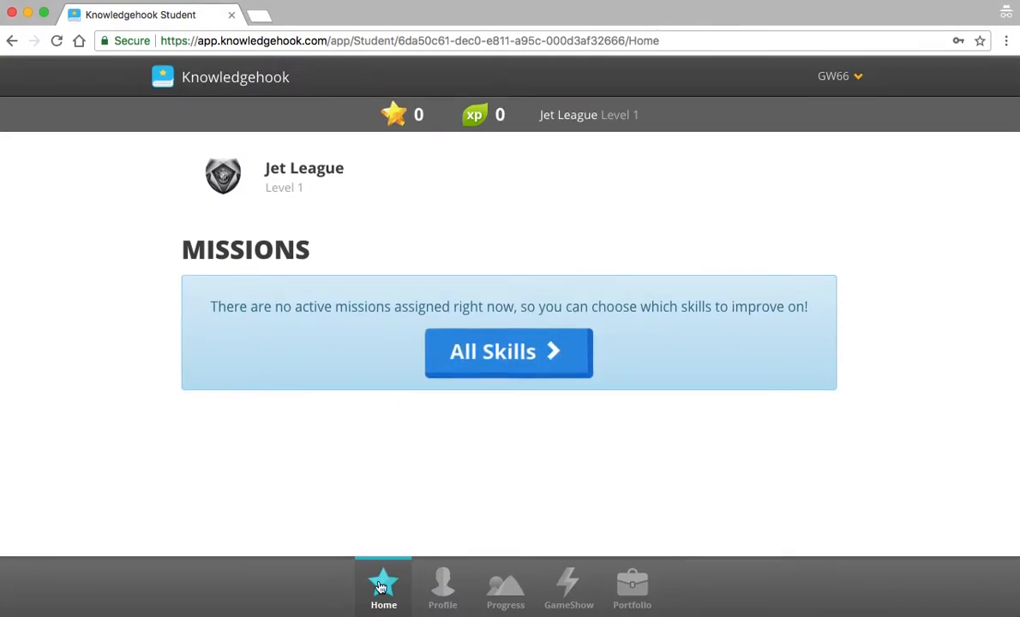
pyautogui.moveTo(432, 412)
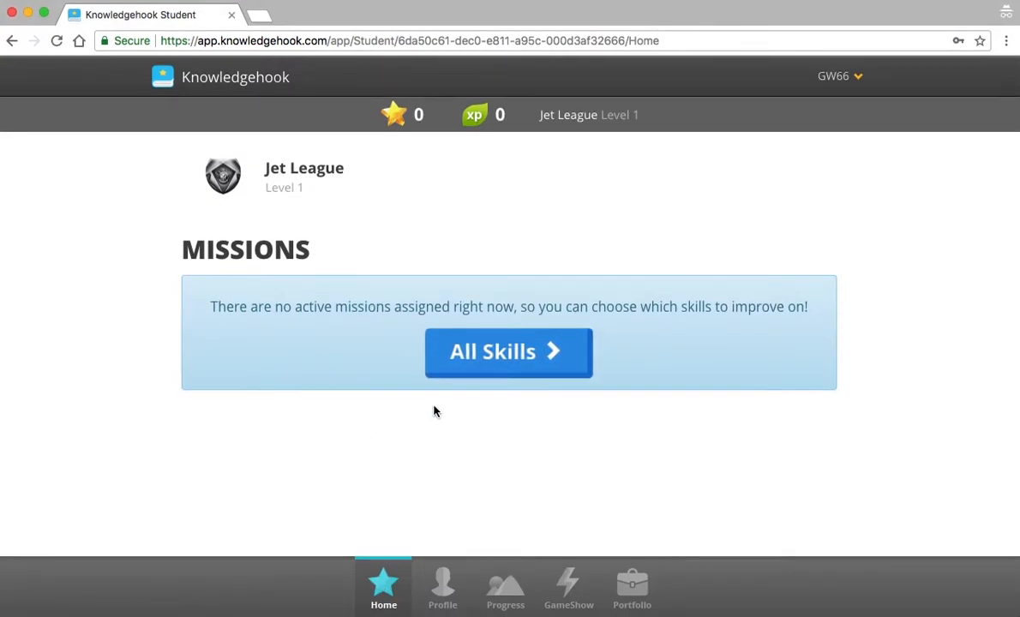
# - Tour the student's Profile, Class Progress and GameShow pages, then exit back toward the teacher window
pyautogui.click(443, 586)
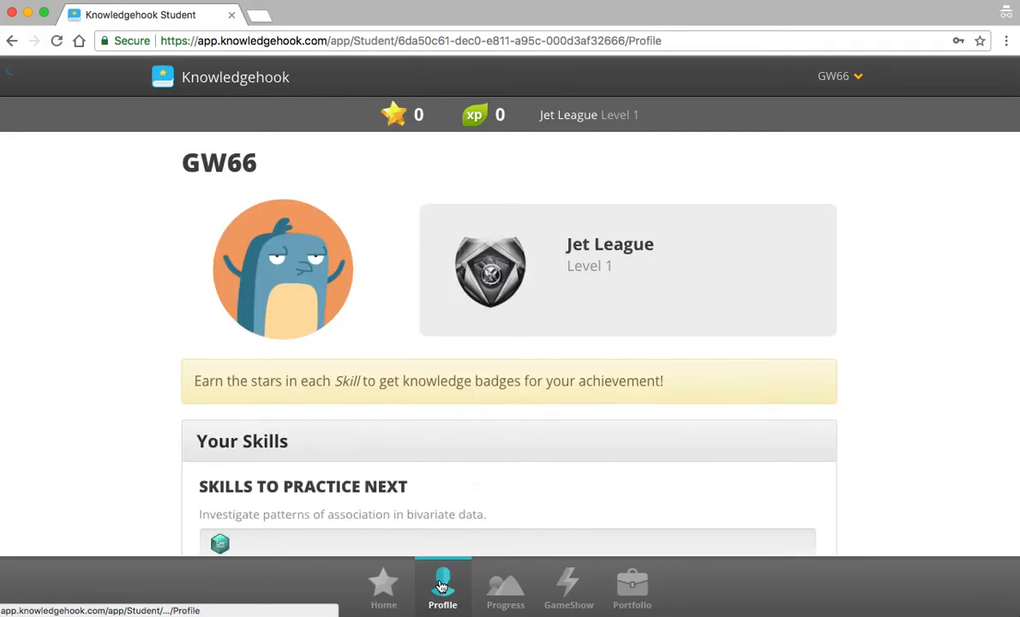
pyautogui.scroll(-3)
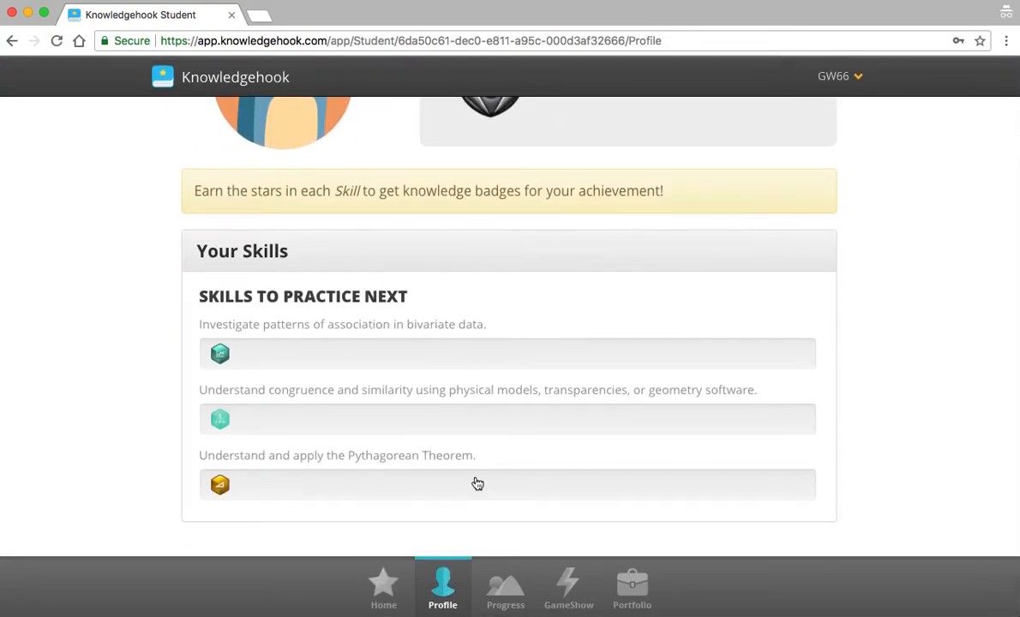
pyautogui.click(504, 586)
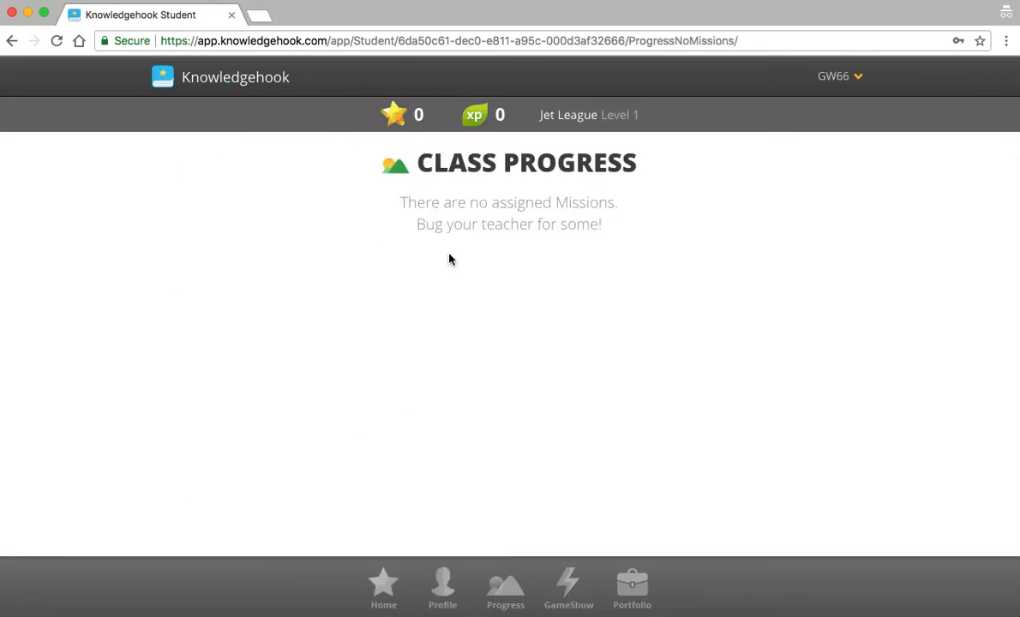
pyautogui.click(569, 589)
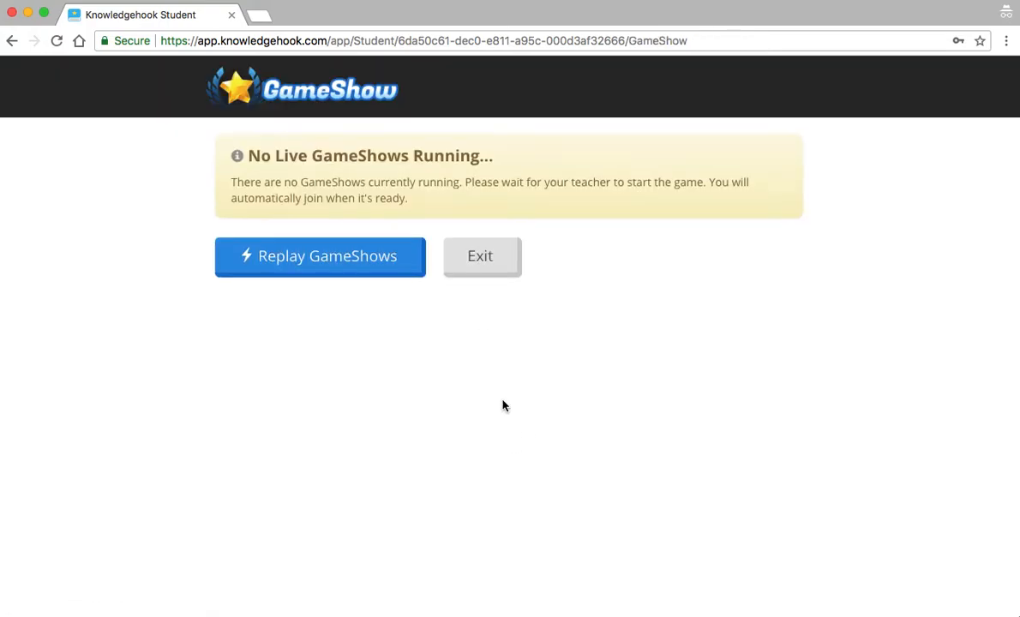
pyautogui.click(480, 257)
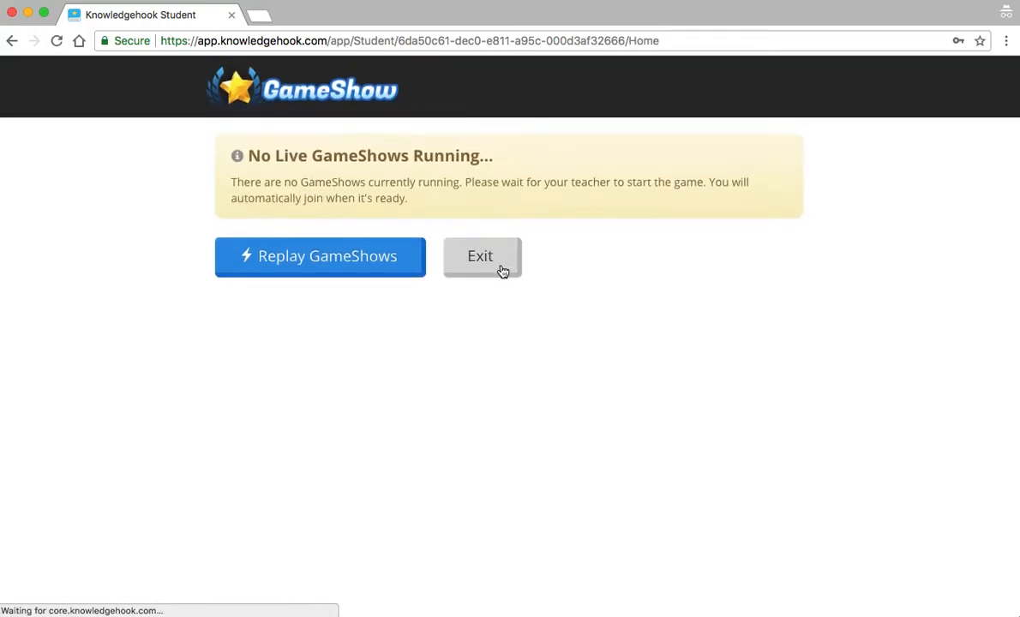
pyautogui.click(480, 255)
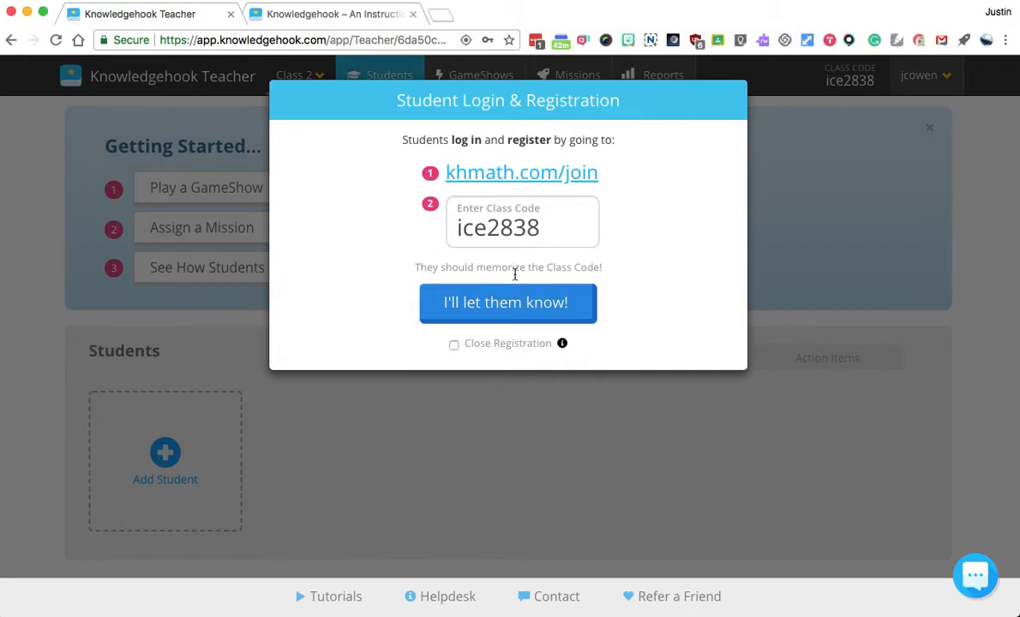
# - Dismiss the registration instructions with 'I'll let them know!'
pyautogui.click(508, 302)
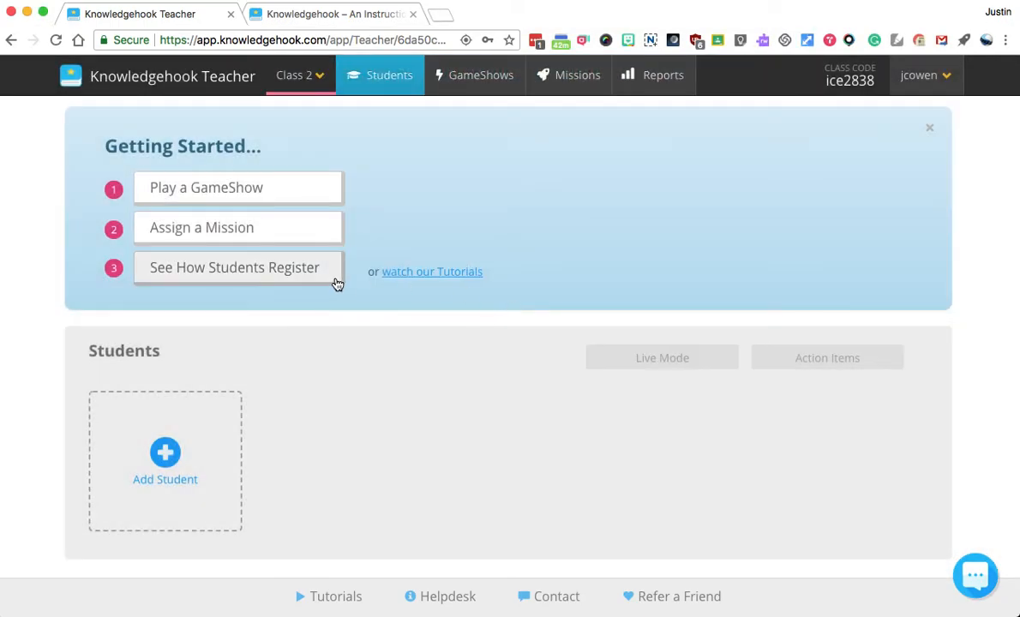
pyautogui.moveTo(339, 410)
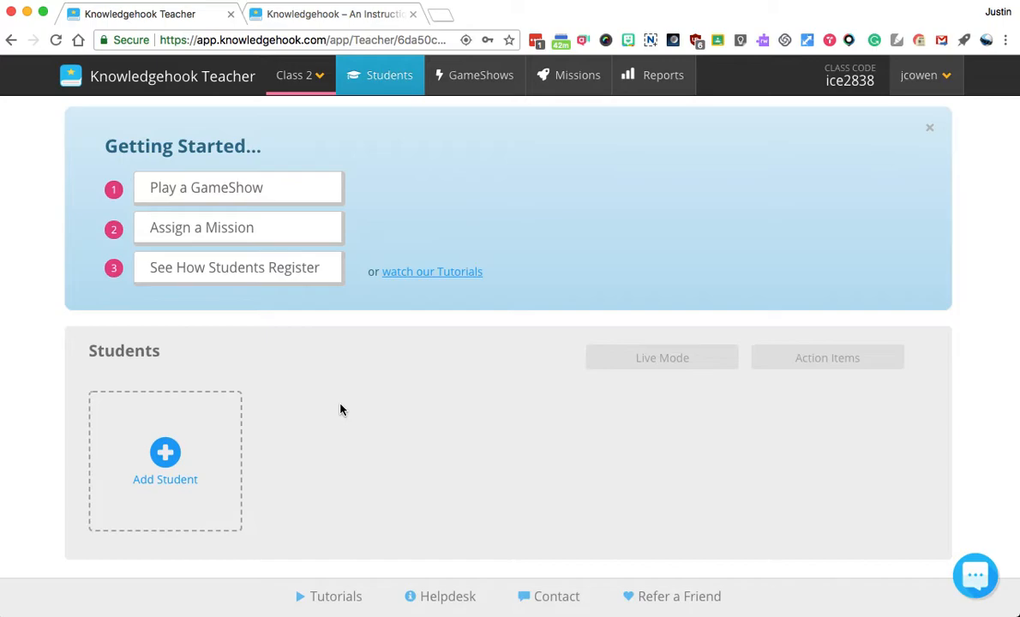
pyautogui.moveTo(267, 161)
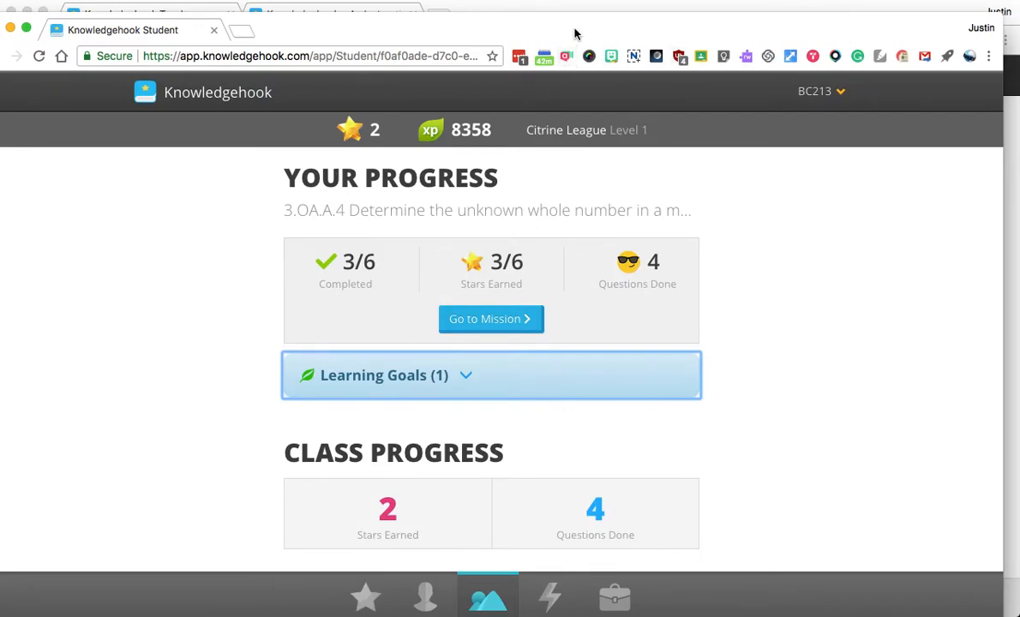
# - From the student Home, start Mission Challenge 2 of the 3.OA.A.4 mission
pyautogui.click(376, 596)
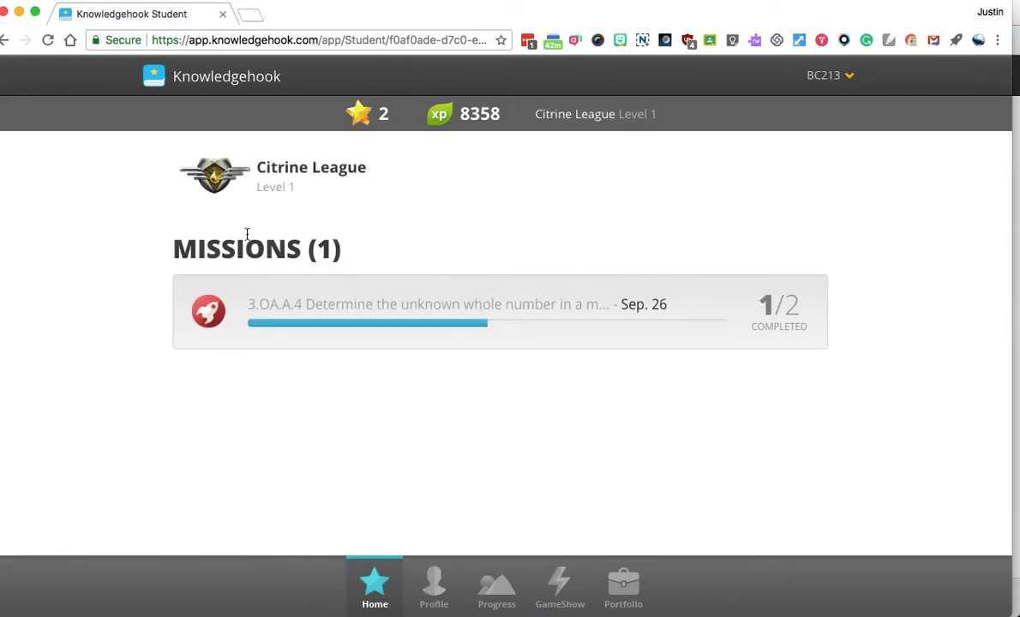
pyautogui.moveTo(244, 312)
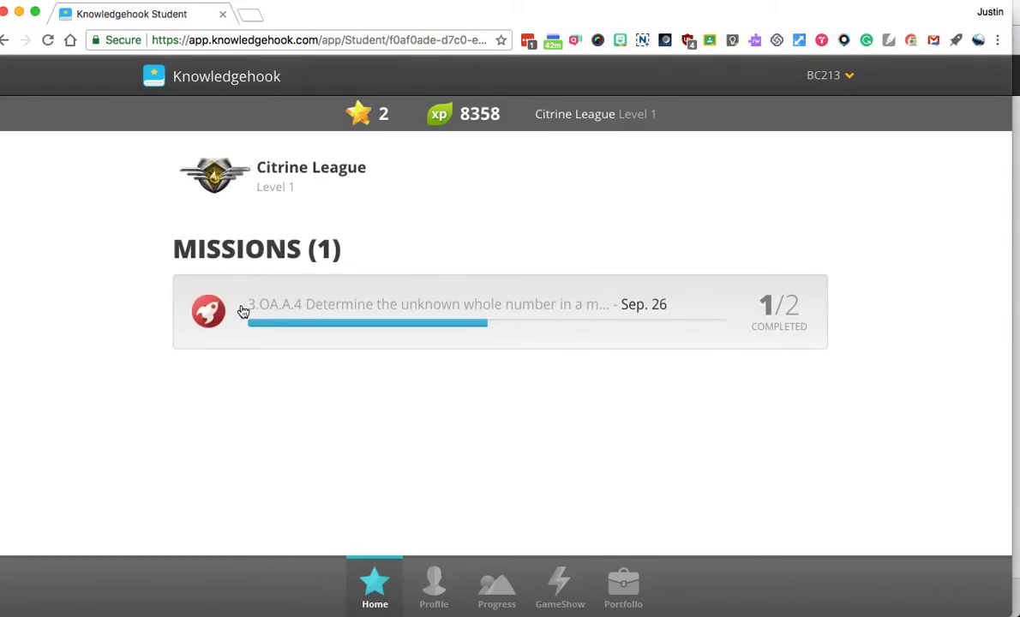
pyautogui.click(428, 312)
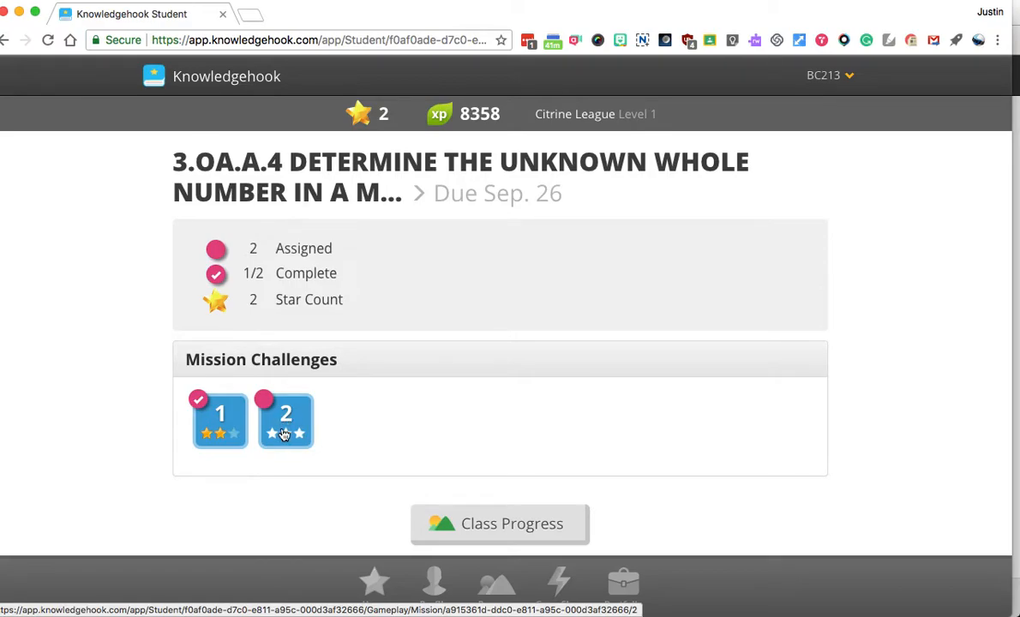
pyautogui.click(285, 420)
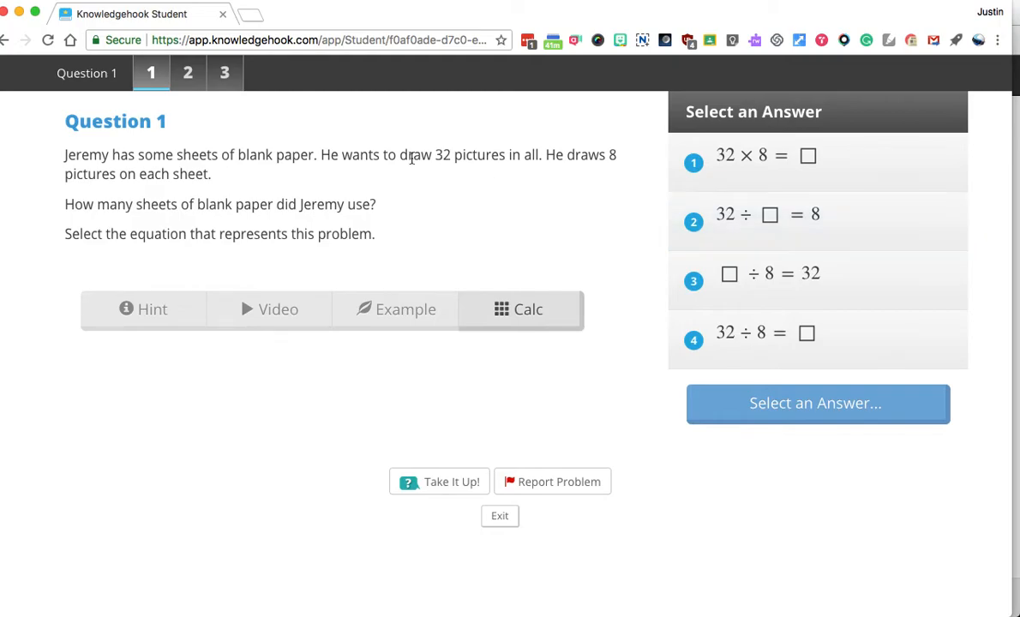
pyautogui.moveTo(175, 312)
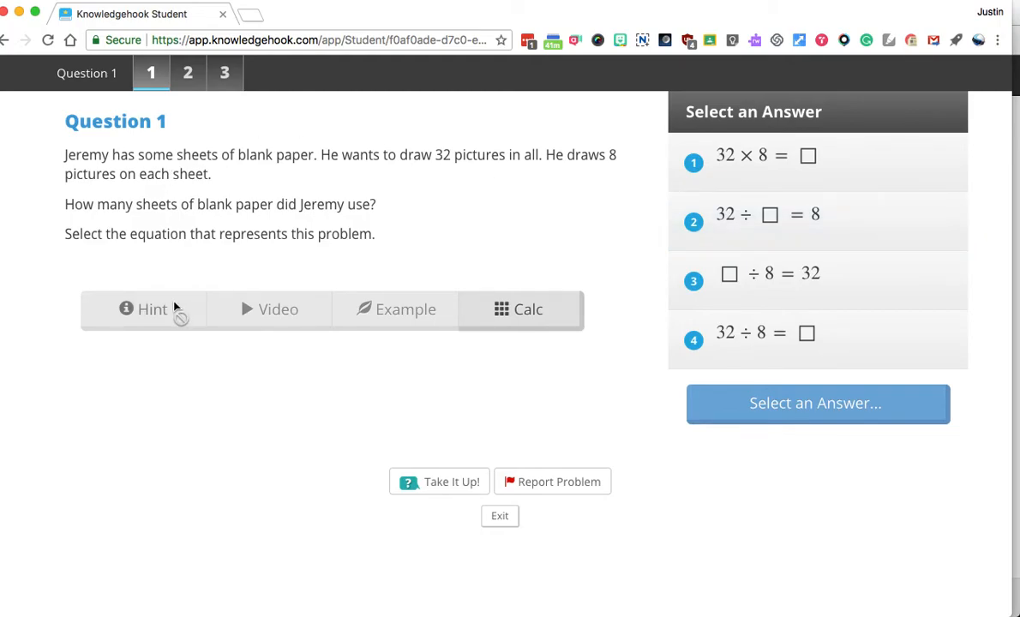
pyautogui.moveTo(515, 309)
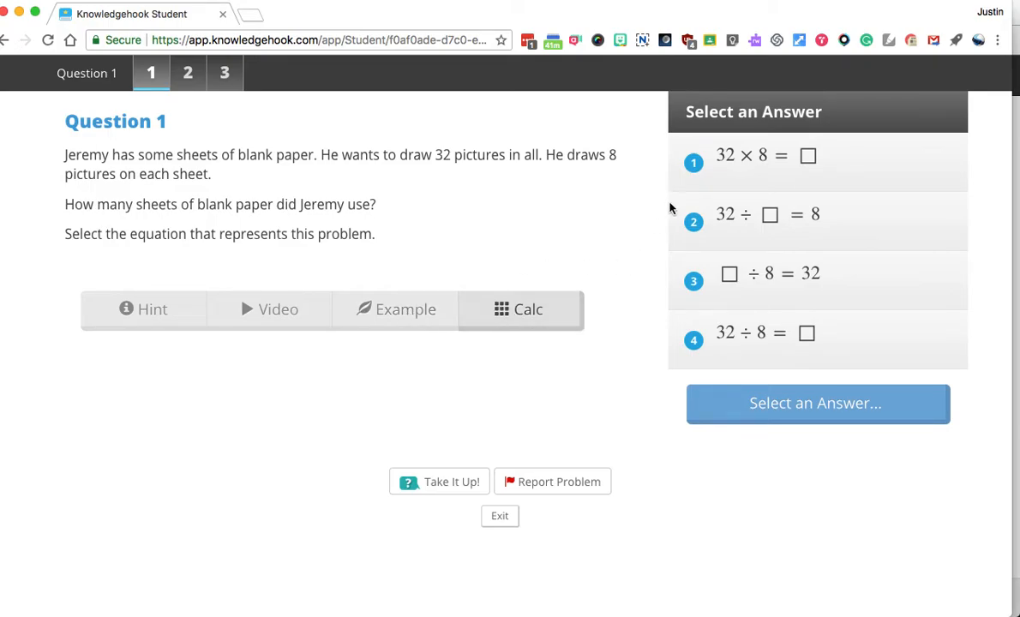
pyautogui.moveTo(682, 185)
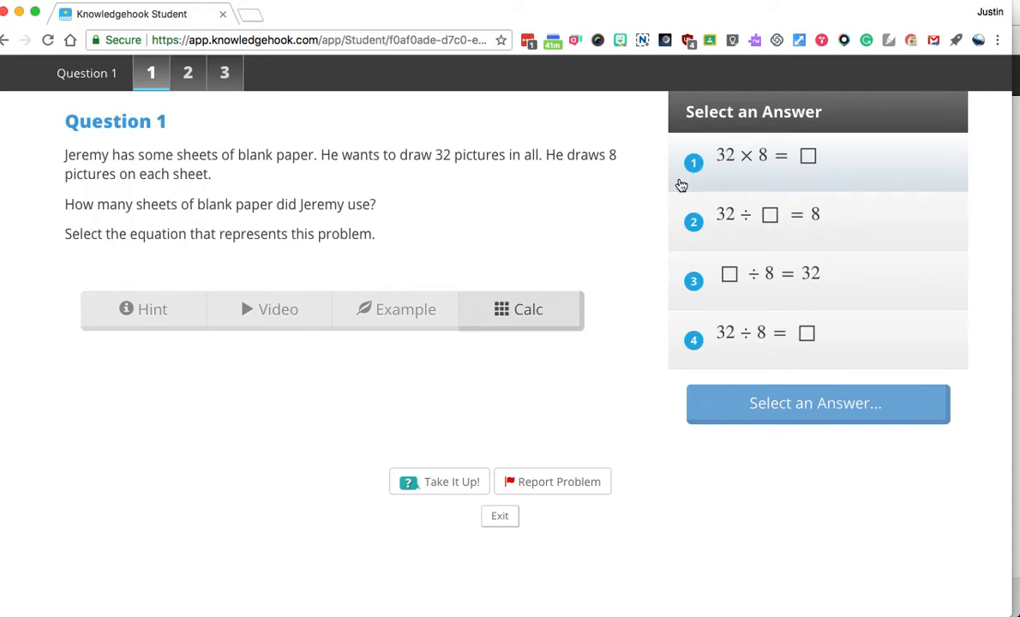
pyautogui.moveTo(348, 172)
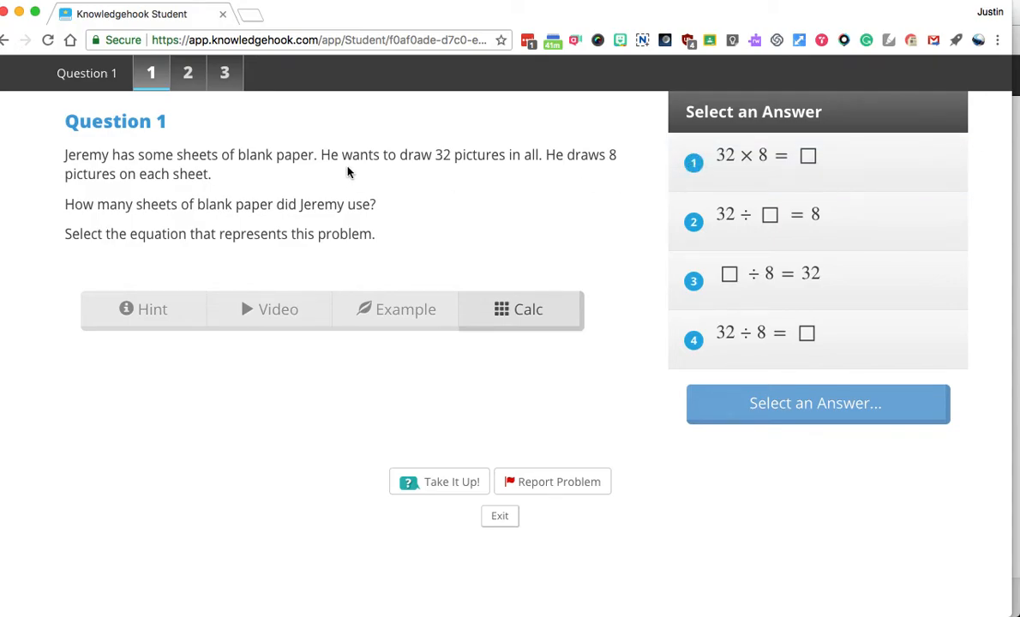
pyautogui.moveTo(586, 154)
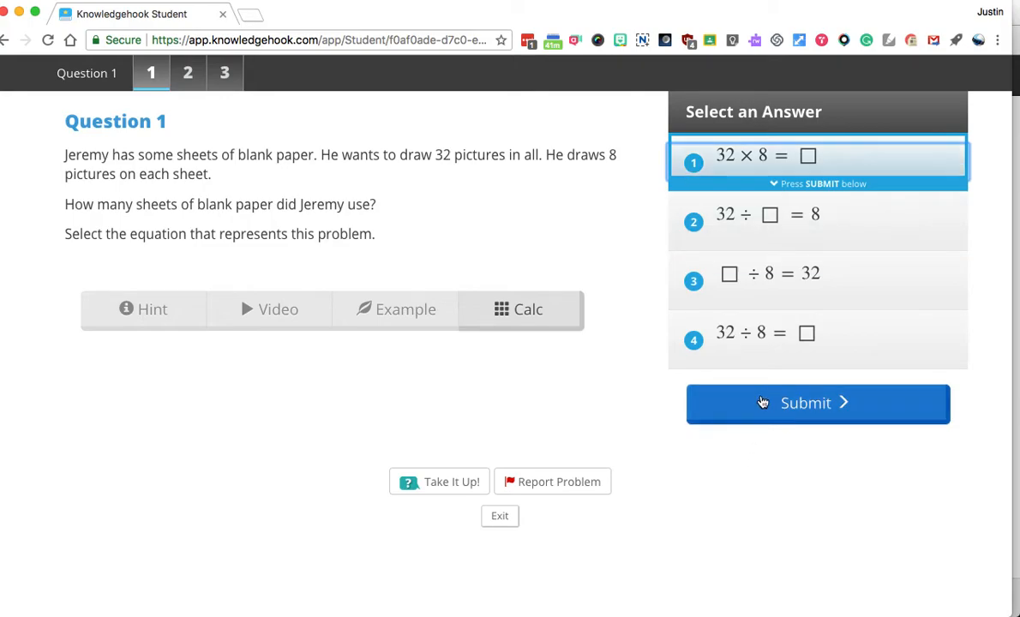
# - Answer Question 1 correctly with the second equation on retry, continue, and return to the teacher tab
pyautogui.click(816, 405)
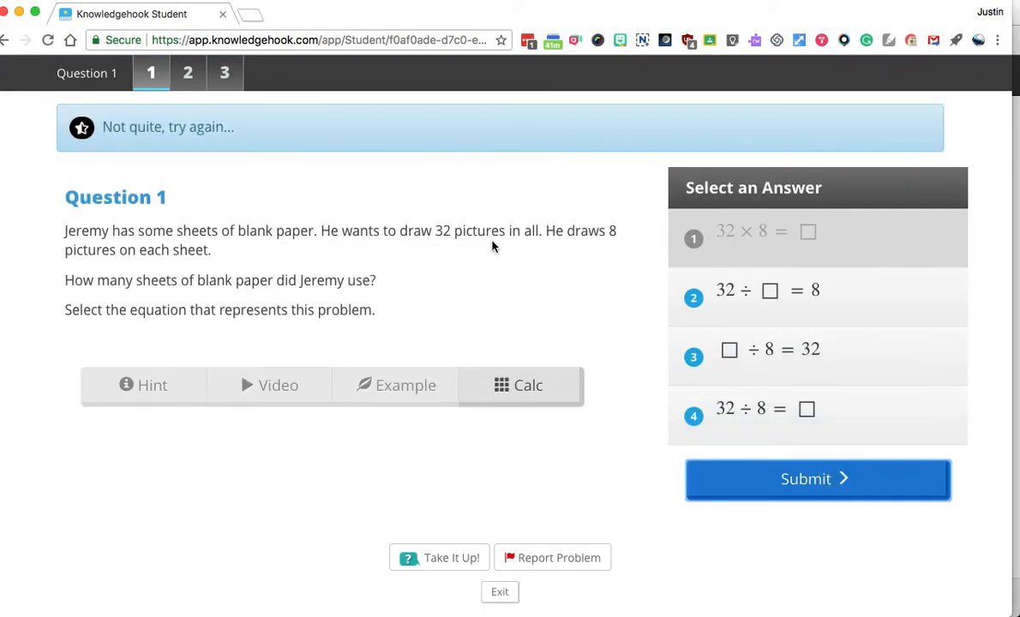
pyautogui.moveTo(638, 321)
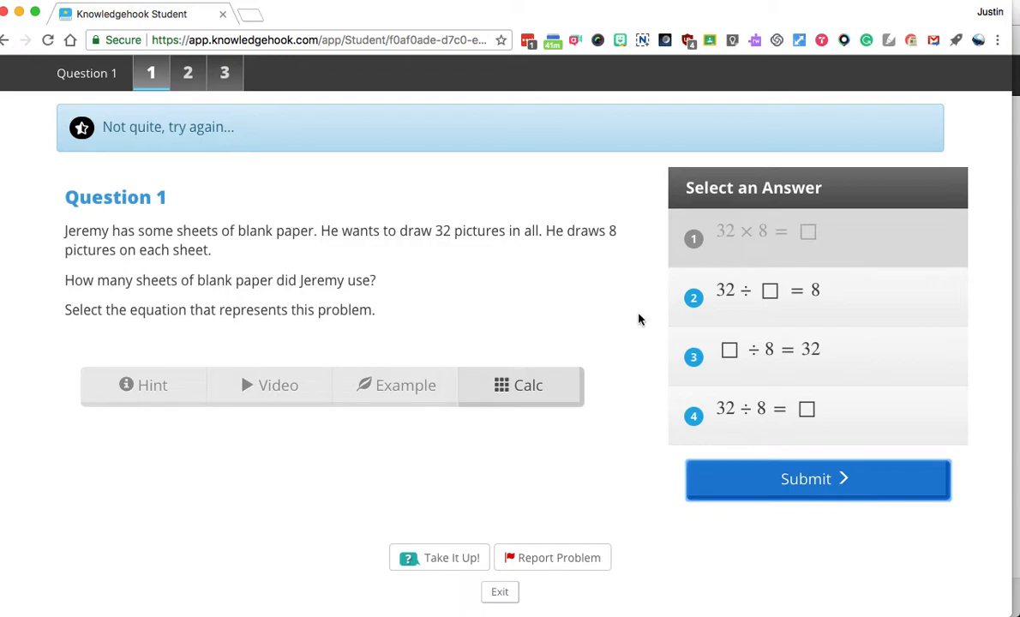
pyautogui.click(768, 292)
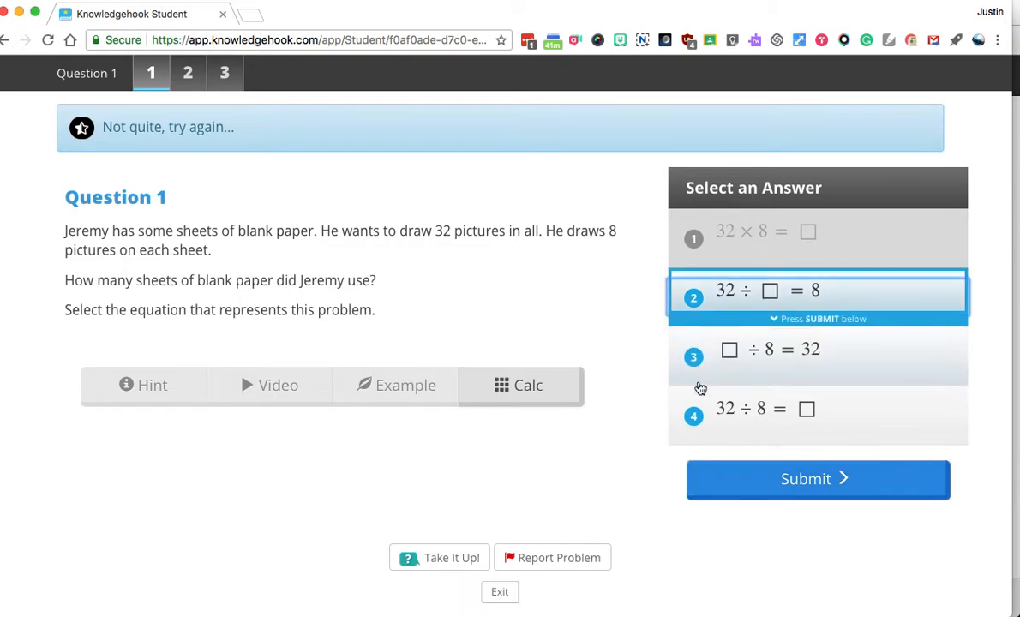
pyautogui.click(816, 478)
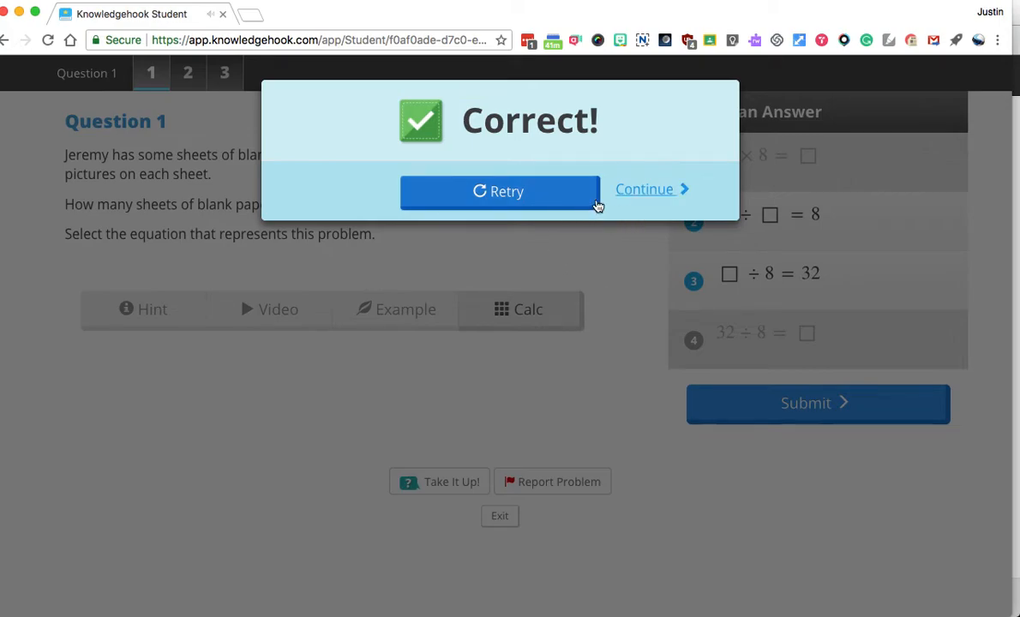
pyautogui.click(644, 188)
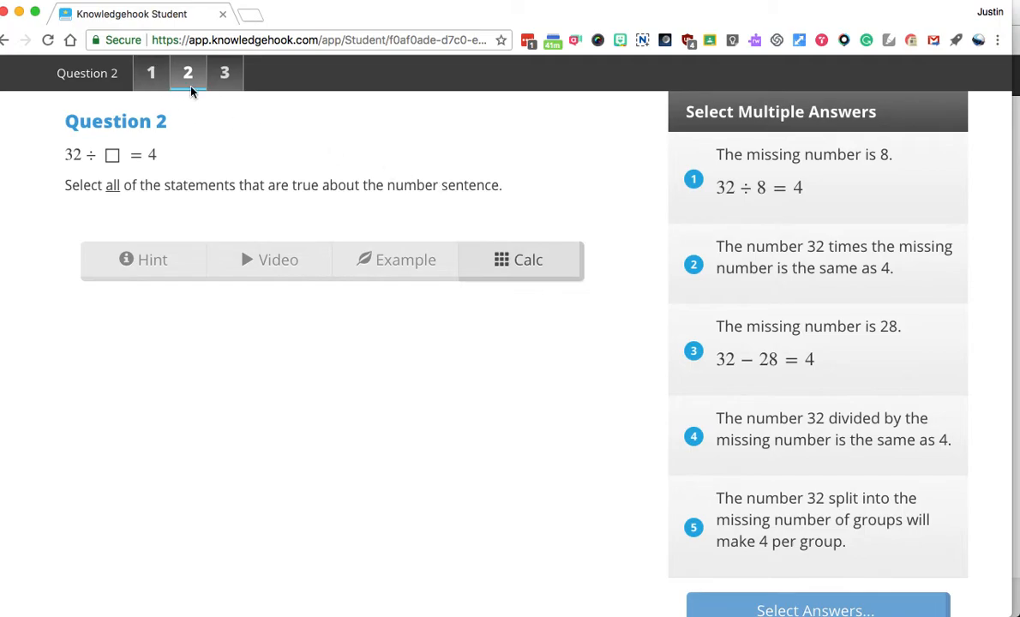
pyautogui.moveTo(291, 158)
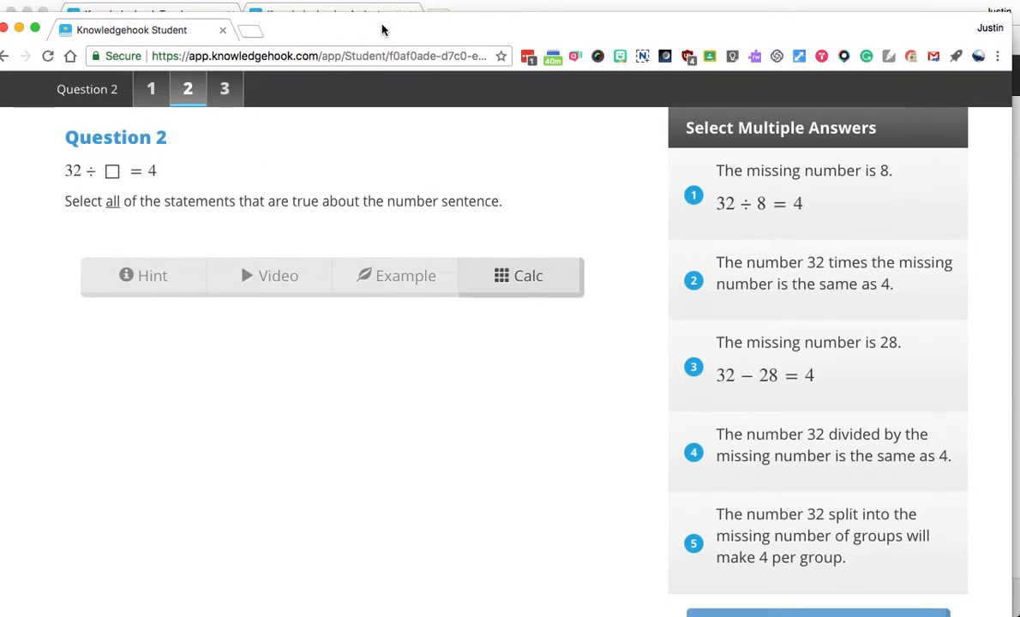
pyautogui.click(329, 14)
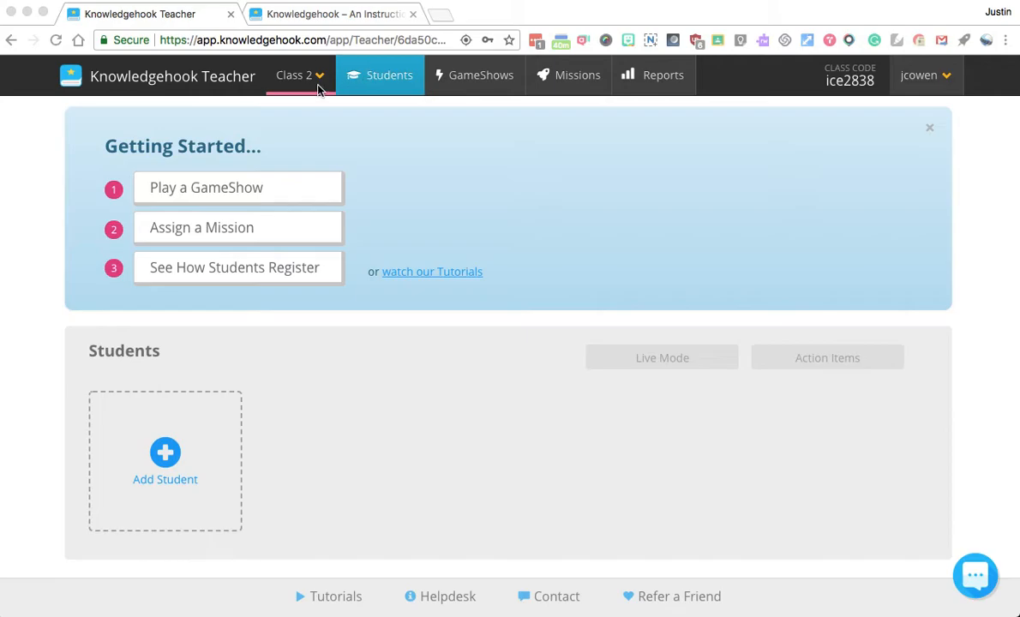
pyautogui.click(298, 76)
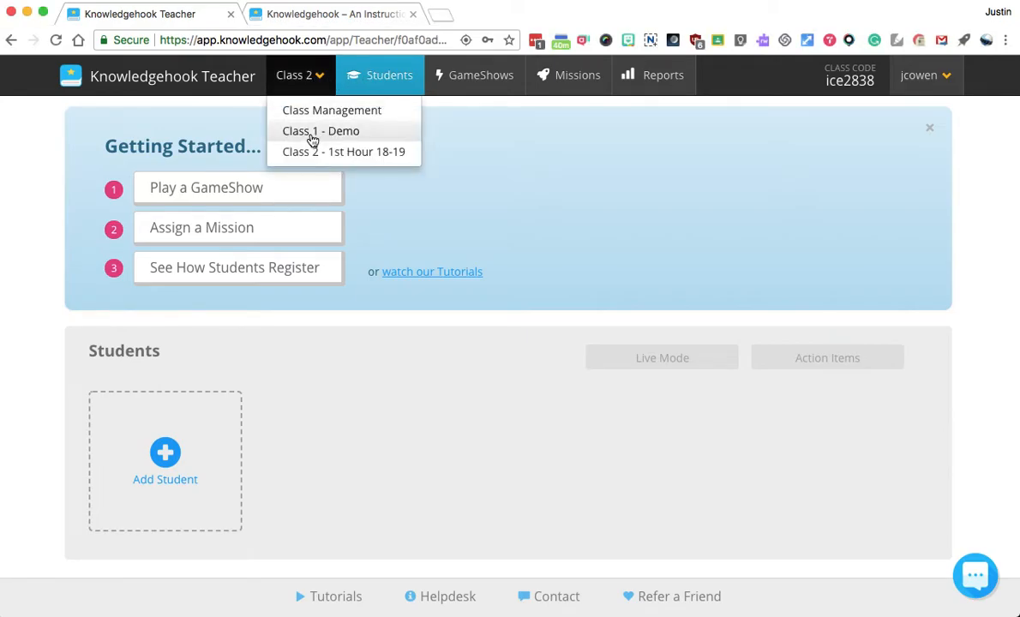
pyautogui.click(321, 130)
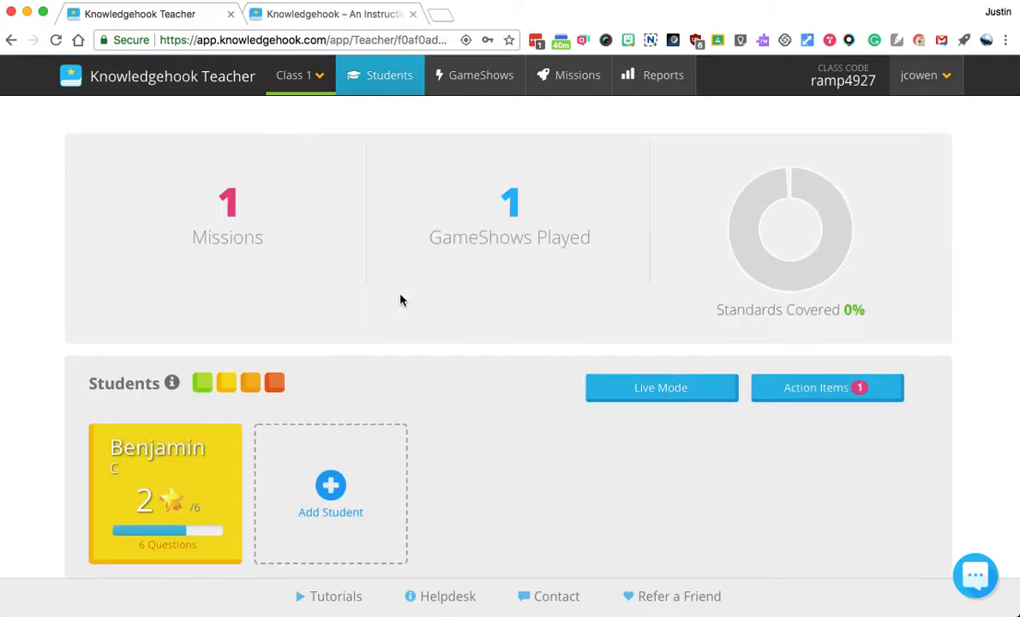
pyautogui.scroll(-3)
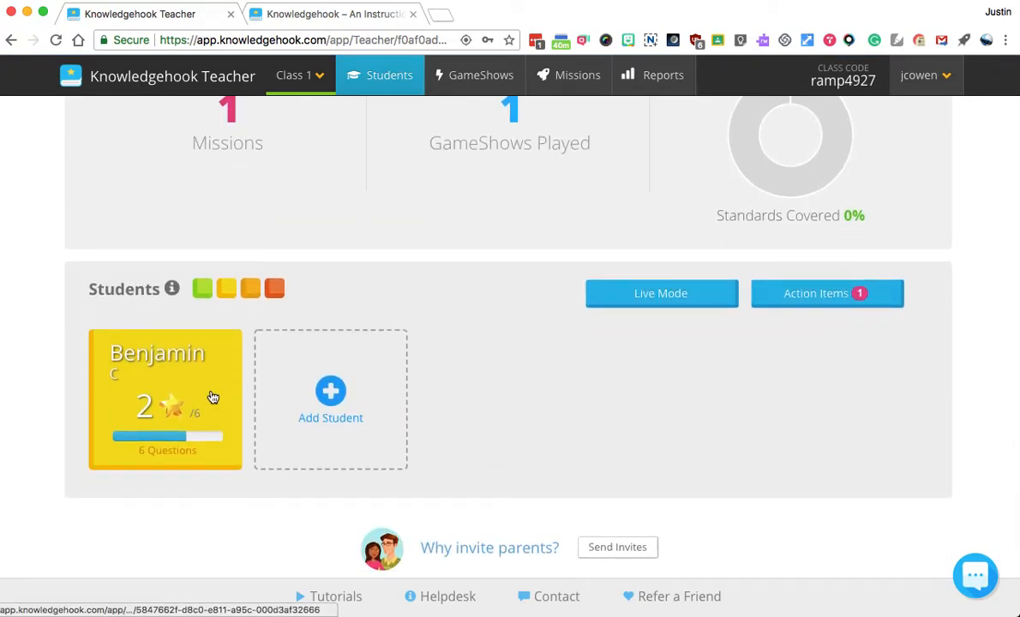
pyautogui.click(165, 398)
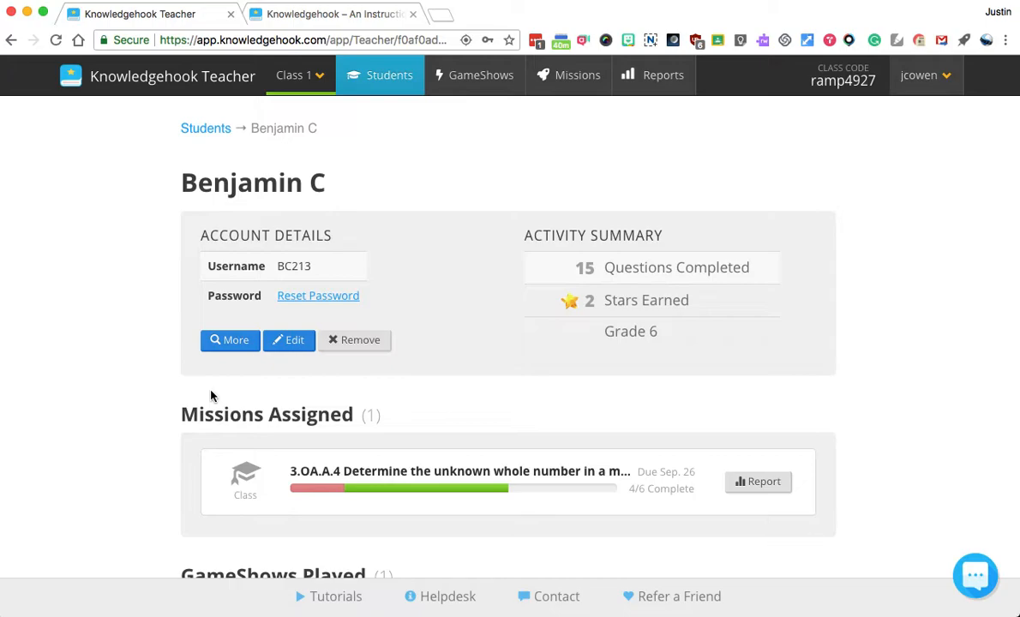
# - Bring up the report for Benjamin's assigned 3.OA.A.4 mission under Missions Assigned
pyautogui.scroll(-3)
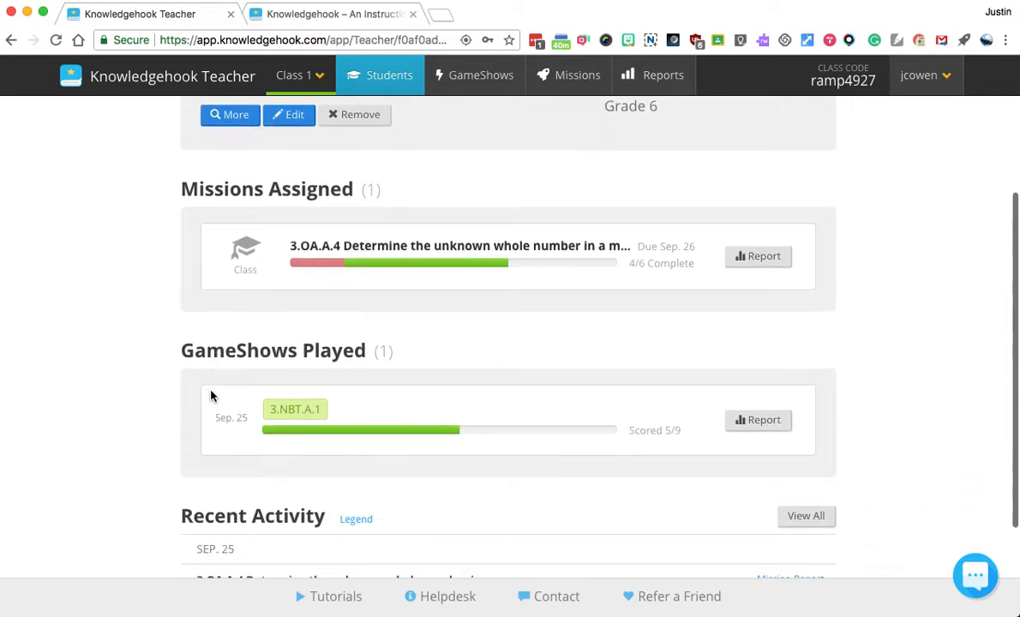
pyautogui.scroll(-3)
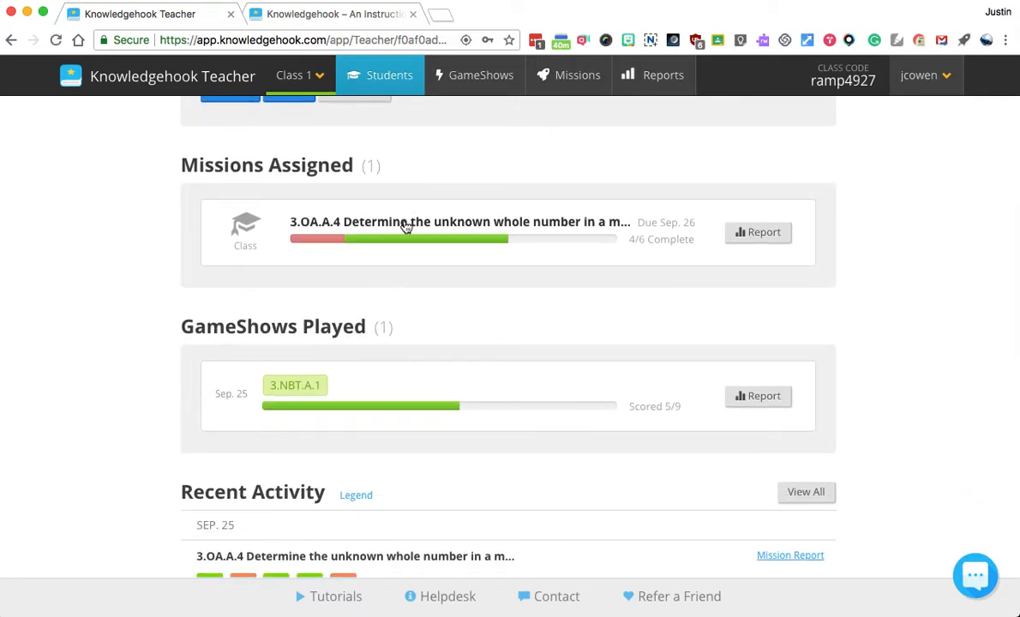
pyautogui.click(758, 233)
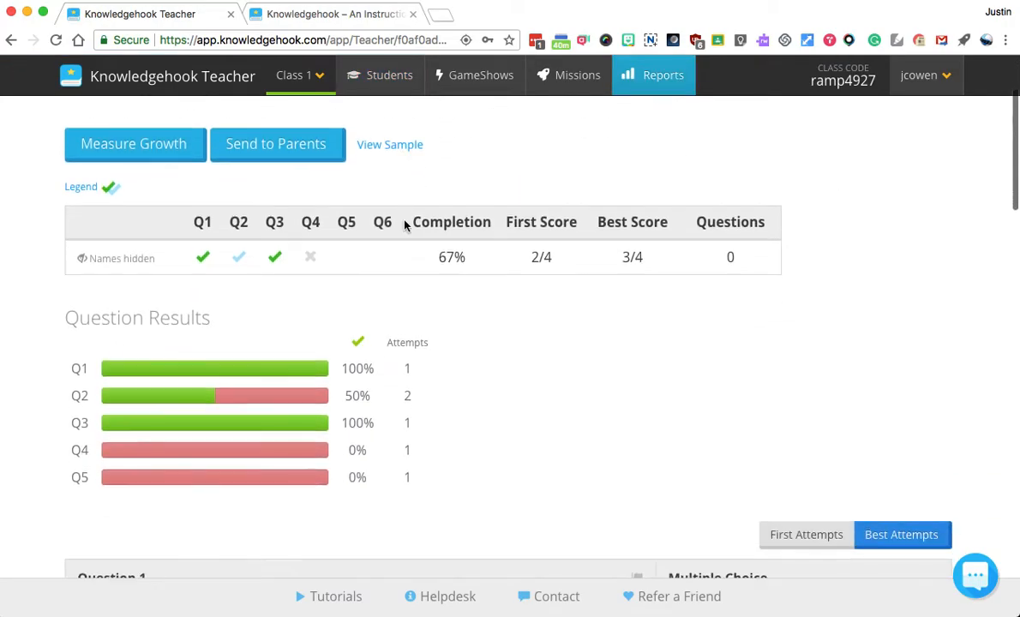
# - Review the mission's per-question results, then return to the class Reports overview
pyautogui.scroll(-3)
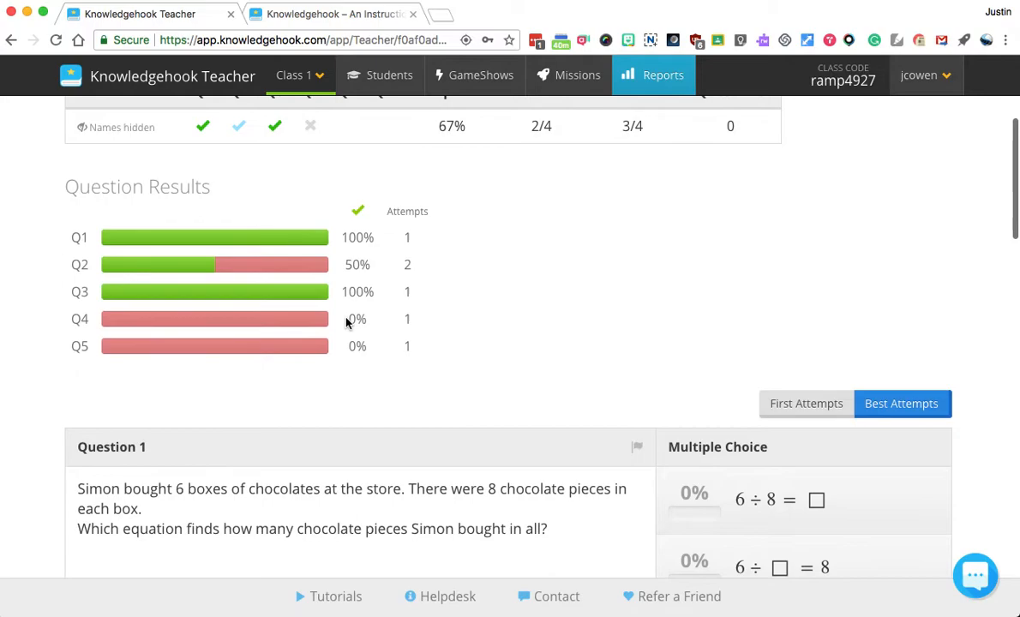
pyautogui.moveTo(229, 271)
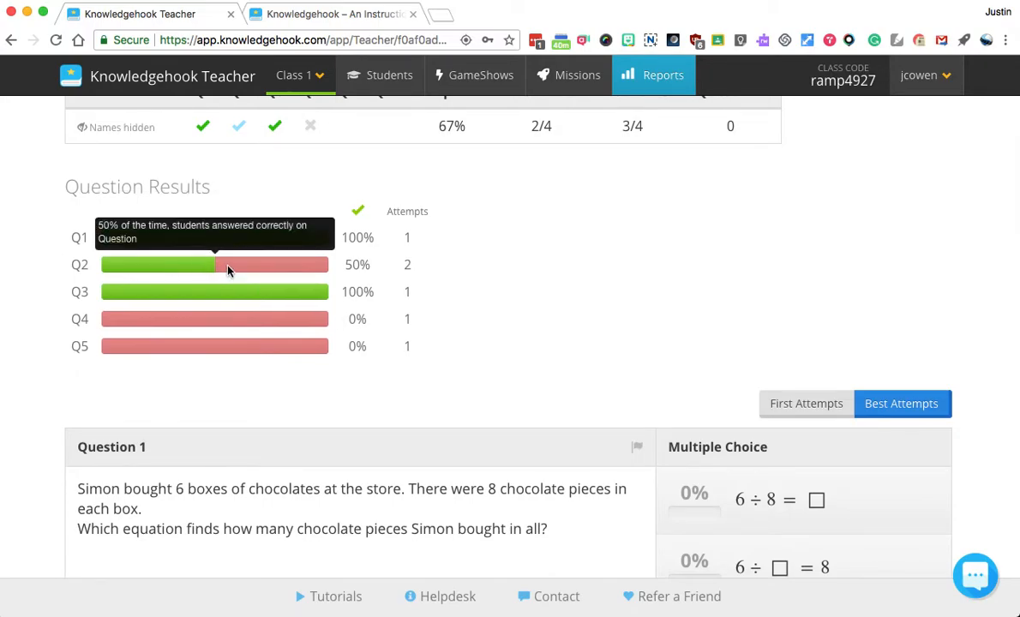
pyautogui.moveTo(250, 329)
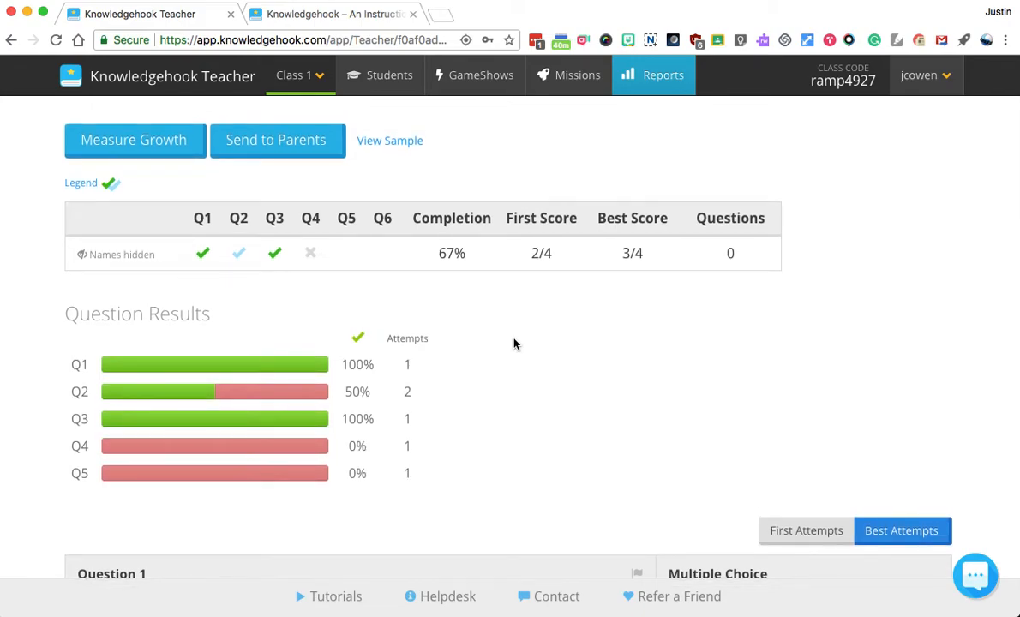
pyautogui.scroll(-3)
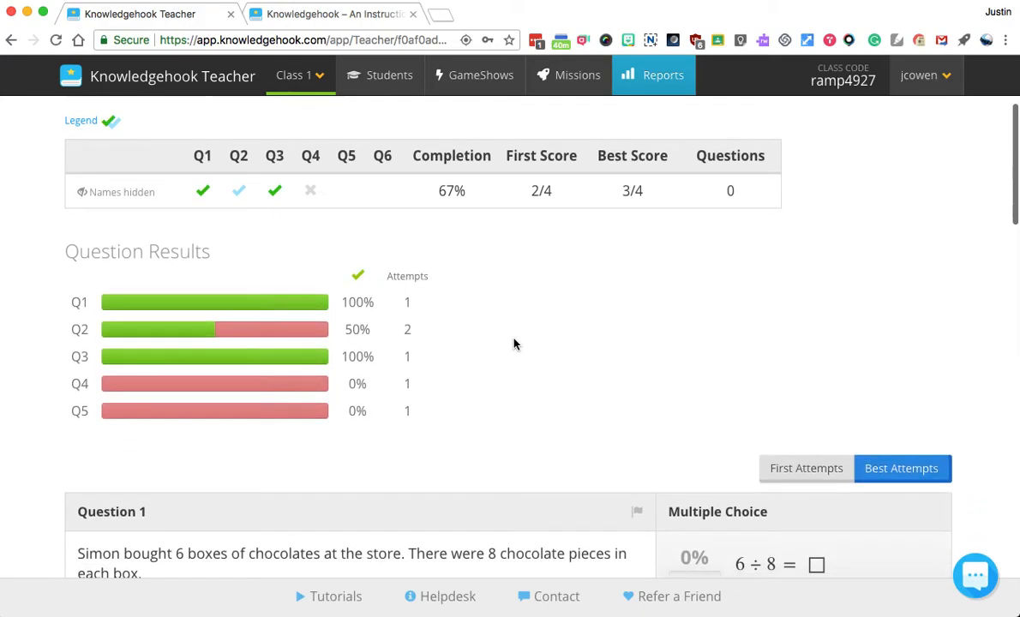
pyautogui.scroll(-3)
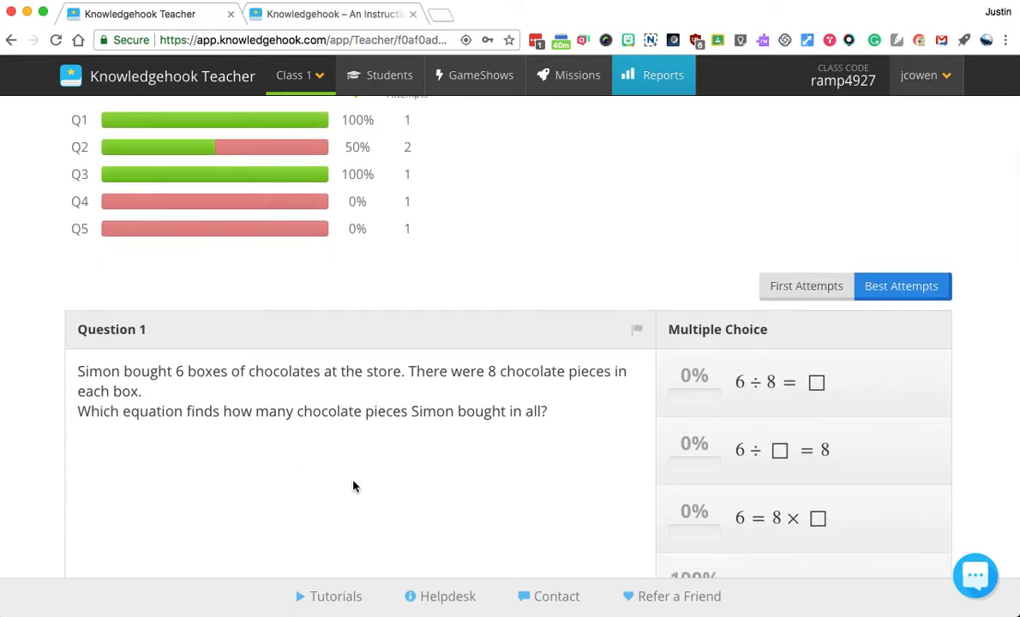
pyautogui.scroll(-3)
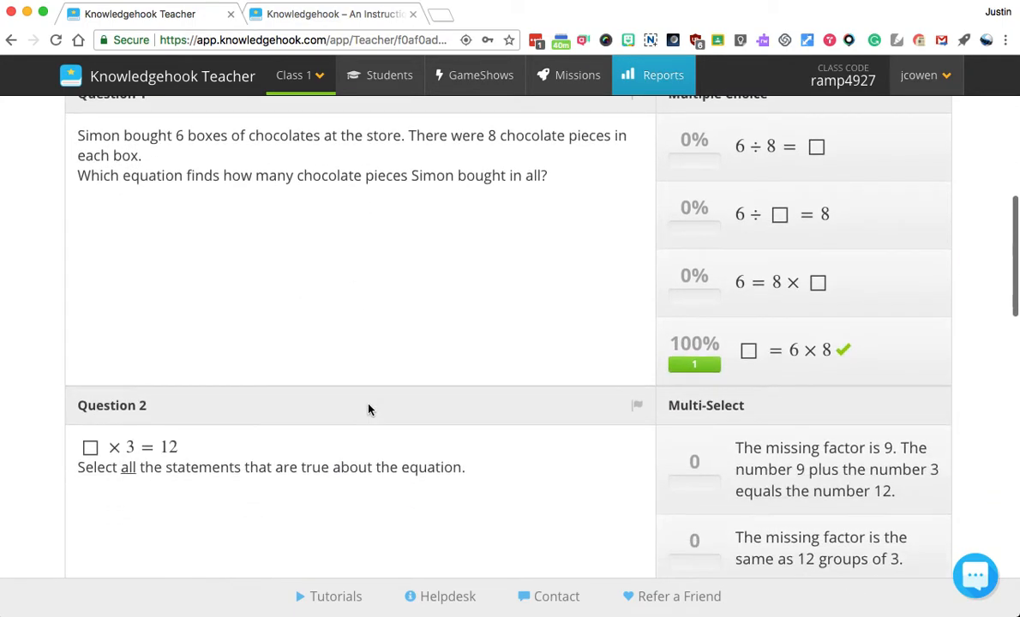
pyautogui.scroll(3)
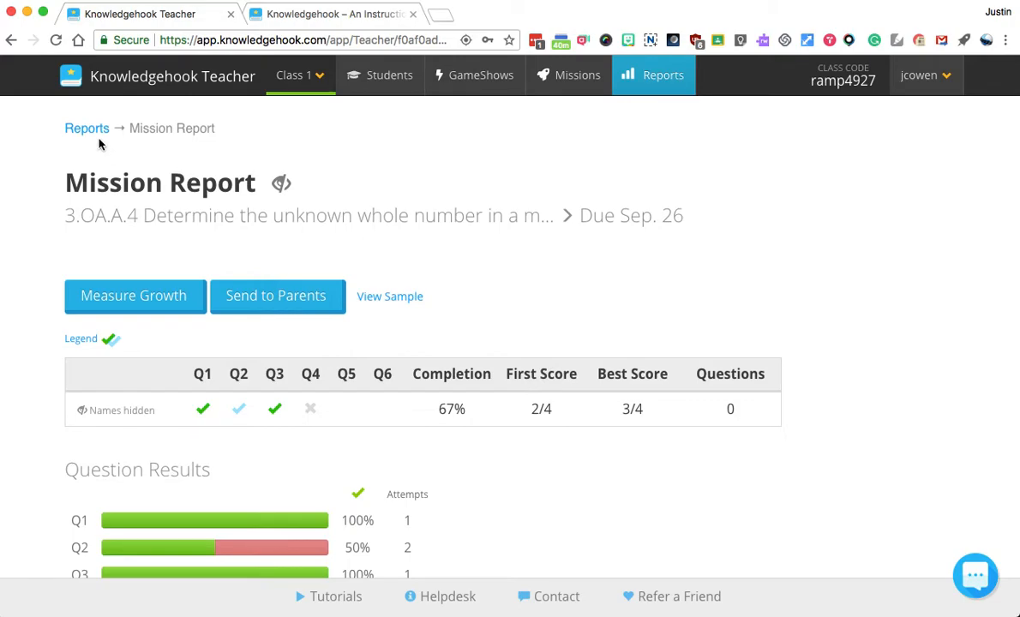
pyautogui.moveTo(85, 128)
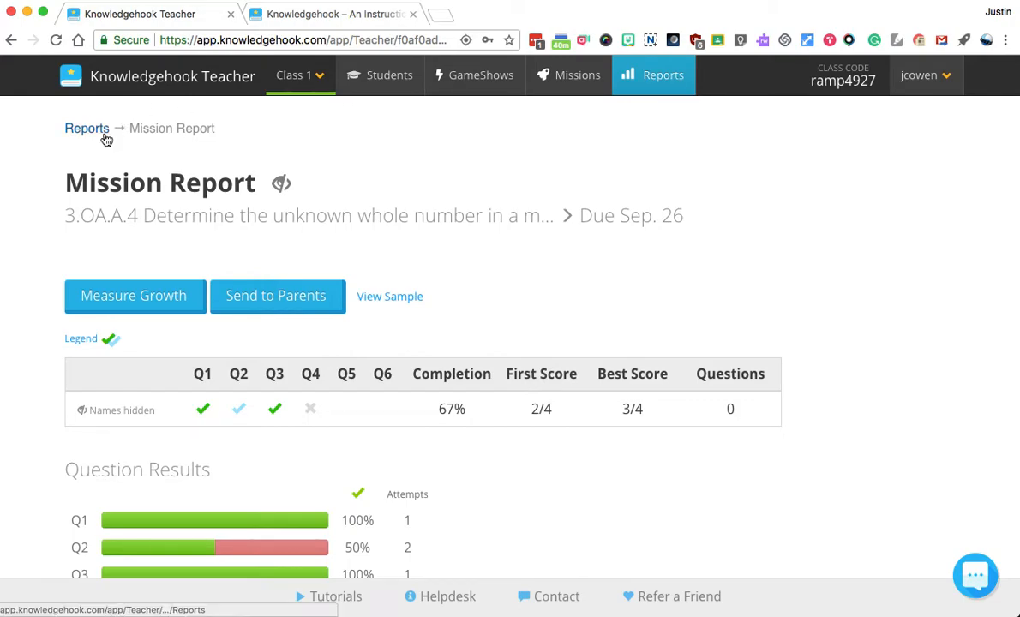
pyautogui.click(85, 127)
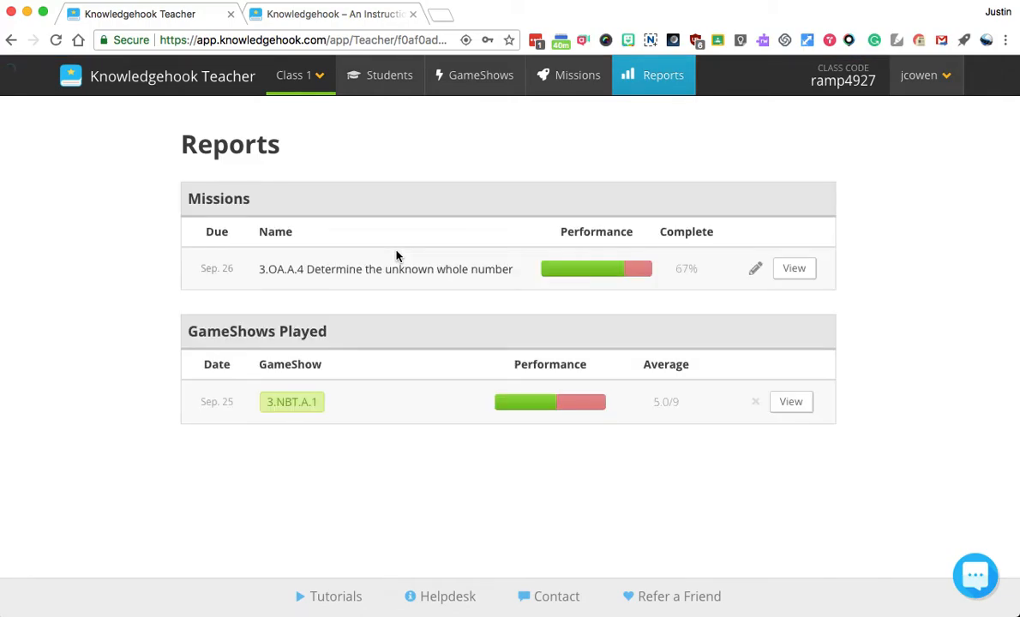
pyautogui.moveTo(480, 93)
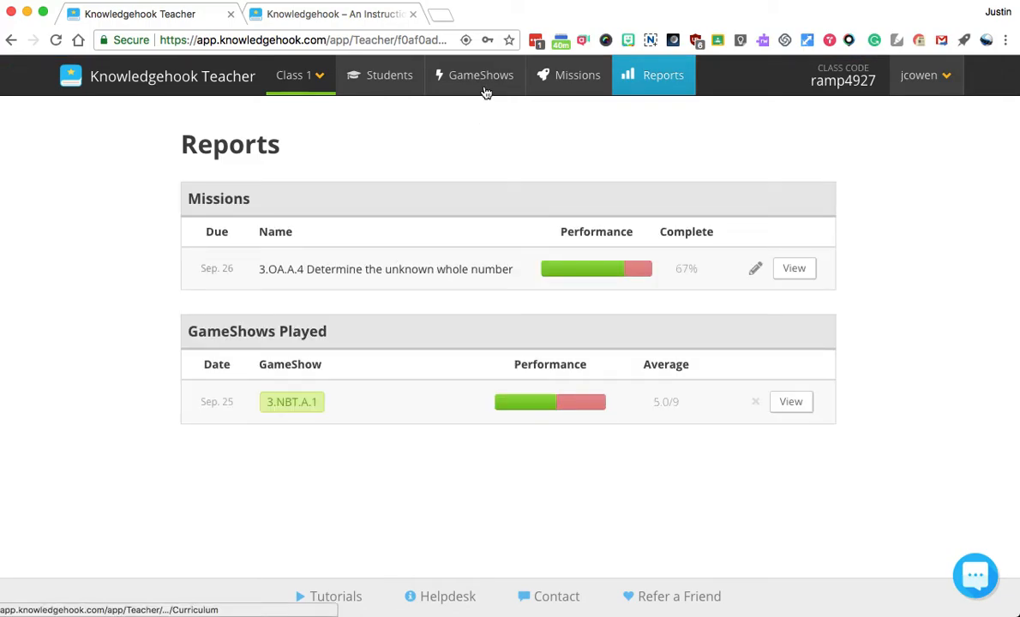
# - Browse the GameShow library and switch the grade level to a high-school course for HSS.ID.C.7
pyautogui.click(475, 75)
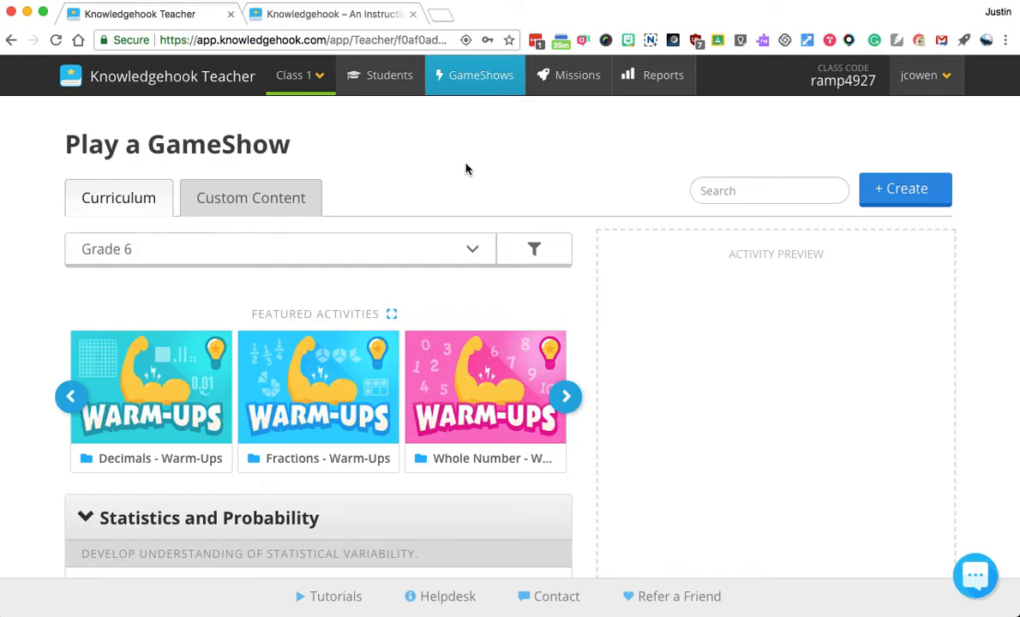
pyautogui.scroll(-3)
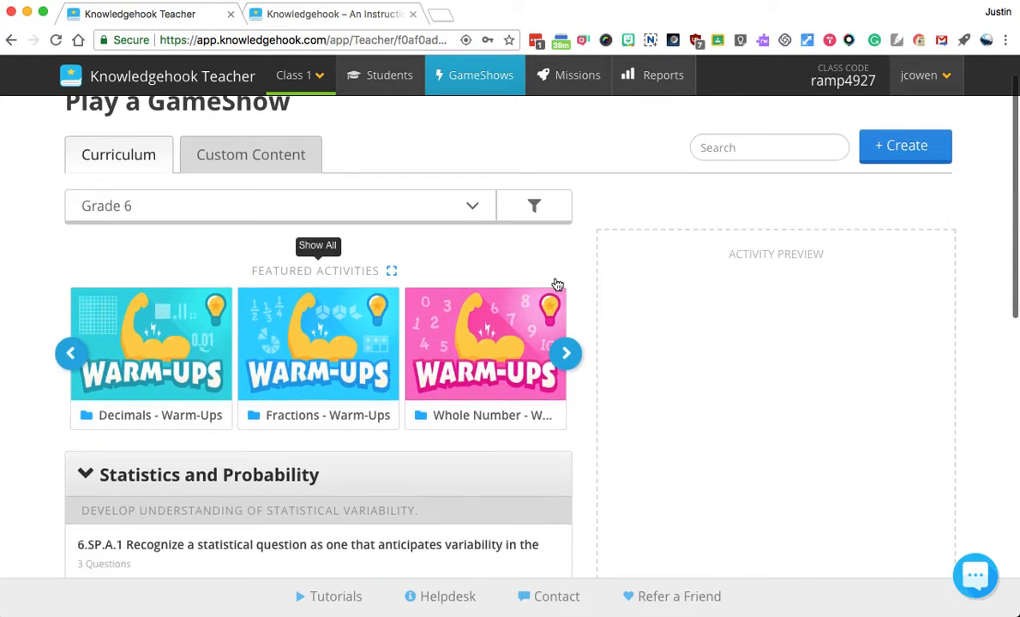
pyautogui.scroll(-3)
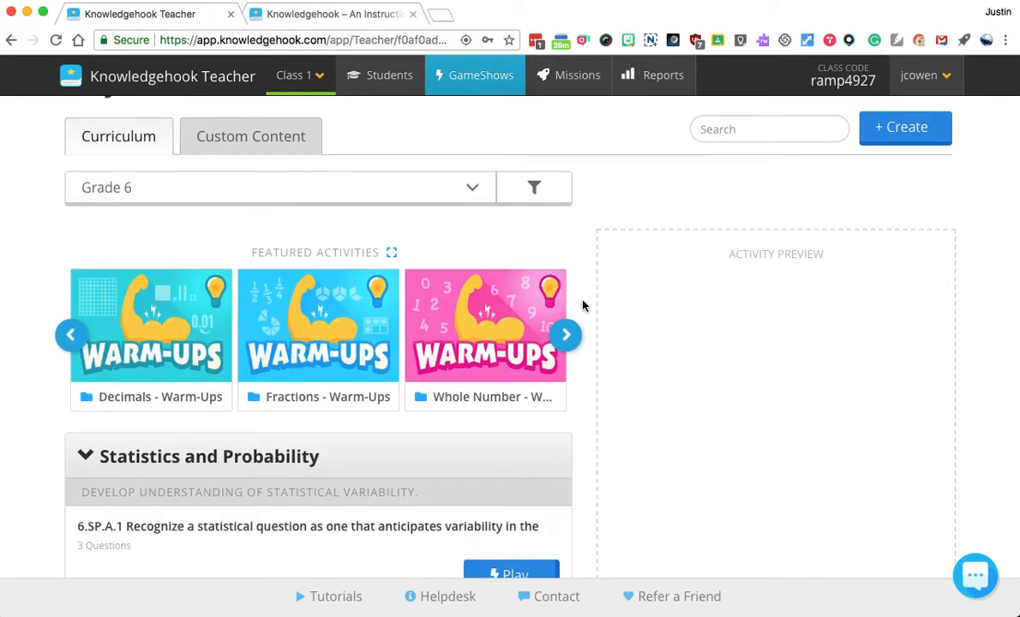
pyautogui.scroll(-3)
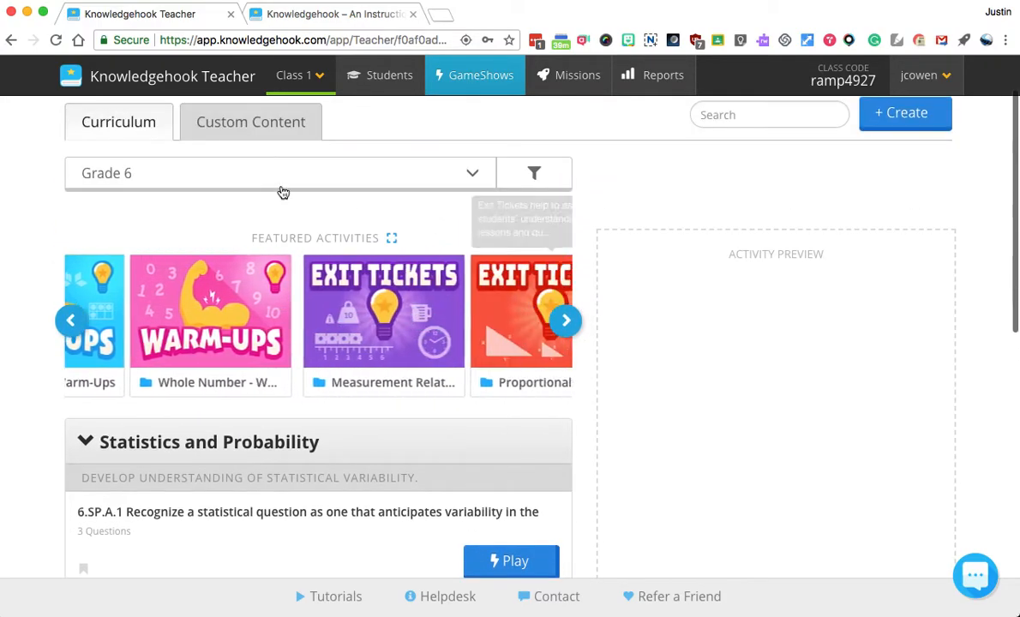
pyautogui.click(283, 171)
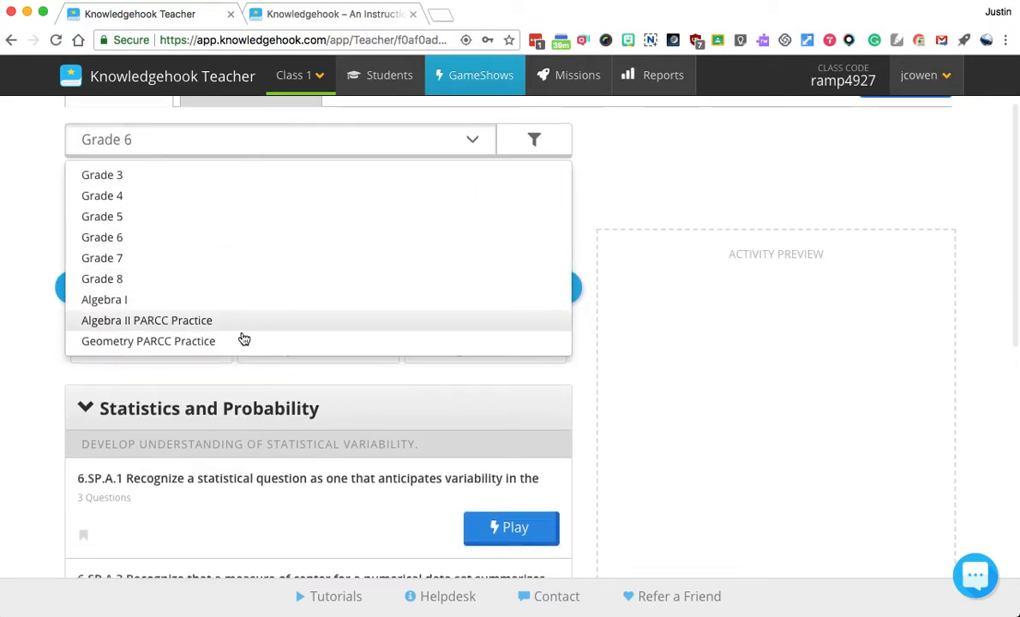
pyautogui.moveTo(250, 300)
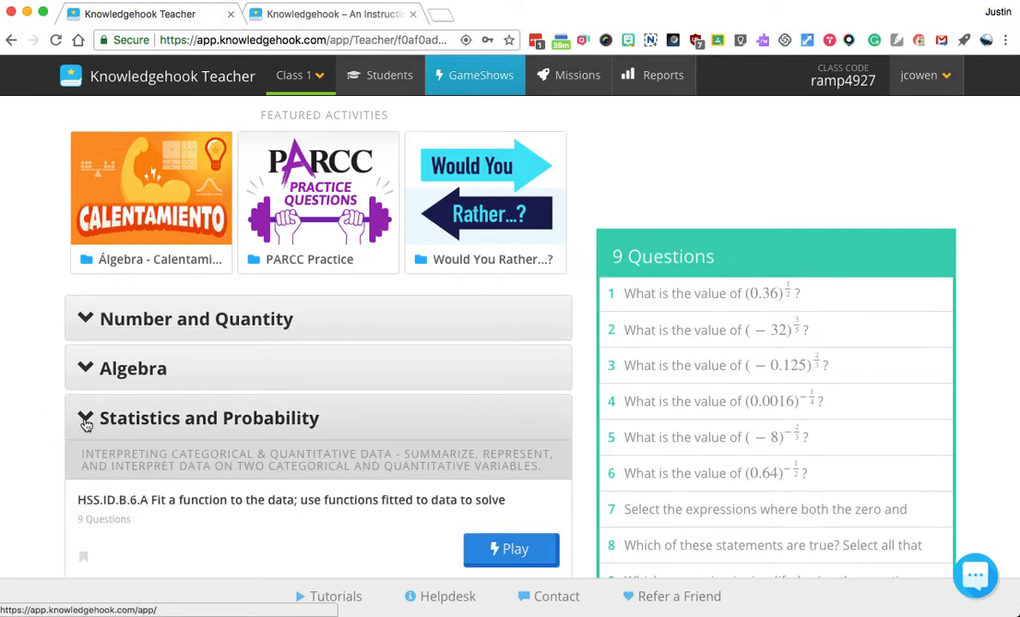
pyautogui.scroll(-3)
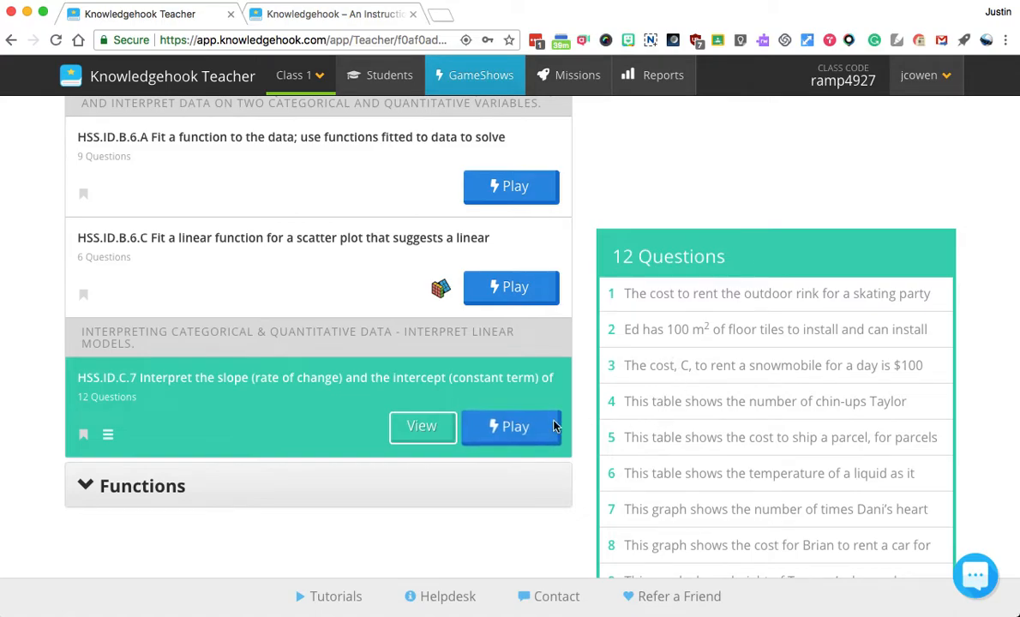
# - Launch a GameShow for the slope-and-intercept activity with Capture Student Thinking off and a collaborative leaderboard
pyautogui.click(511, 427)
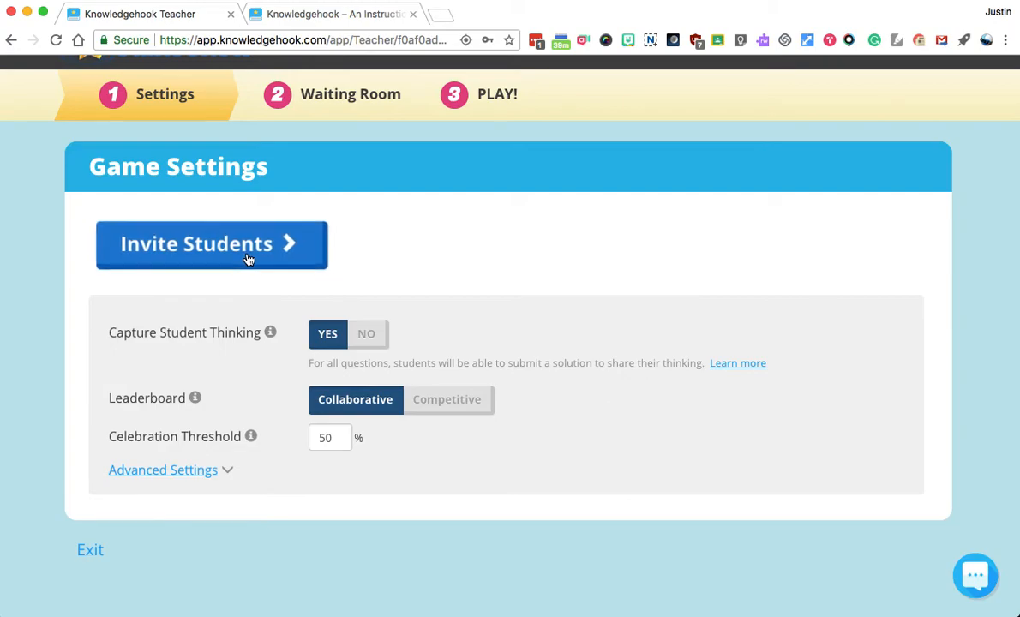
pyautogui.moveTo(124, 343)
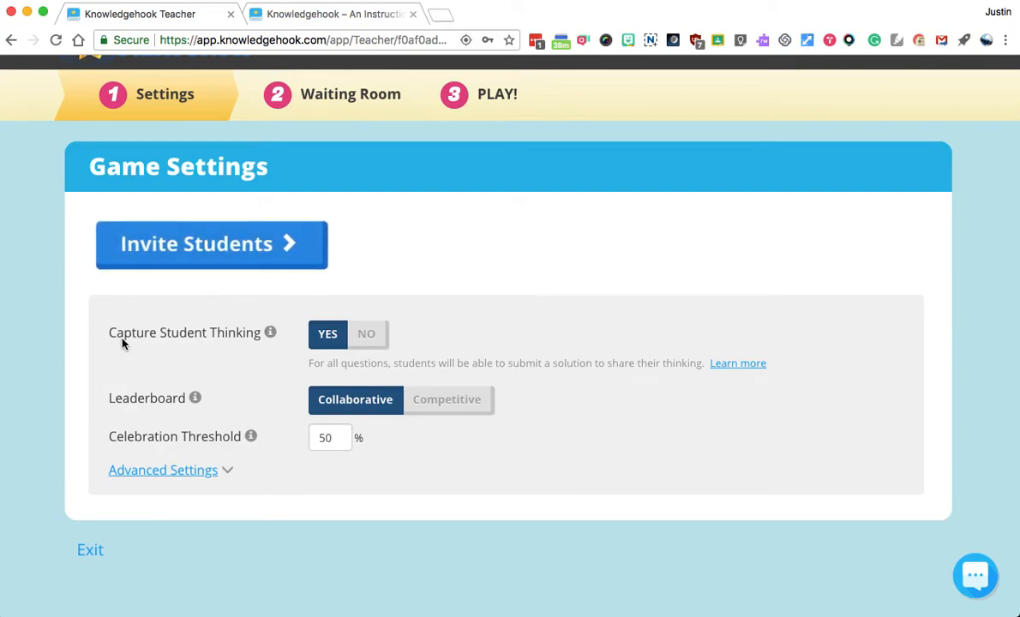
pyautogui.moveTo(206, 309)
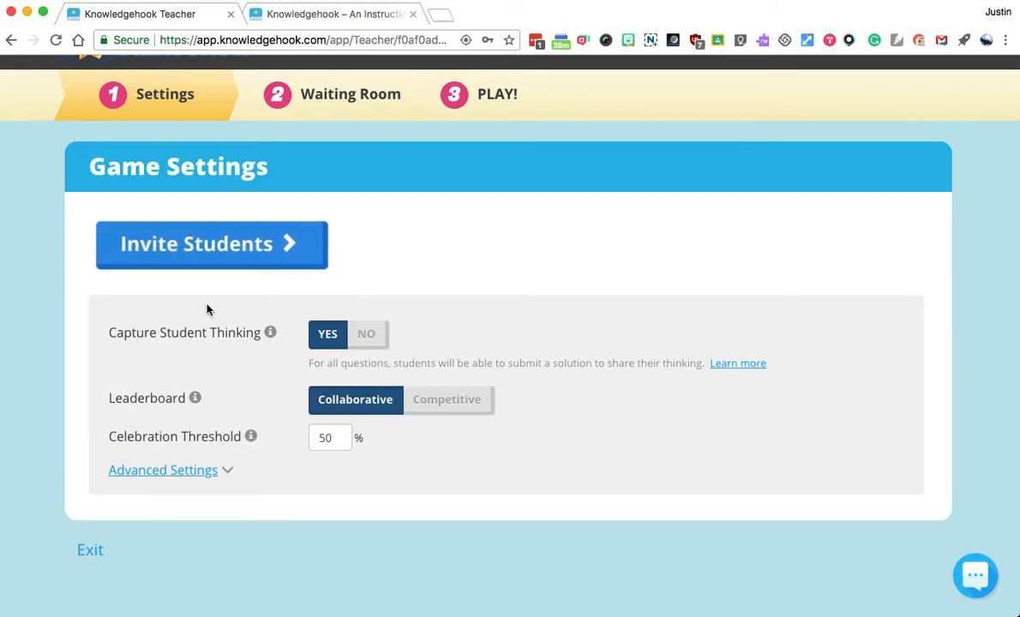
pyautogui.moveTo(202, 329)
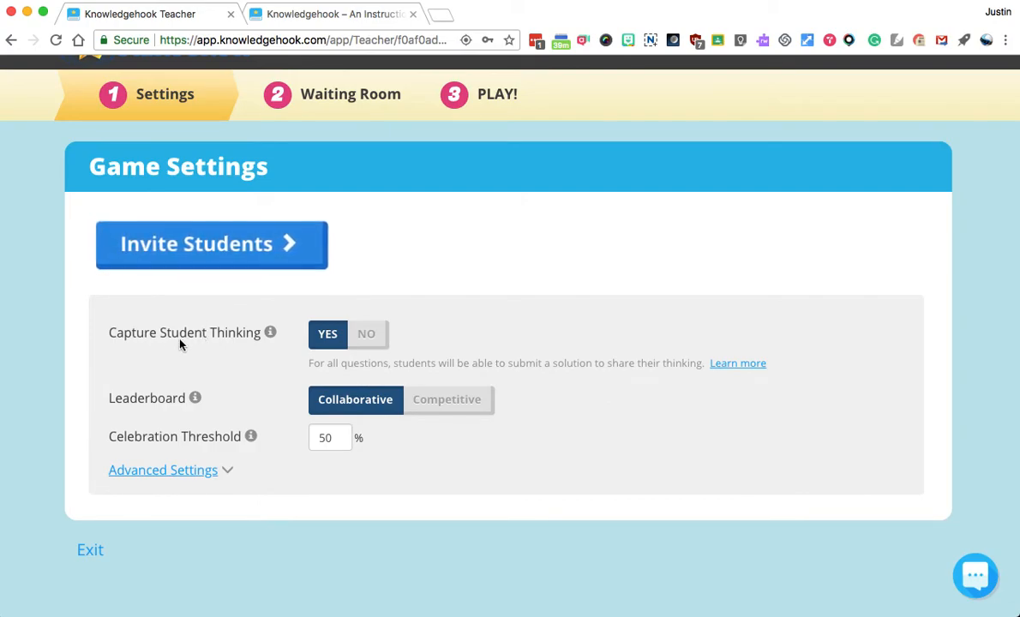
pyautogui.moveTo(364, 365)
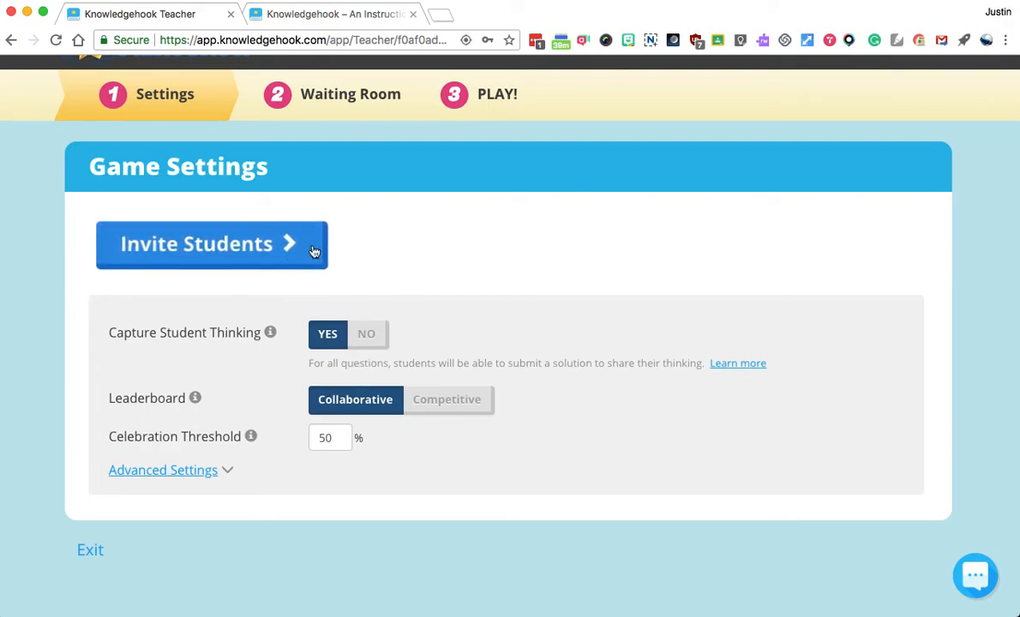
pyautogui.moveTo(307, 317)
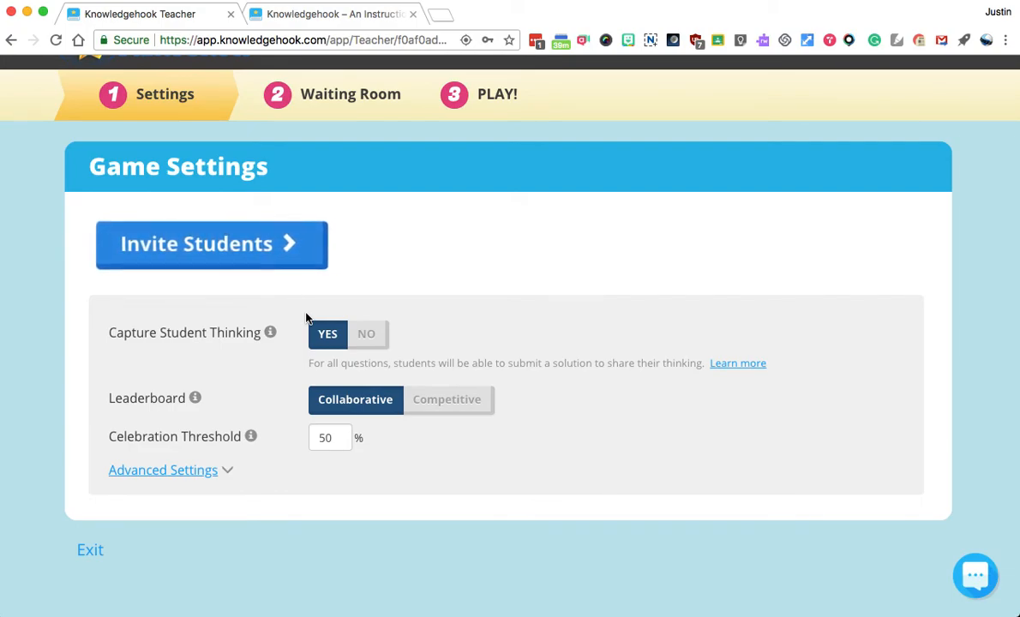
pyautogui.click(367, 332)
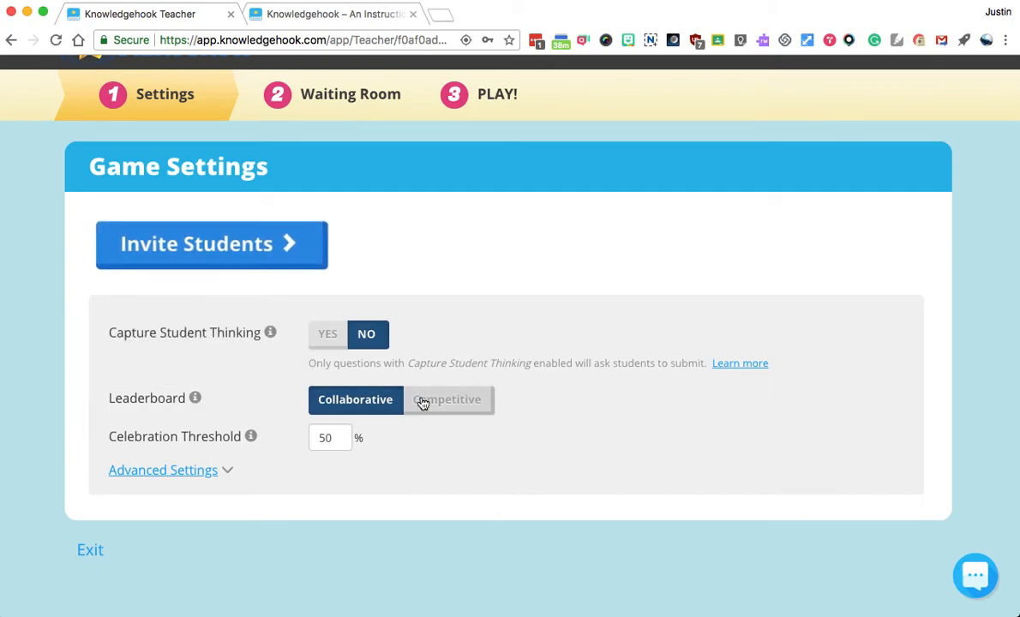
pyautogui.moveTo(298, 408)
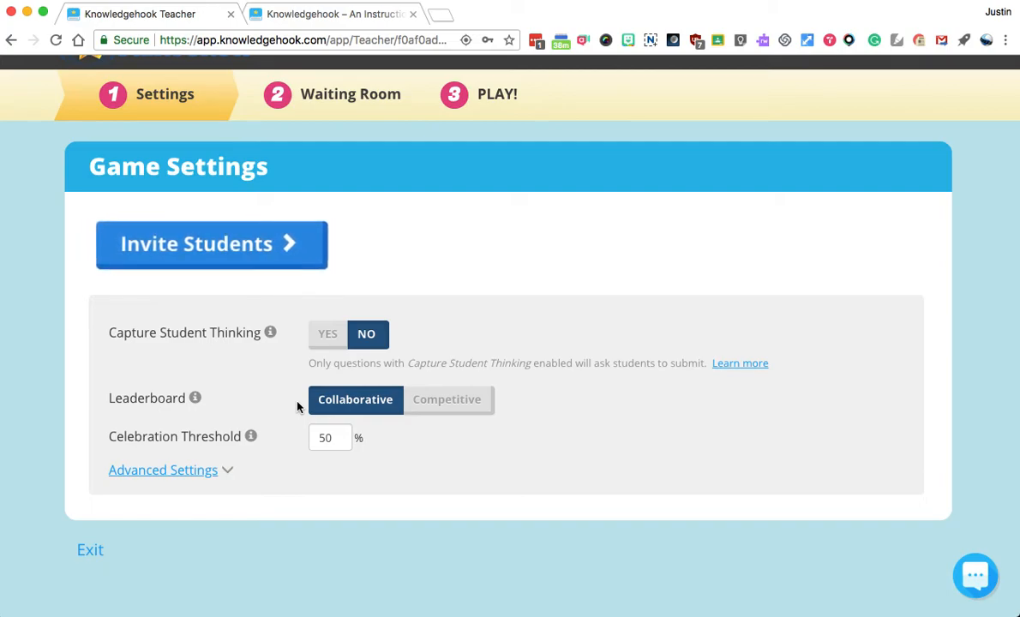
pyautogui.moveTo(165, 437)
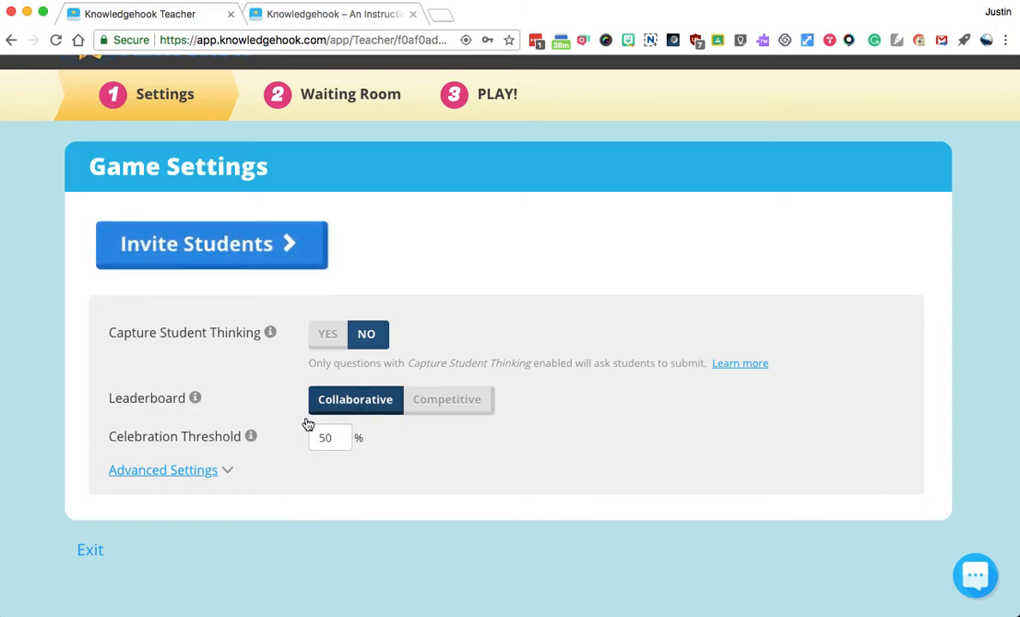
pyautogui.moveTo(311, 413)
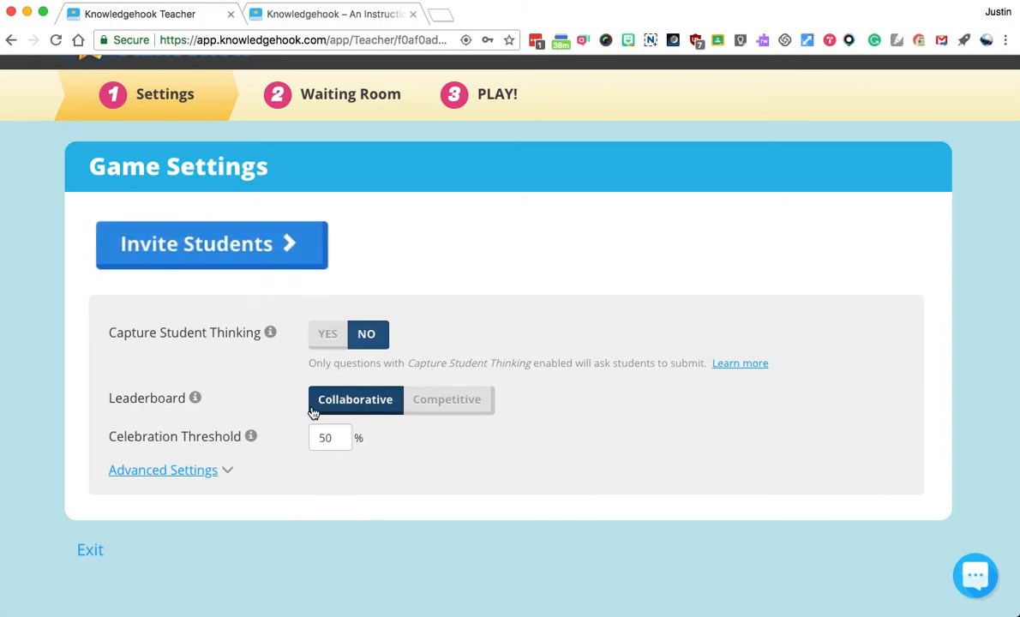
pyautogui.moveTo(288, 420)
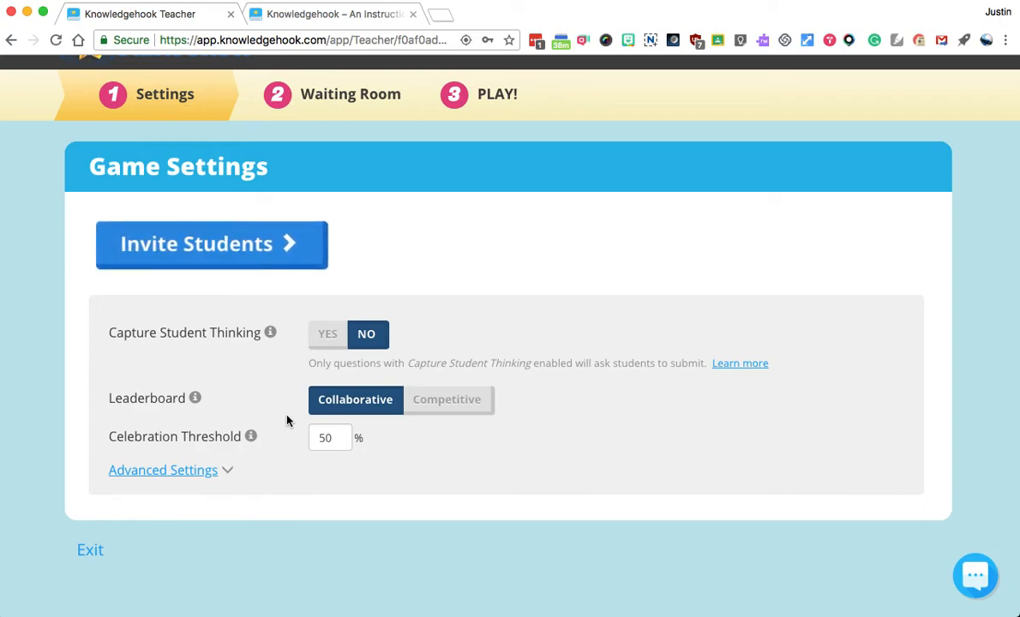
pyautogui.click(446, 408)
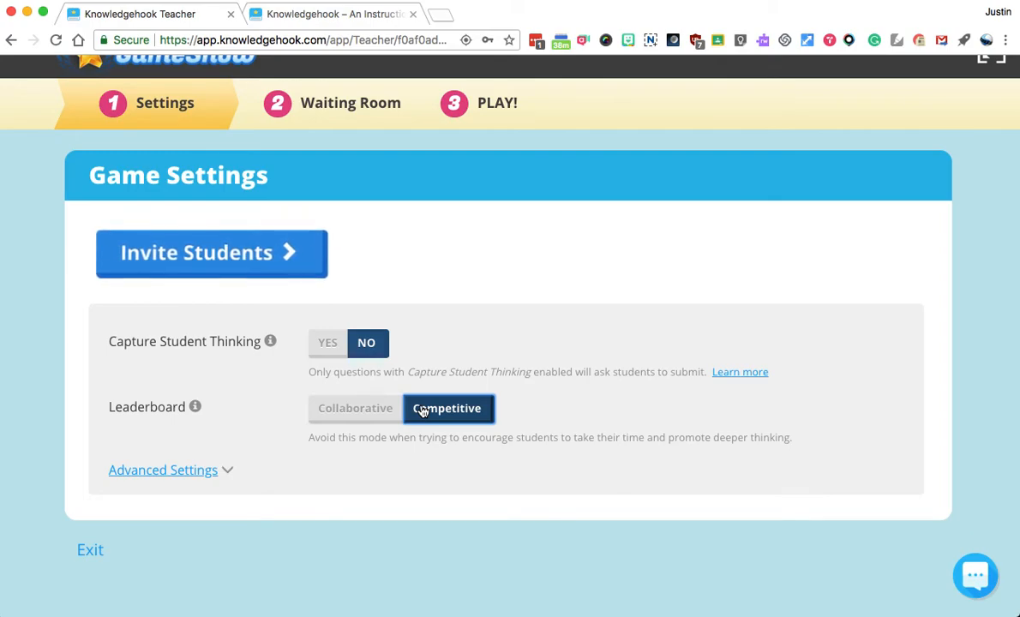
pyautogui.click(354, 408)
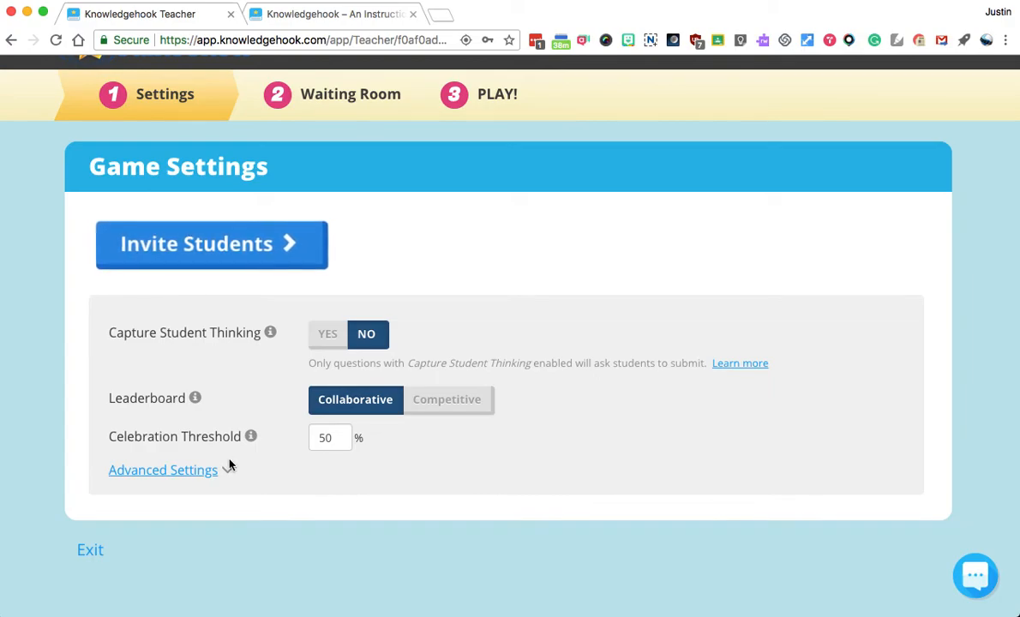
# - Reveal the advanced game settings, keeping the 50% celebration threshold
pyautogui.click(161, 470)
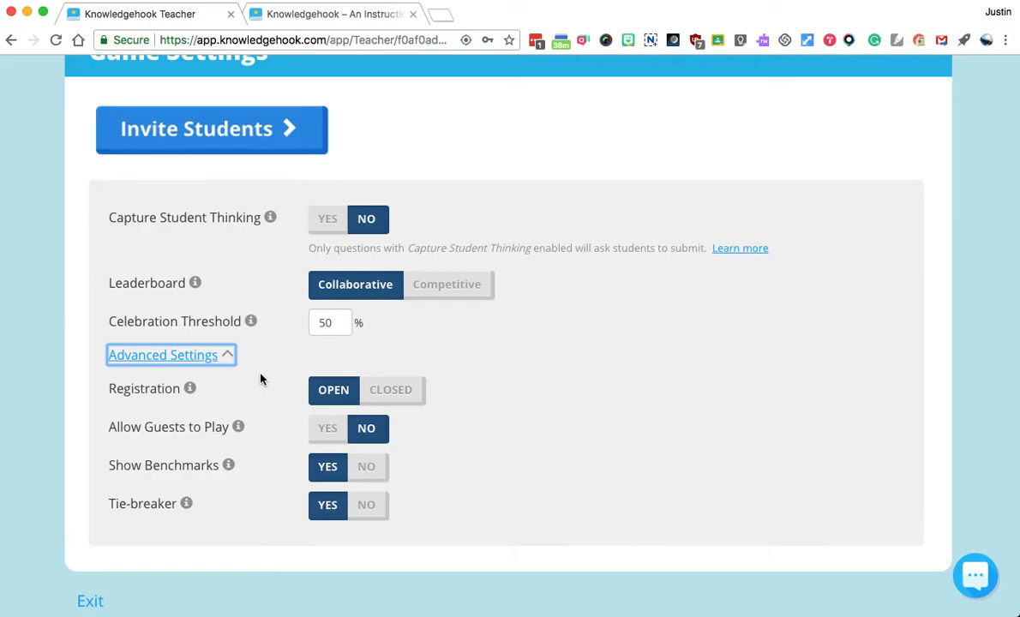
pyautogui.scroll(-3)
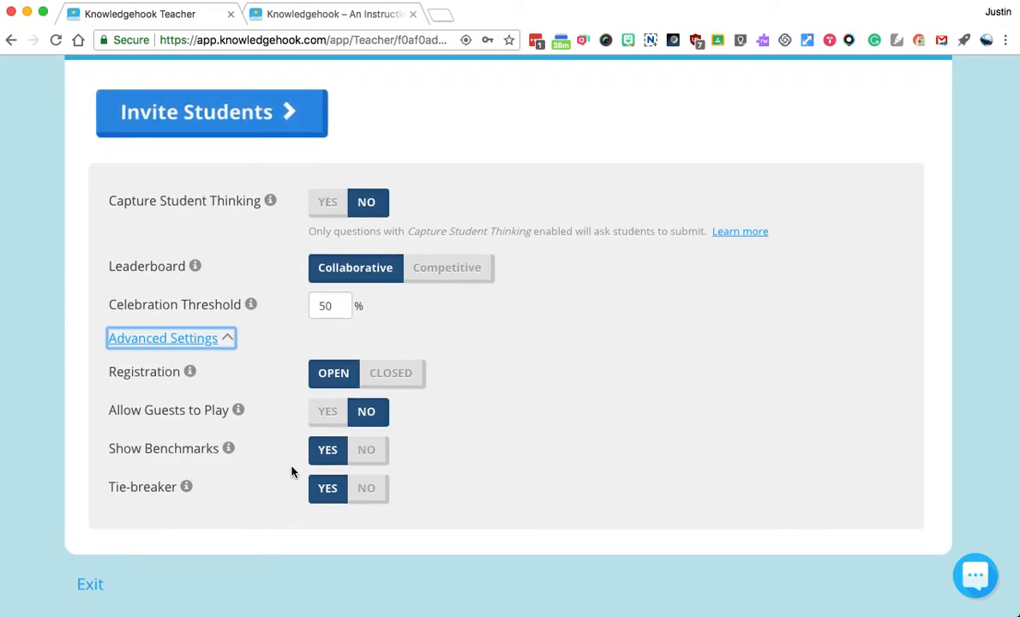
pyautogui.scroll(3)
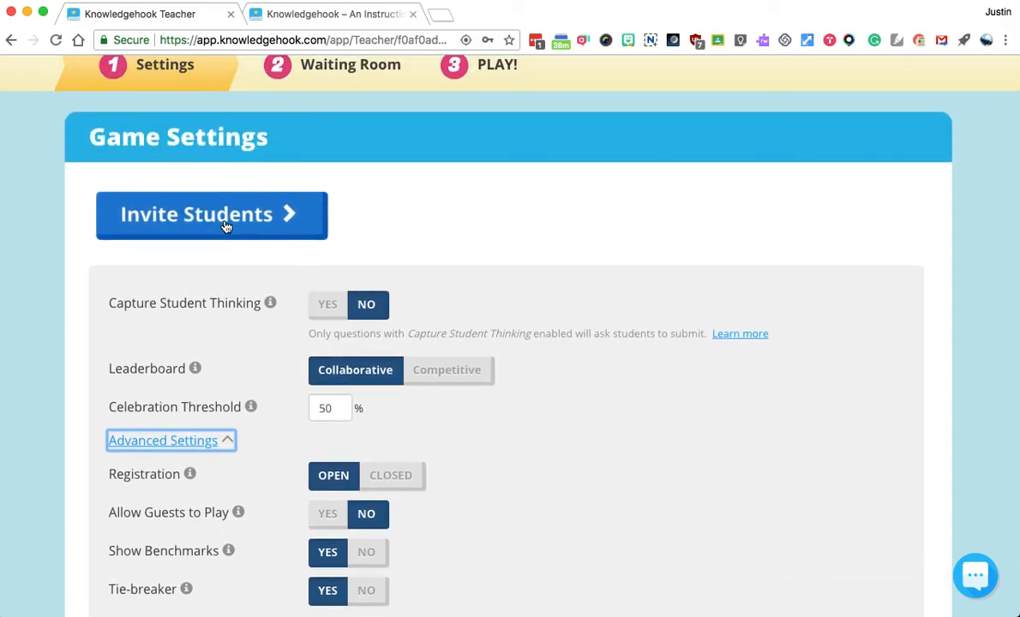
# - Invite students, reaching the waiting room with khmath.com/join and class code ramp4927
pyautogui.click(211, 214)
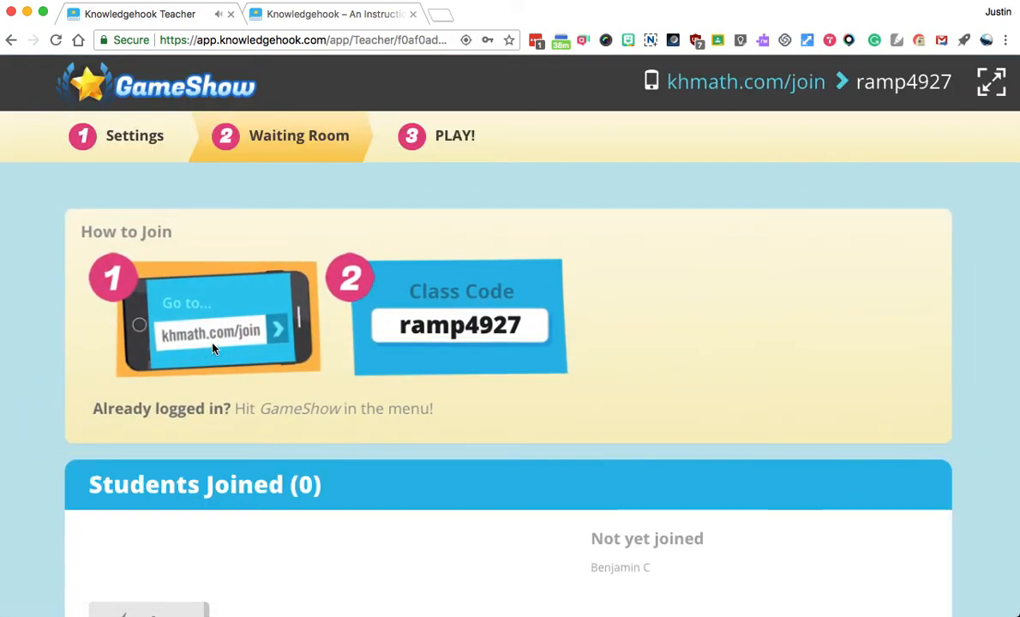
pyautogui.moveTo(198, 347)
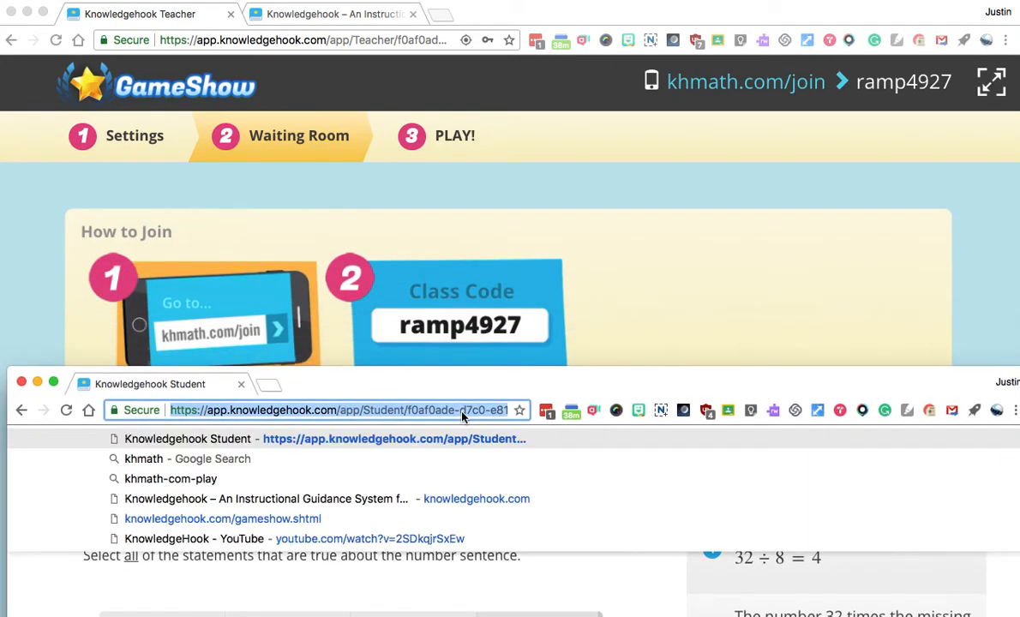
pyautogui.write('khmathc')
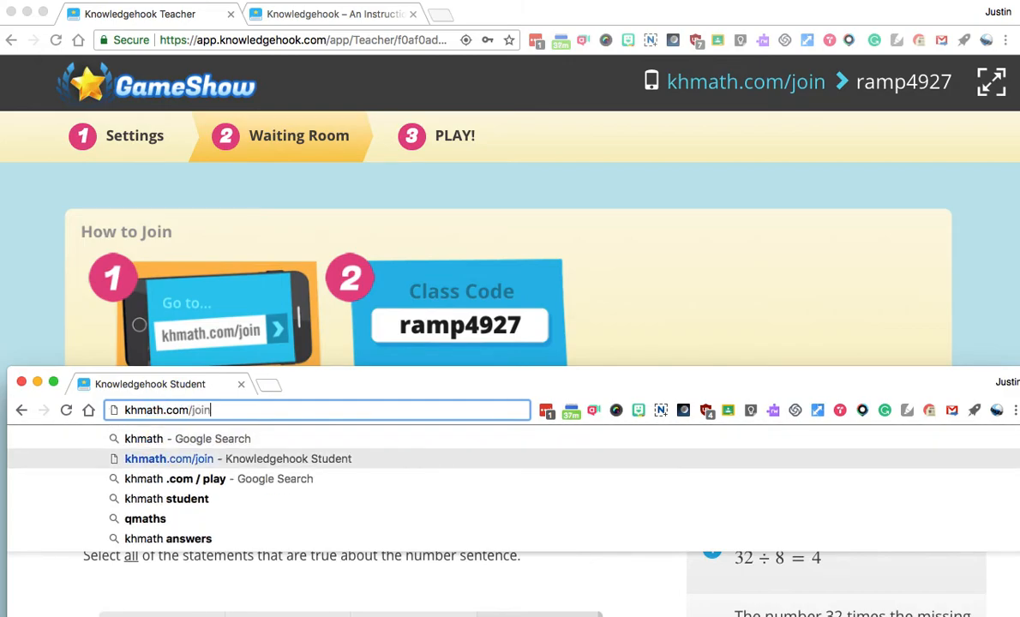
pyautogui.click(168, 459)
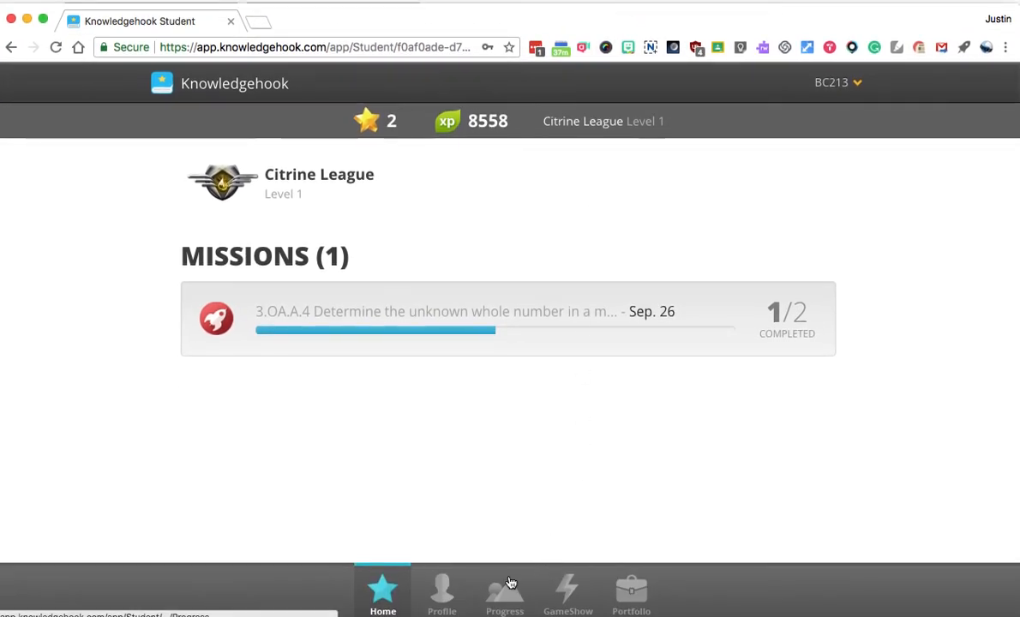
pyautogui.click(567, 591)
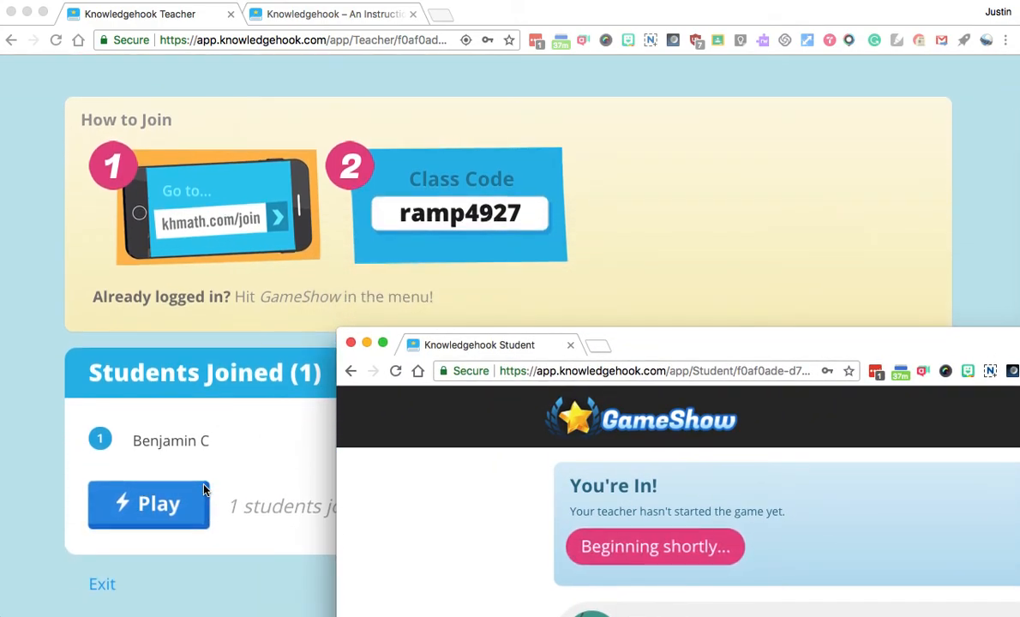
pyautogui.moveTo(360, 254)
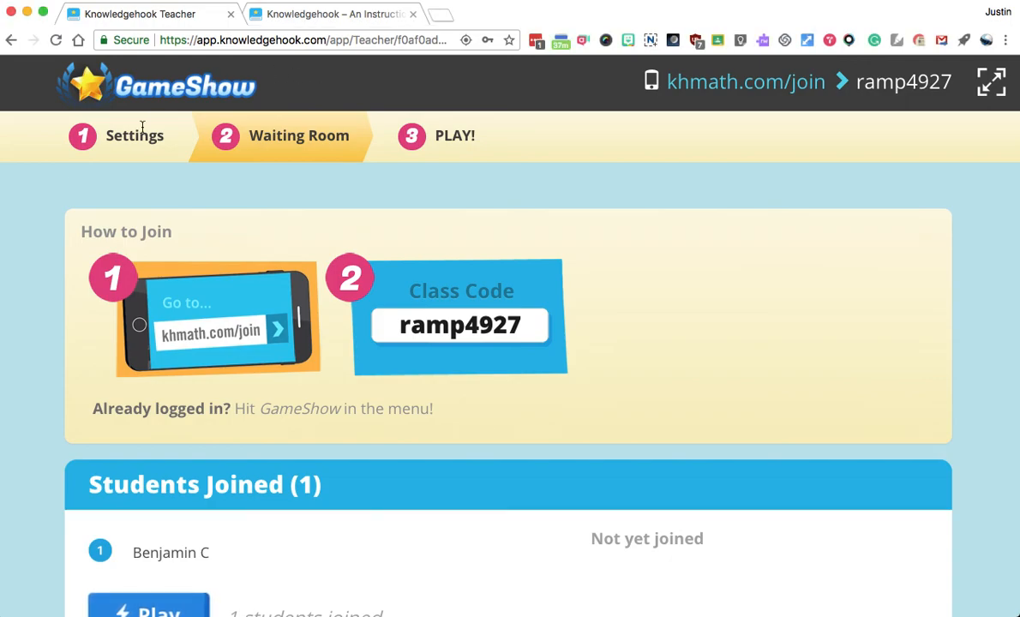
pyautogui.moveTo(223, 185)
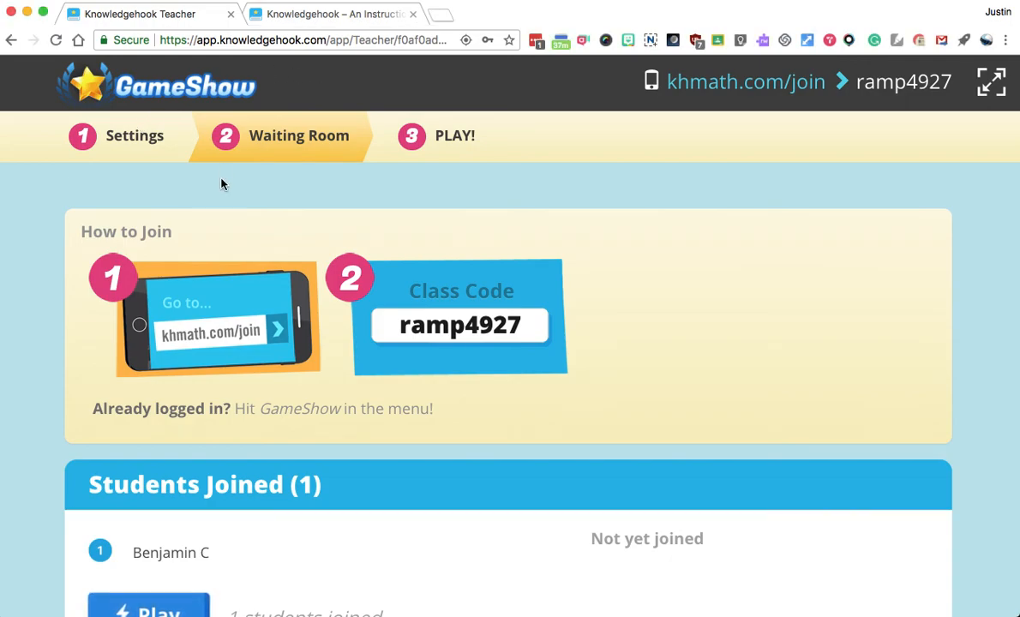
# - Advance the Grade 6 Featured Activities carousel from Warm-Ups to Exit Tickets
pyautogui.scroll(-3)
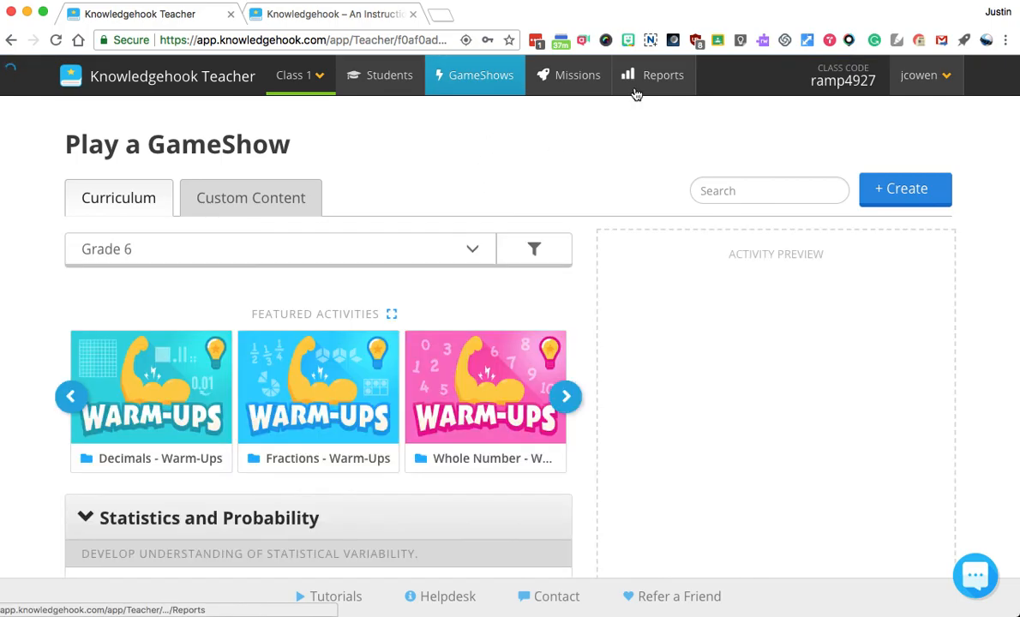
pyautogui.scroll(-3)
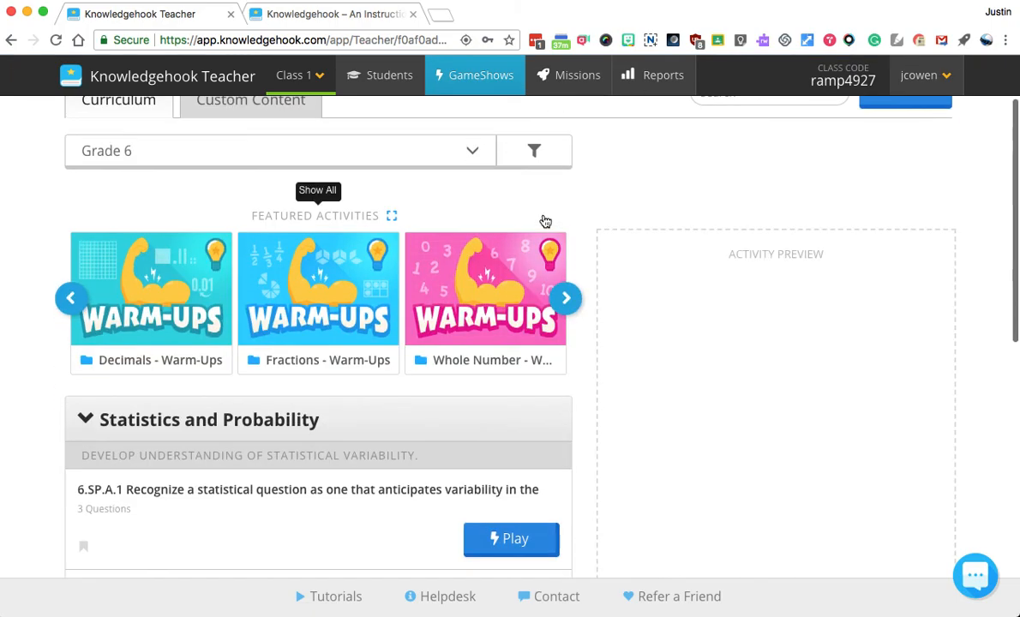
pyautogui.click(566, 298)
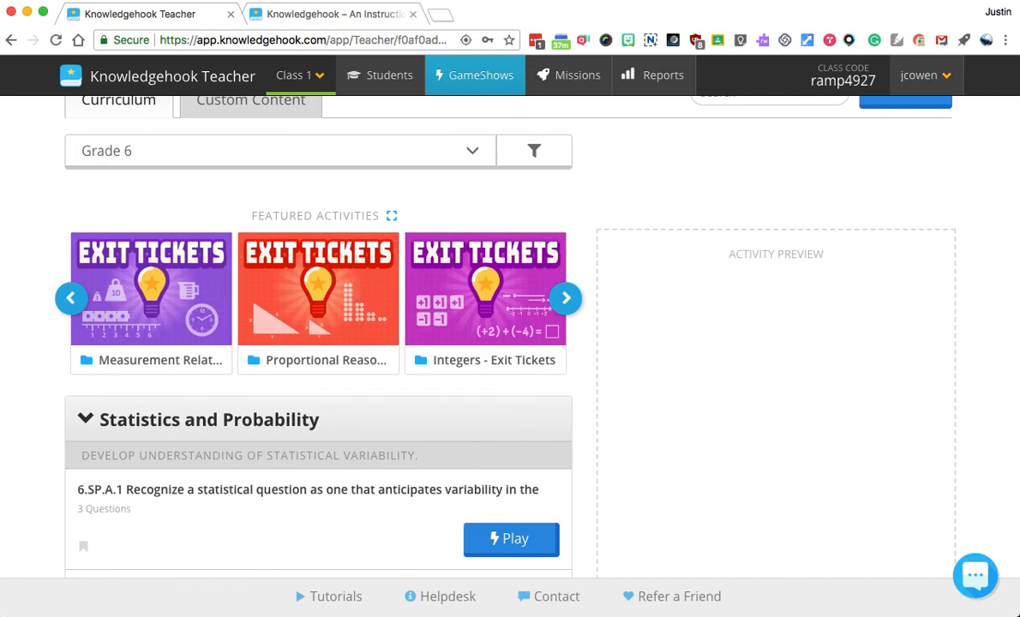